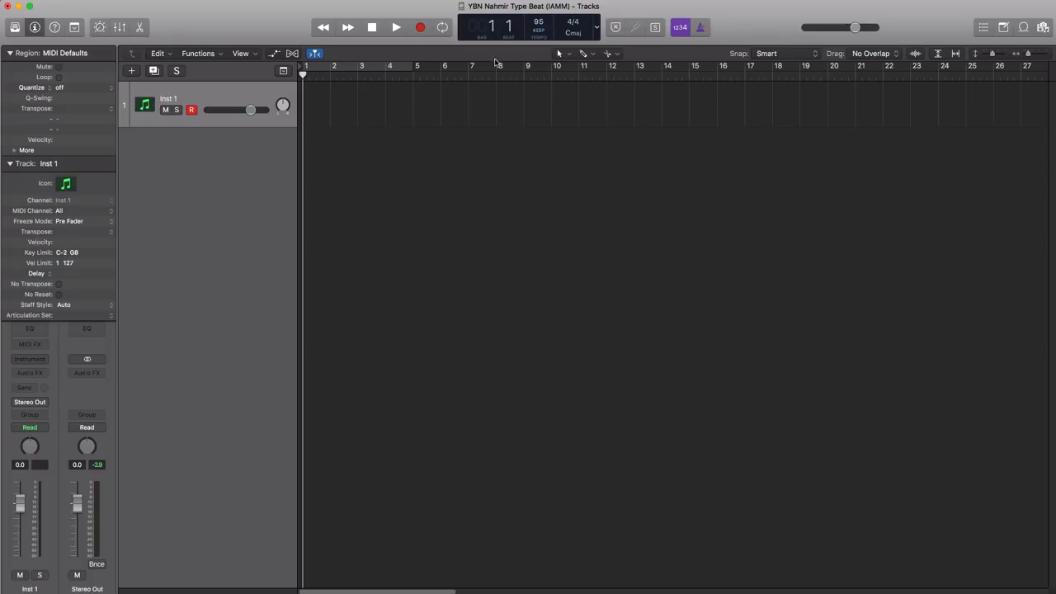
pyautogui.moveTo(421, 71)
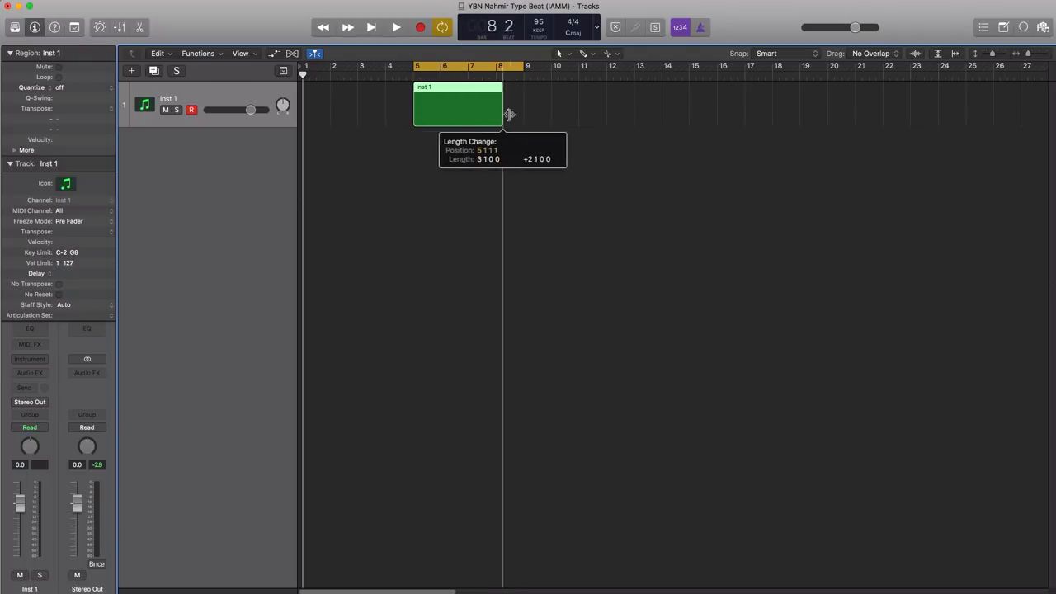
# Stretch the new Inst 1 MIDI region so it ends at bar 9
pyautogui.moveTo(509, 114); pyautogui.dragTo(521, 113)
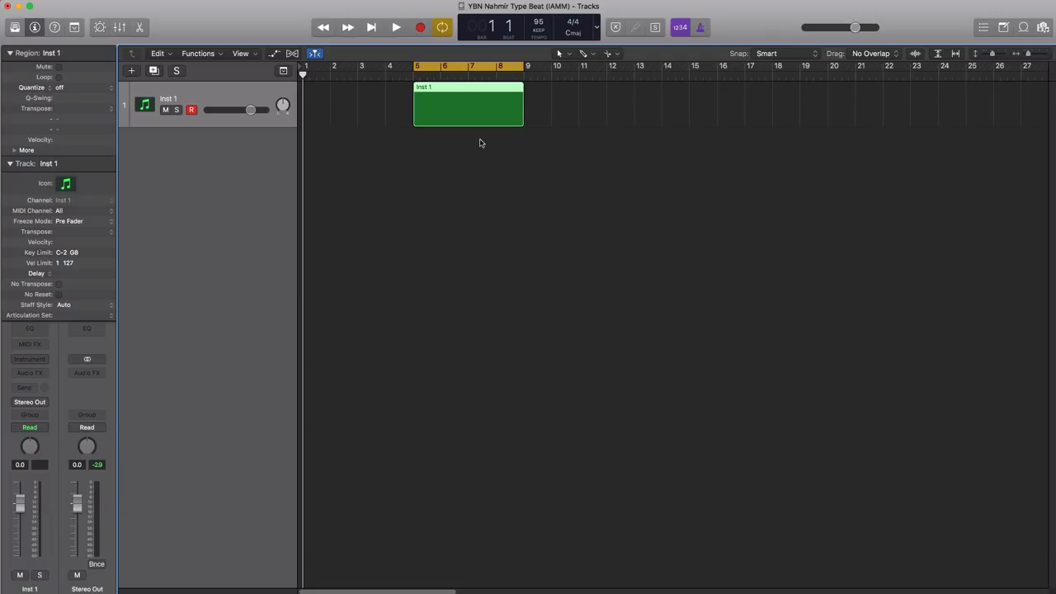
pyautogui.moveTo(449, 154)
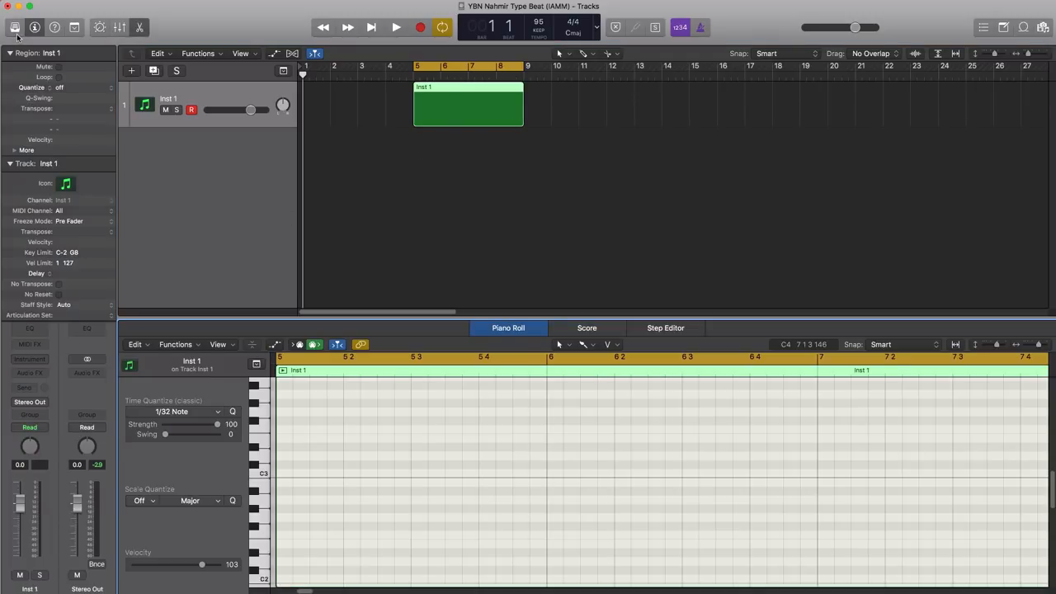
# Load Steinway Grand Piano from the Library onto the Inst 1 track
pyautogui.click(15, 27)
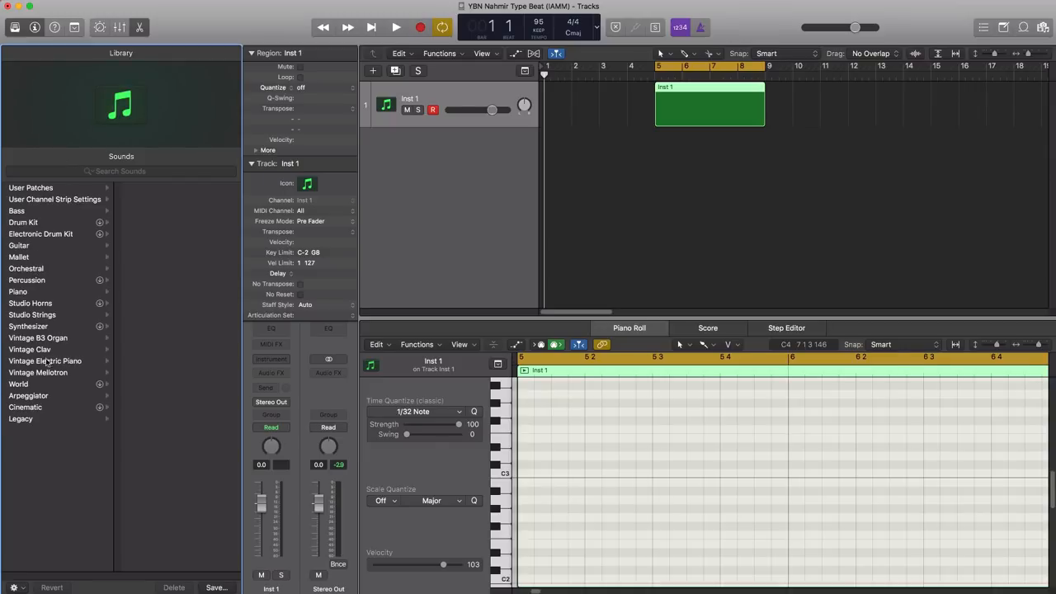
pyautogui.click(17, 291)
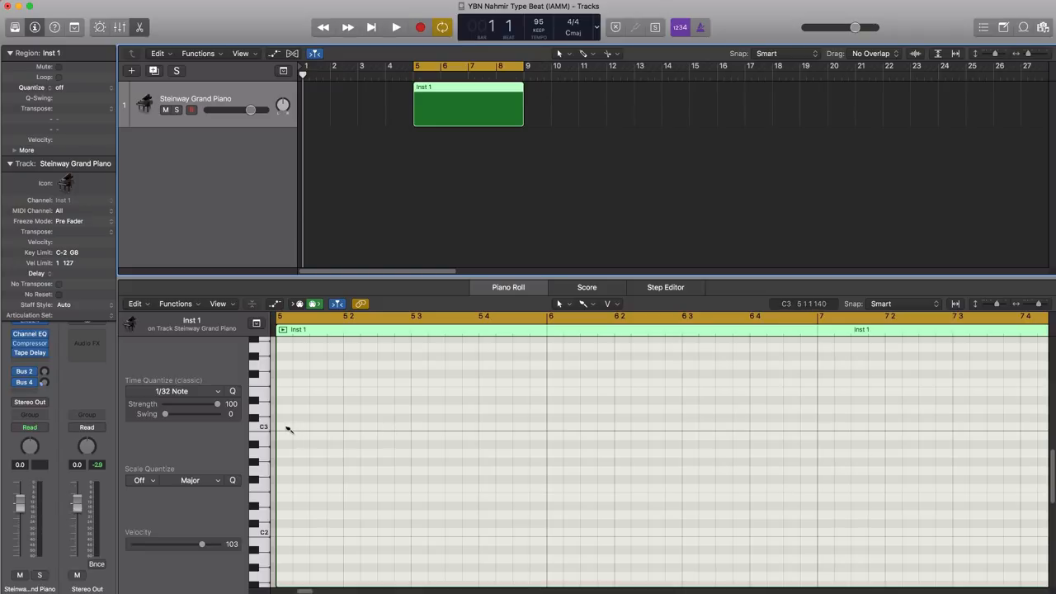
# Build a C3–D#3–G3 chord at bar 5, stretch G3 to bar 6, lower velocity to about 79
pyautogui.click(583, 303)
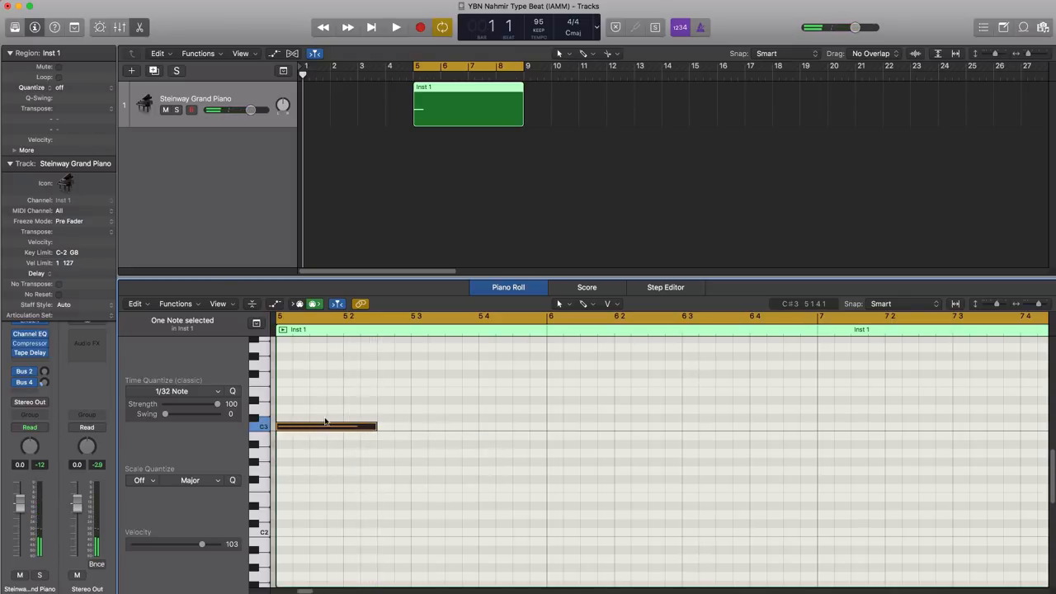
pyautogui.moveTo(326, 425); pyautogui.dragTo(343, 402)
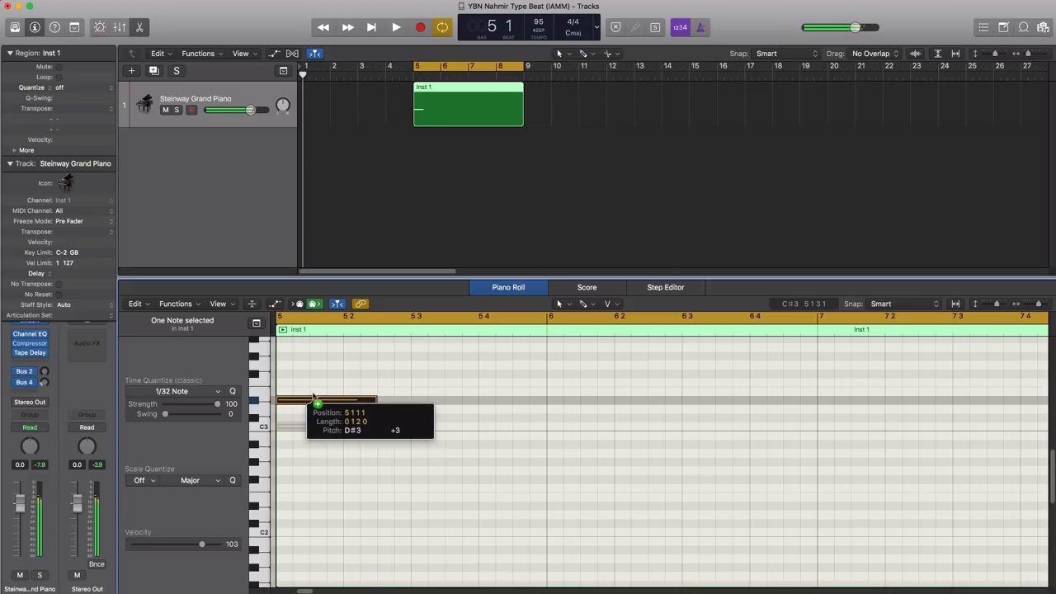
pyautogui.moveTo(343, 404); pyautogui.dragTo(326, 365)
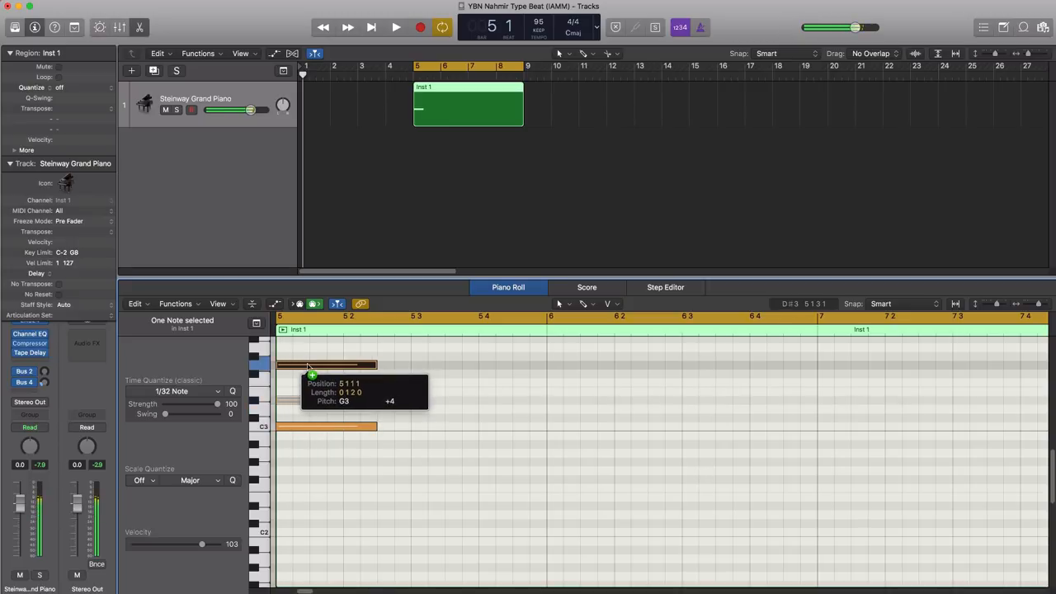
pyautogui.click(395, 27)
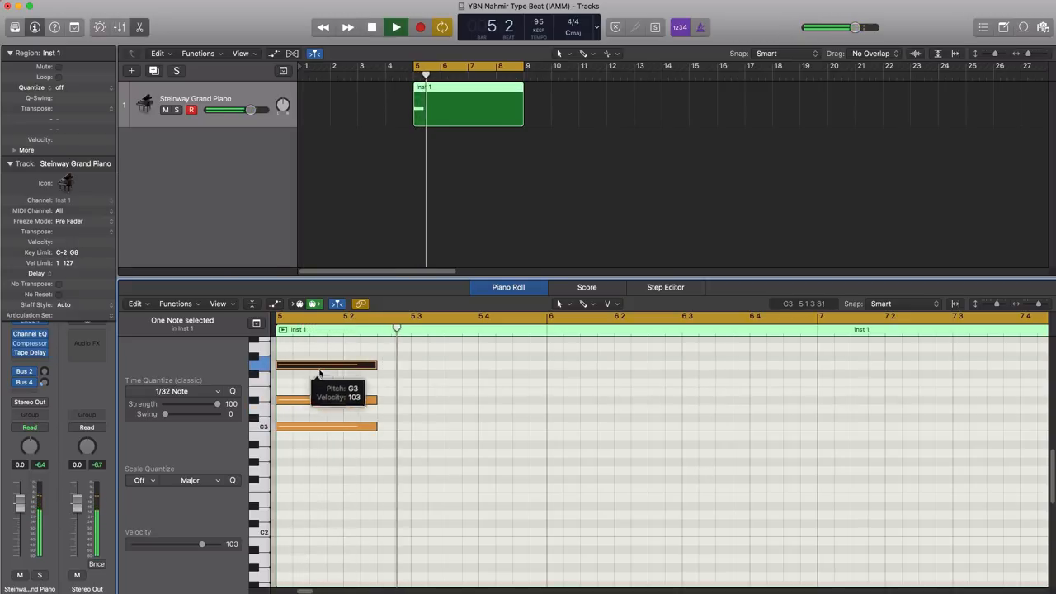
pyautogui.moveTo(378, 364); pyautogui.dragTo(545, 364)
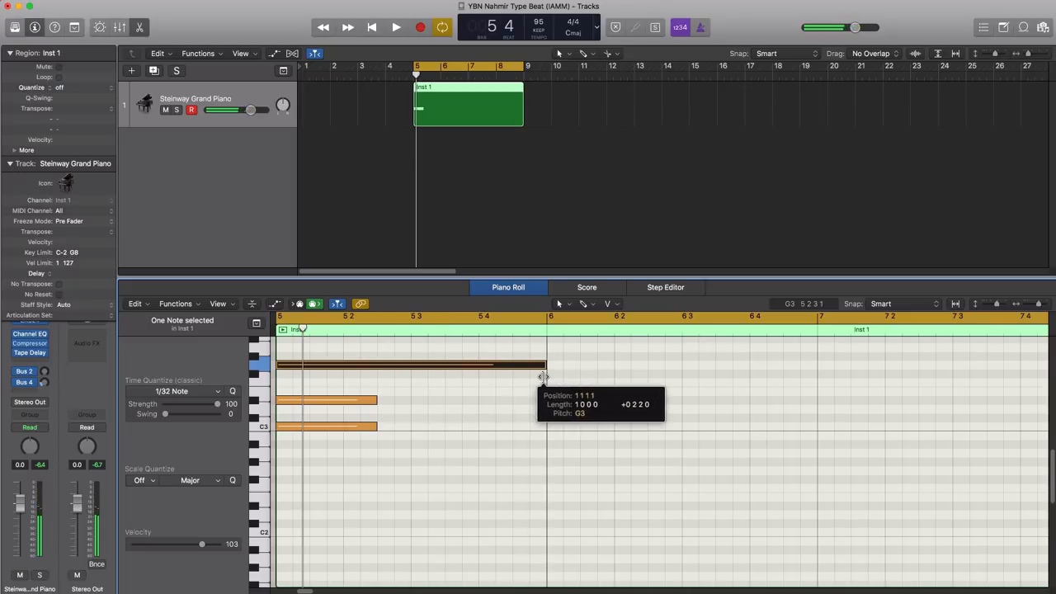
pyautogui.click(396, 27)
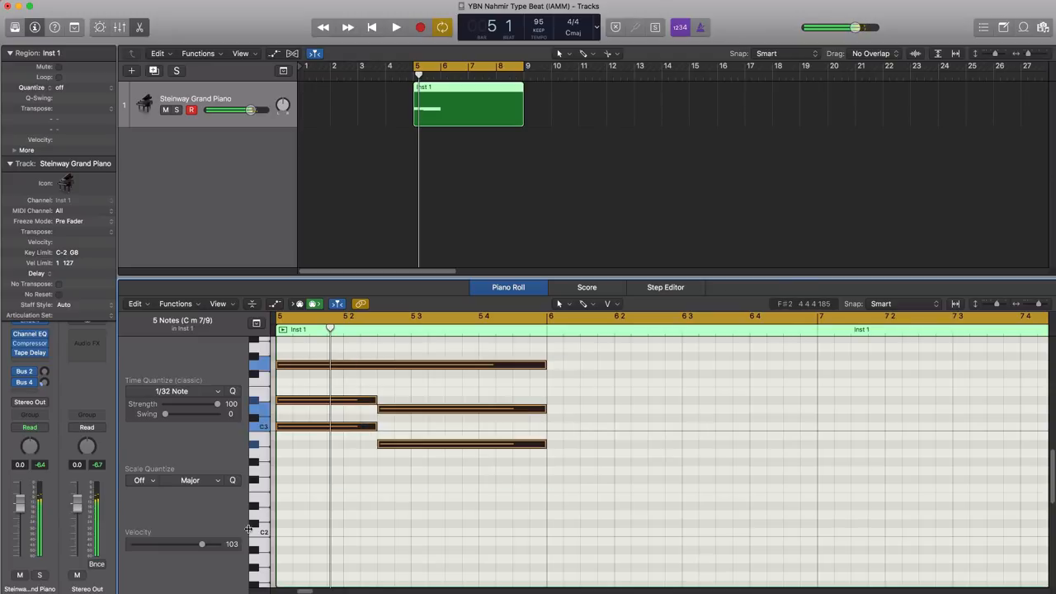
pyautogui.moveTo(218, 544); pyautogui.dragTo(187, 543)
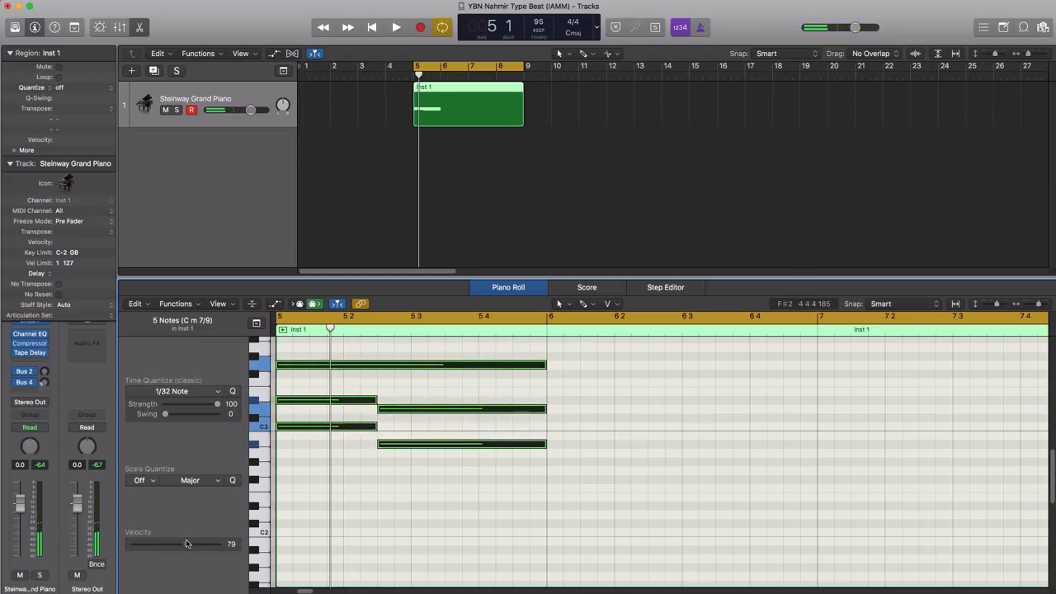
# Add a second chord in bar 6 ending at 6 3 and a lower third chord ending at bar 7, then play back
pyautogui.click(396, 27)
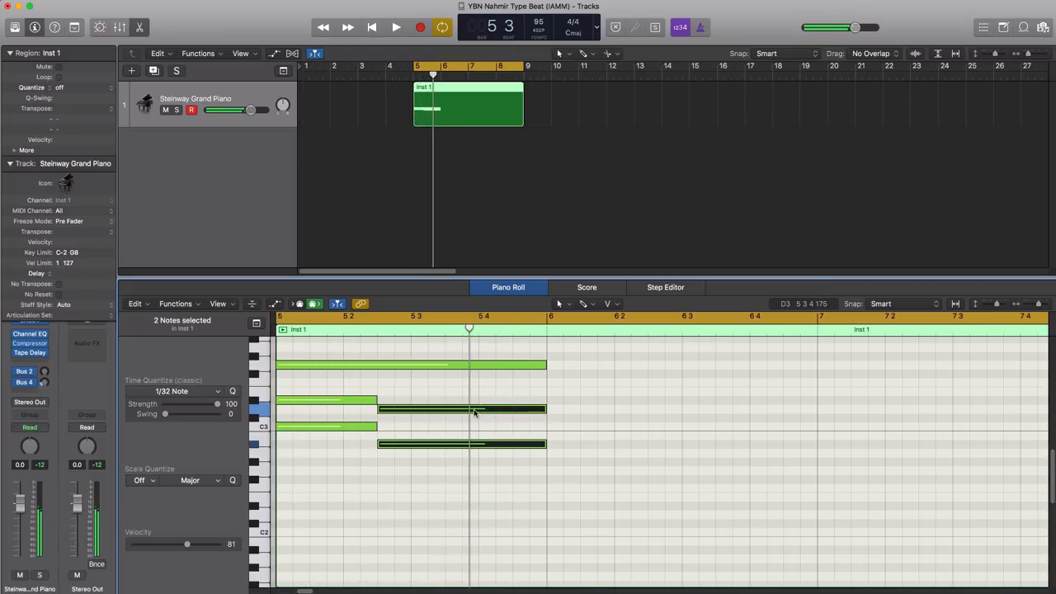
pyautogui.moveTo(462, 408); pyautogui.dragTo(635, 409)
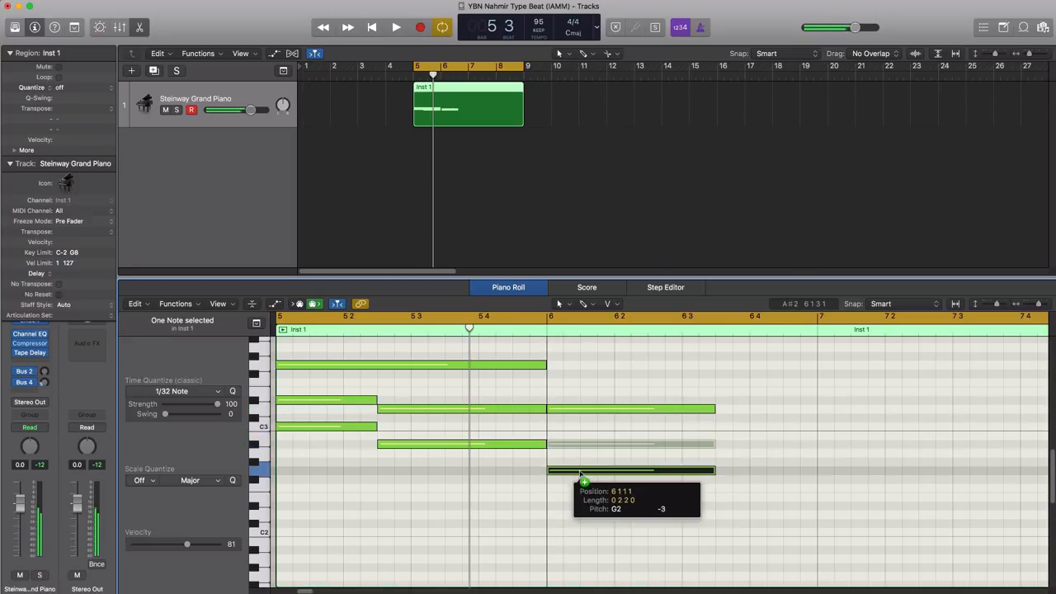
pyautogui.click(396, 27)
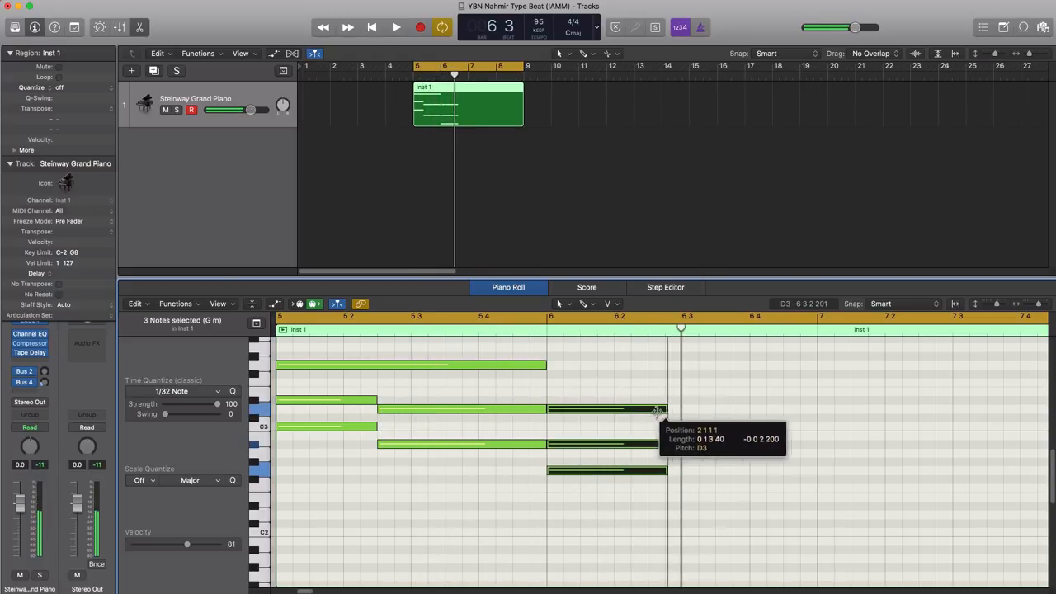
pyautogui.click(395, 27)
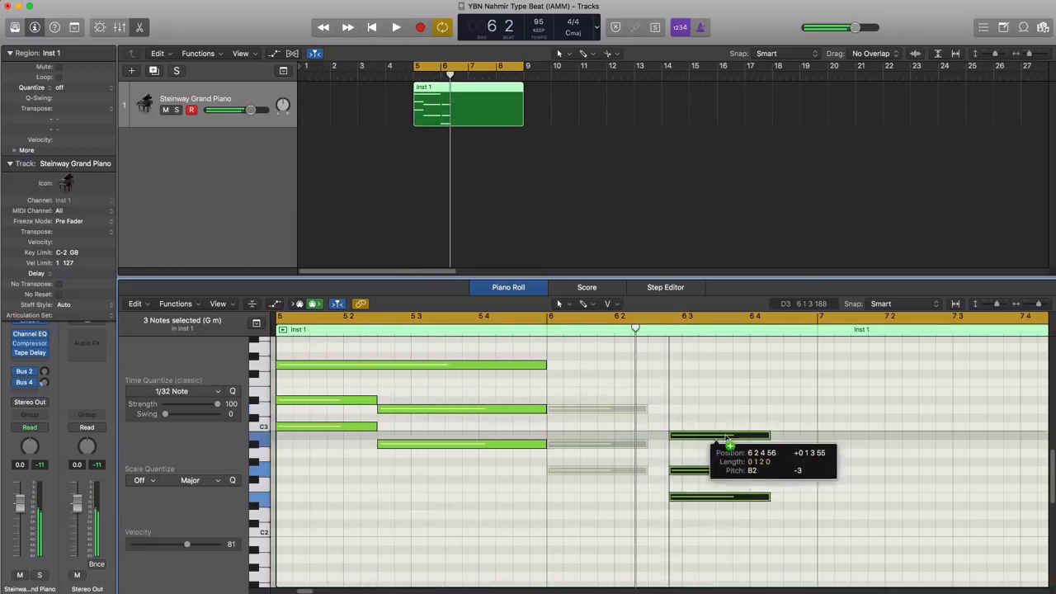
pyautogui.moveTo(726, 437); pyautogui.dragTo(700, 433)
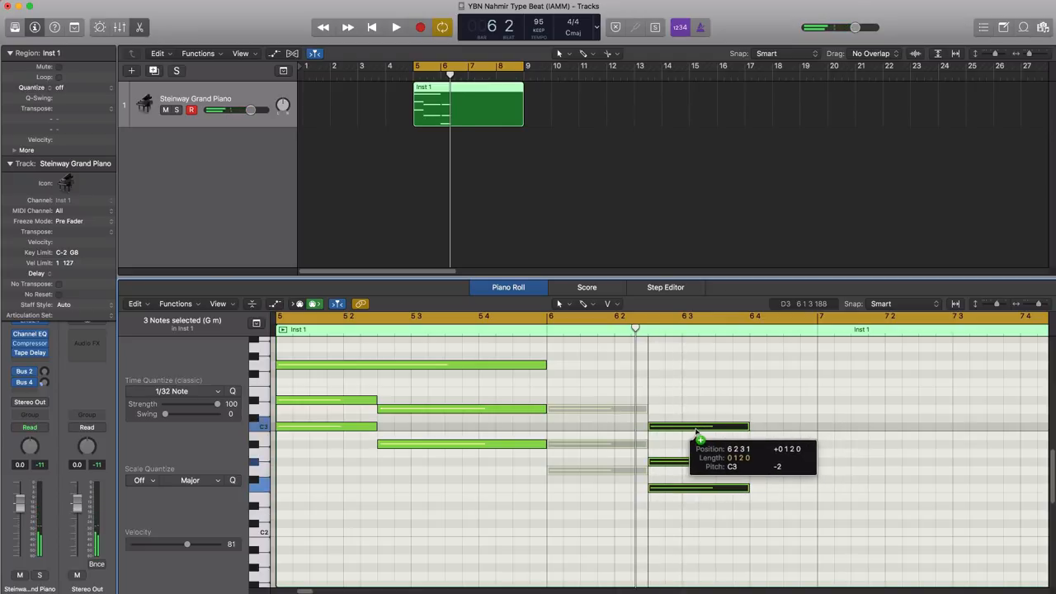
pyautogui.moveTo(697, 427); pyautogui.dragTo(697, 421)
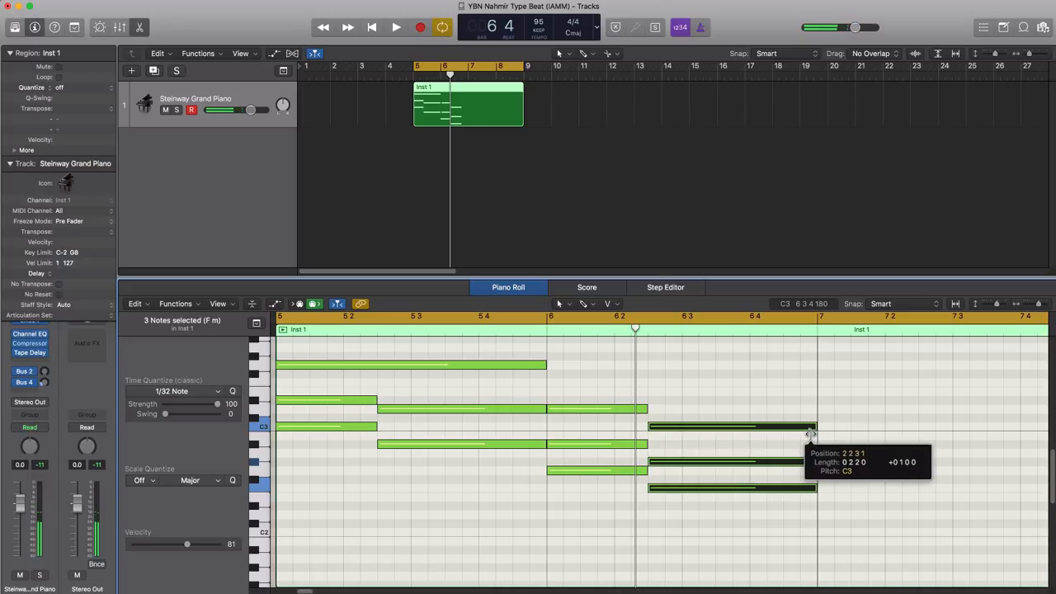
pyautogui.click(396, 27)
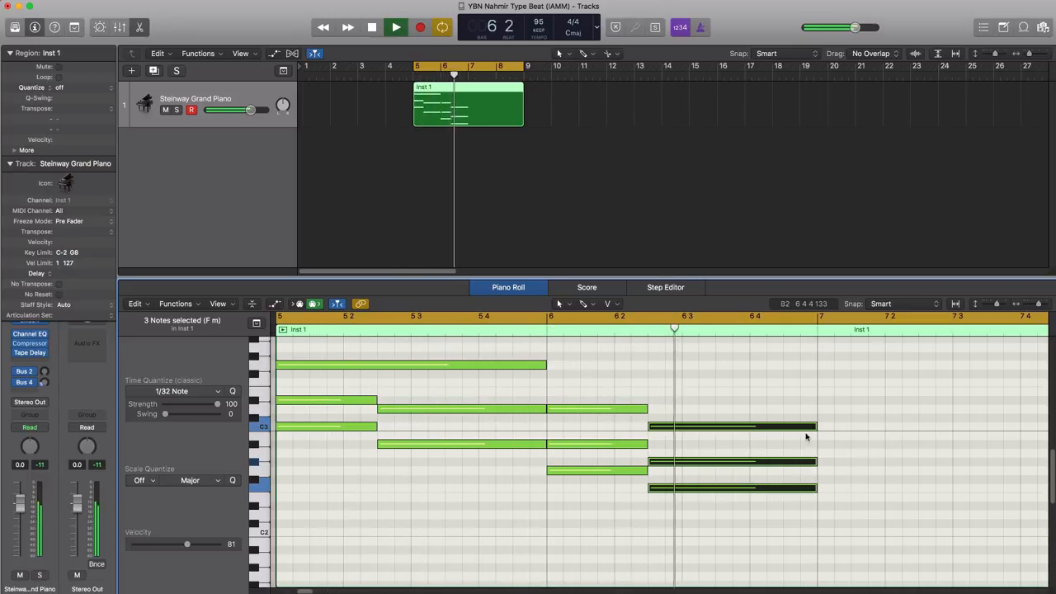
pyautogui.click(395, 27)
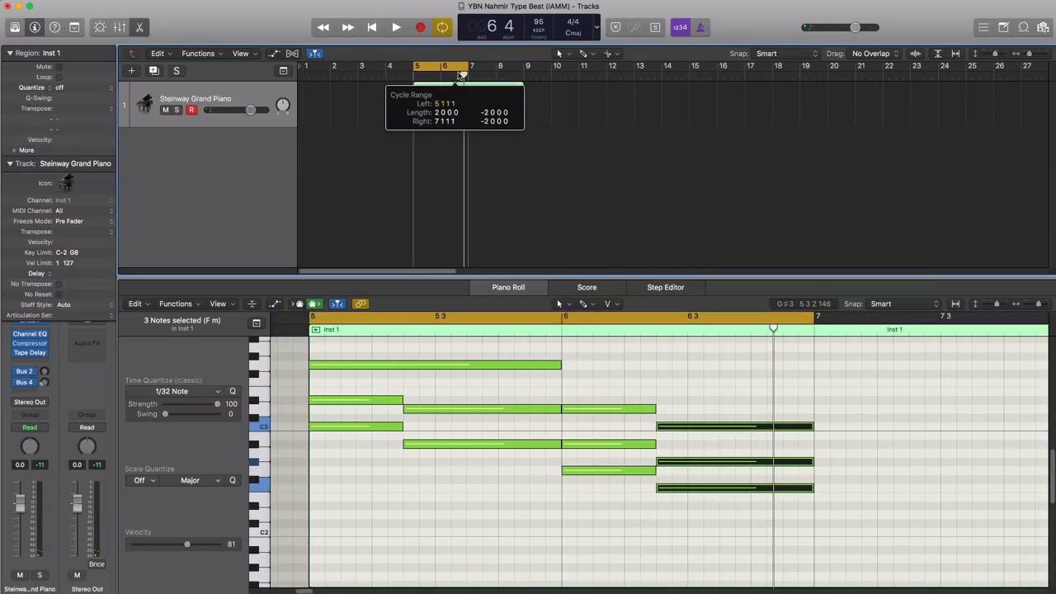
# Switch the piano track's sound to Grand Piano with Pad & Choir
pyautogui.click(395, 27)
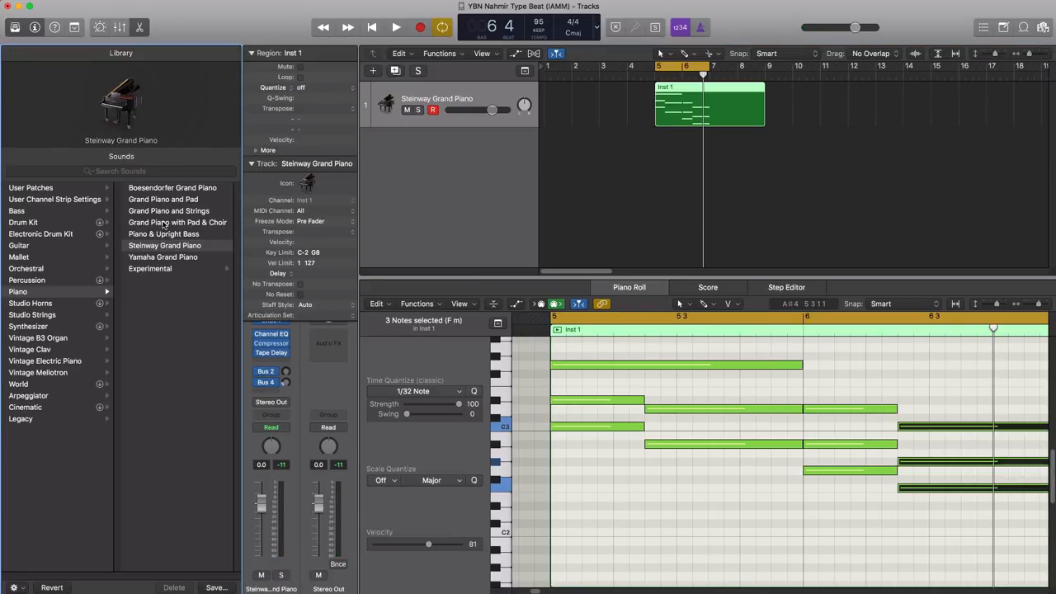
pyautogui.click(178, 222)
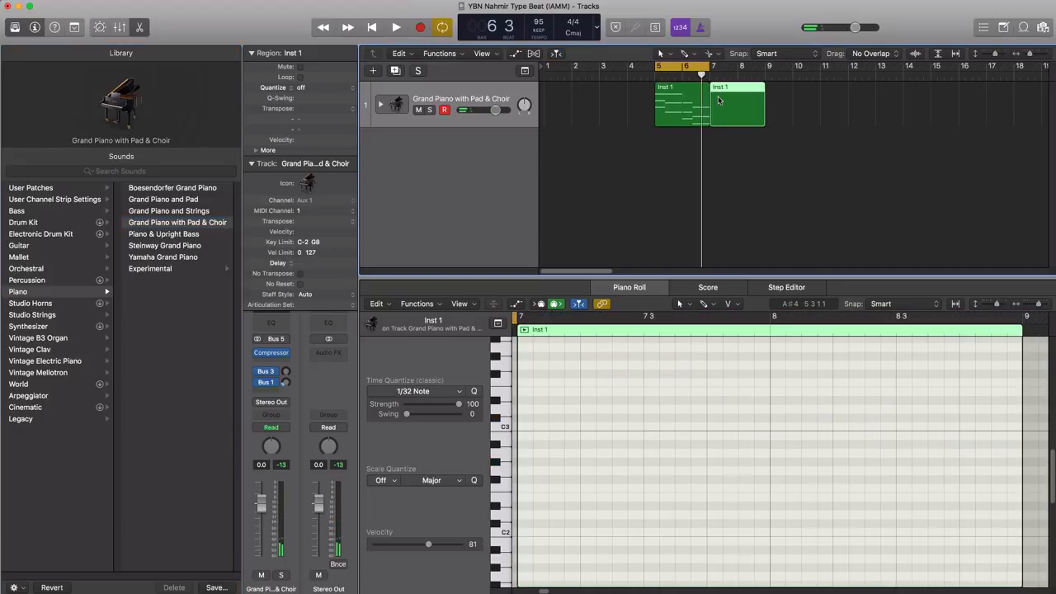
# Bounce the chord region in place to an audio track and apply a fade out
pyautogui.rightClick(734, 104)
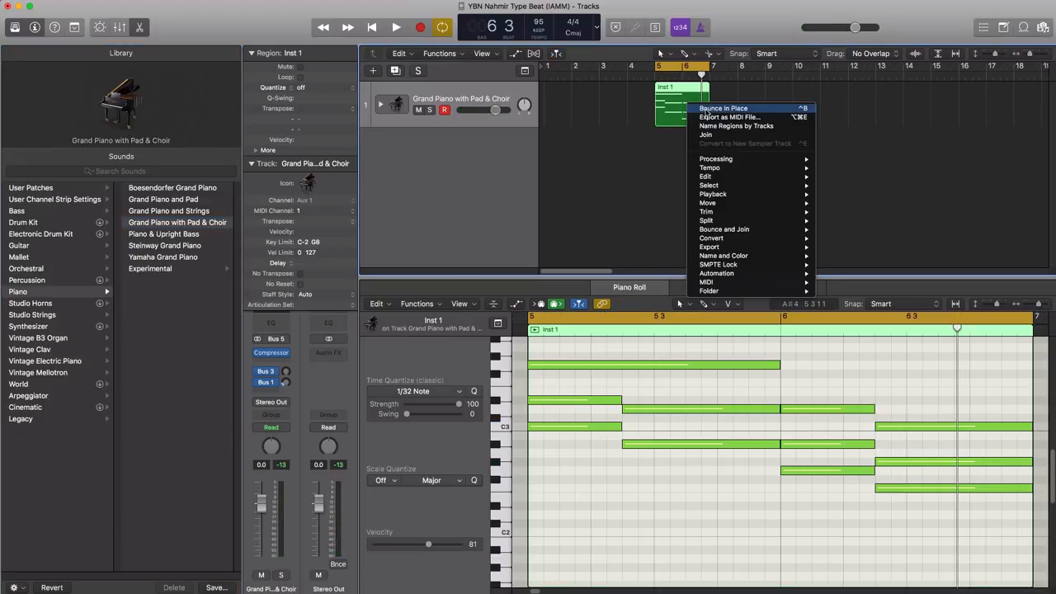
pyautogui.click(728, 116)
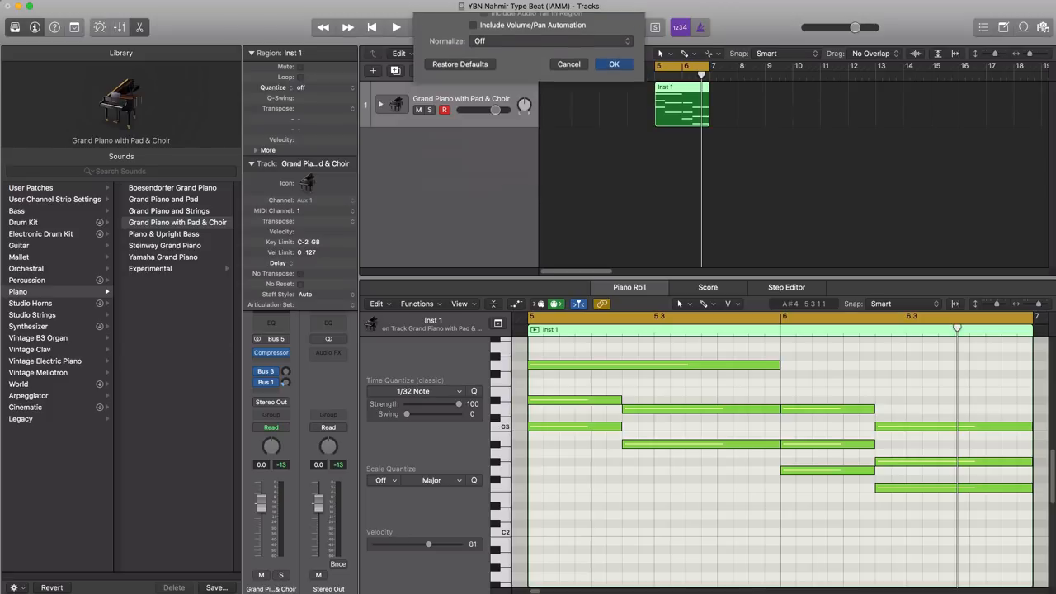
pyautogui.click(614, 64)
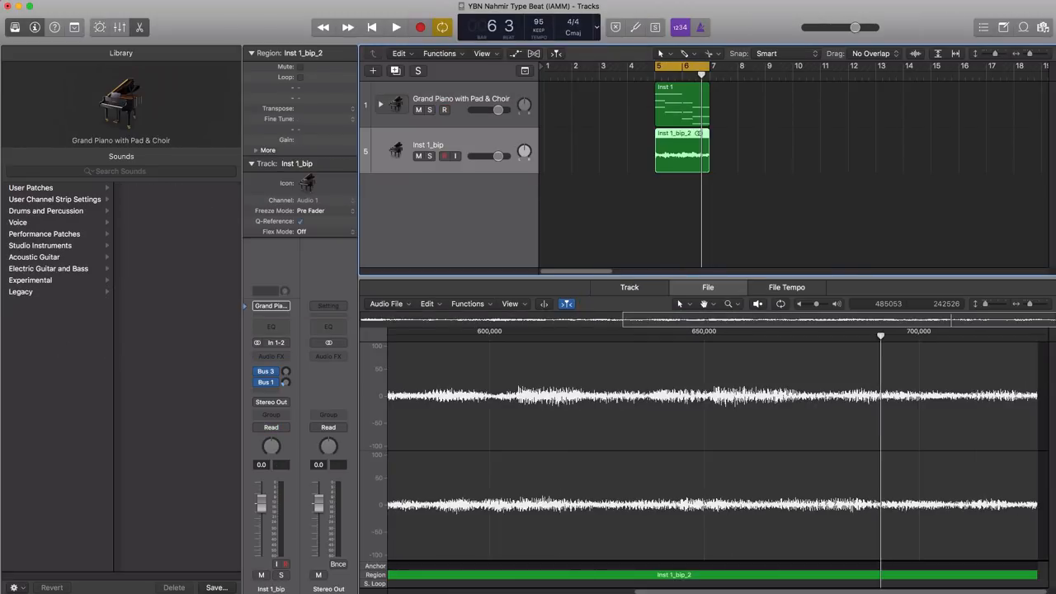
pyautogui.click(467, 304)
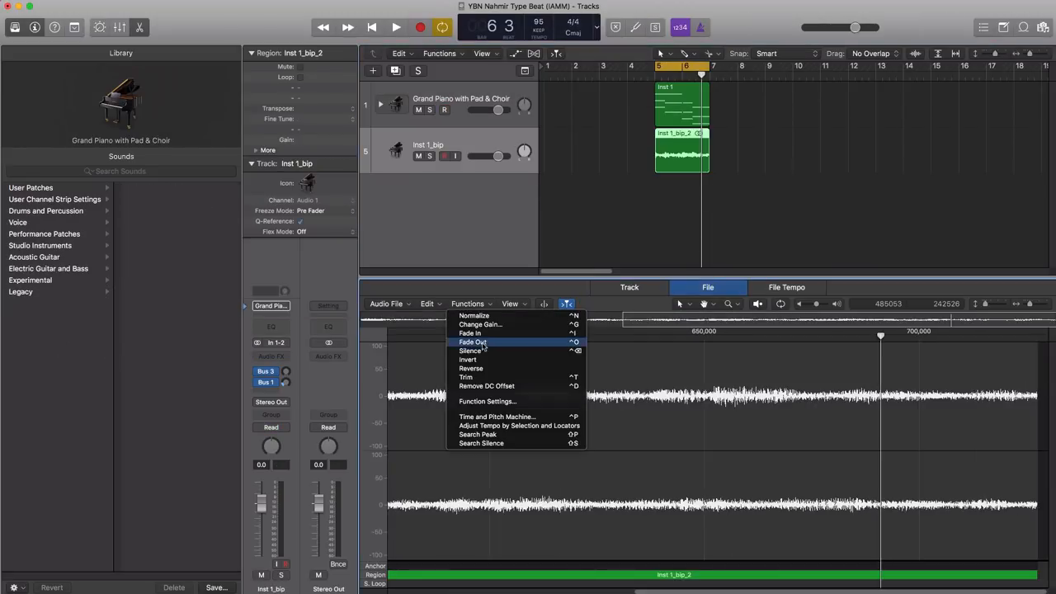
pyautogui.click(472, 342)
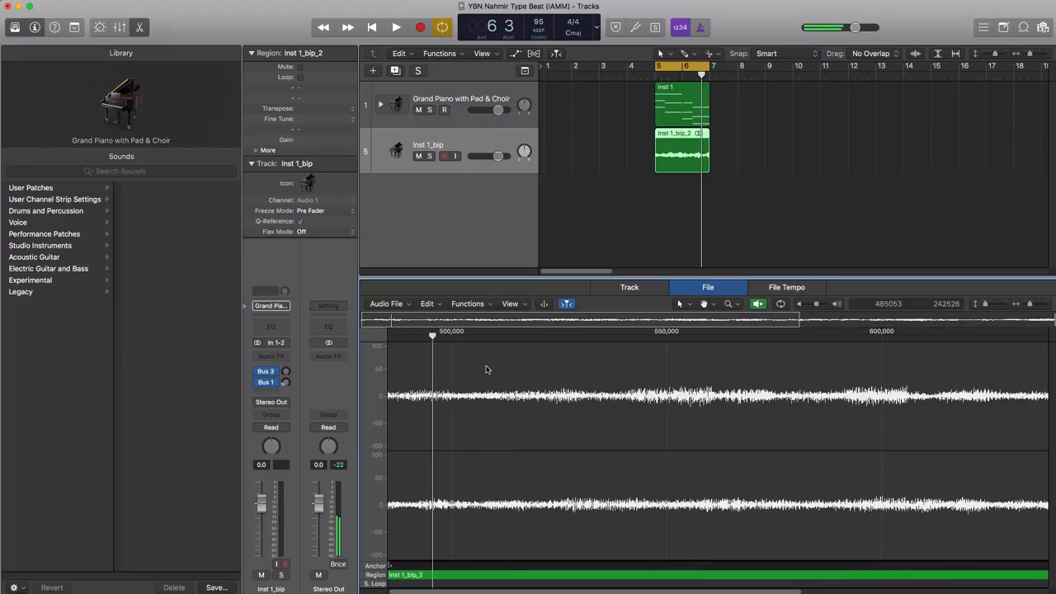
pyautogui.click(578, 228)
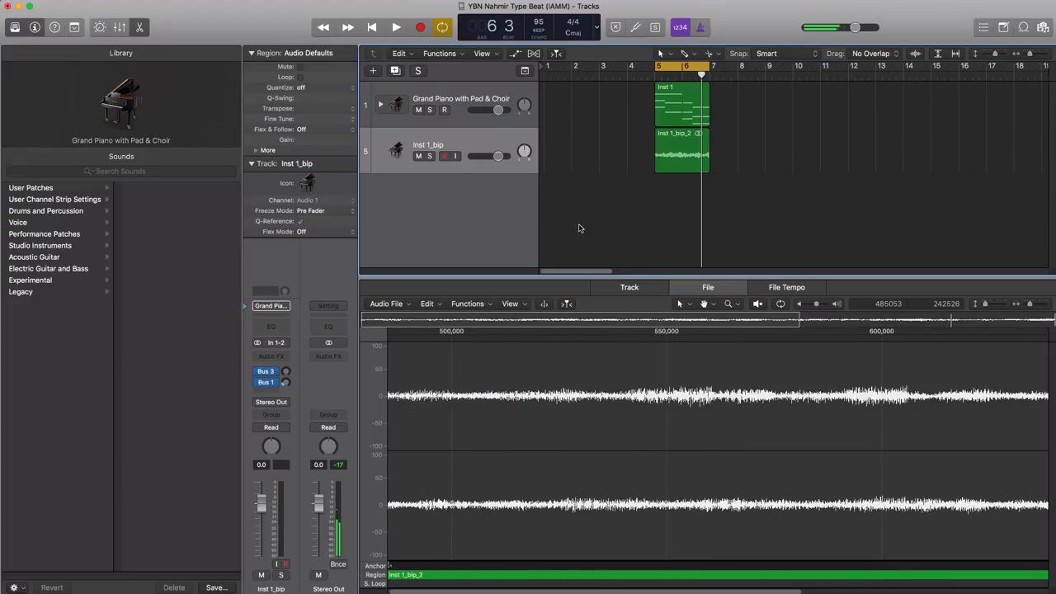
pyautogui.click(396, 27)
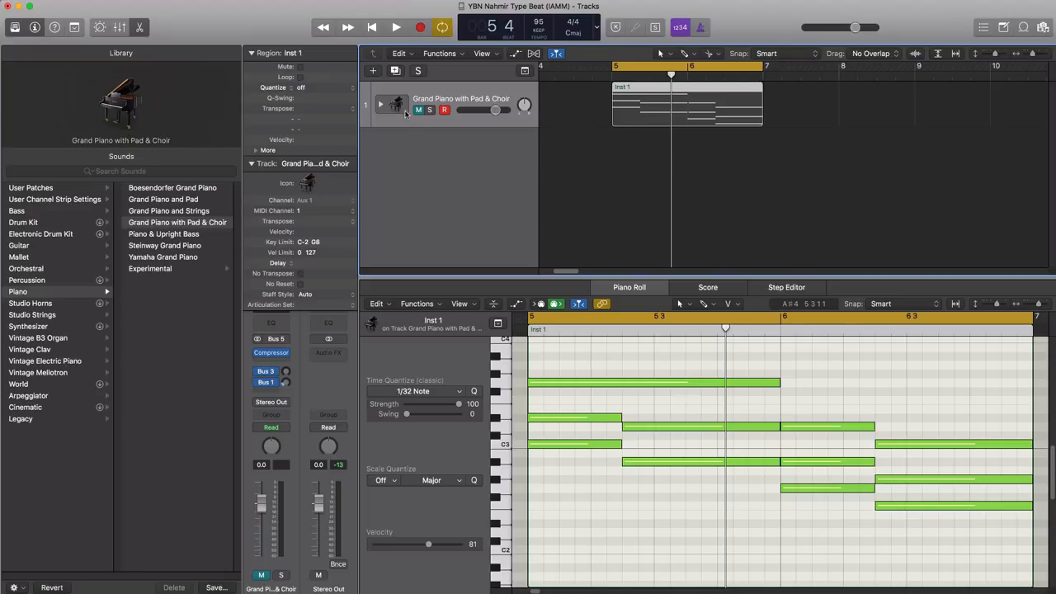
# Select the Grand Piano with Pad & Choir track
pyautogui.click(396, 27)
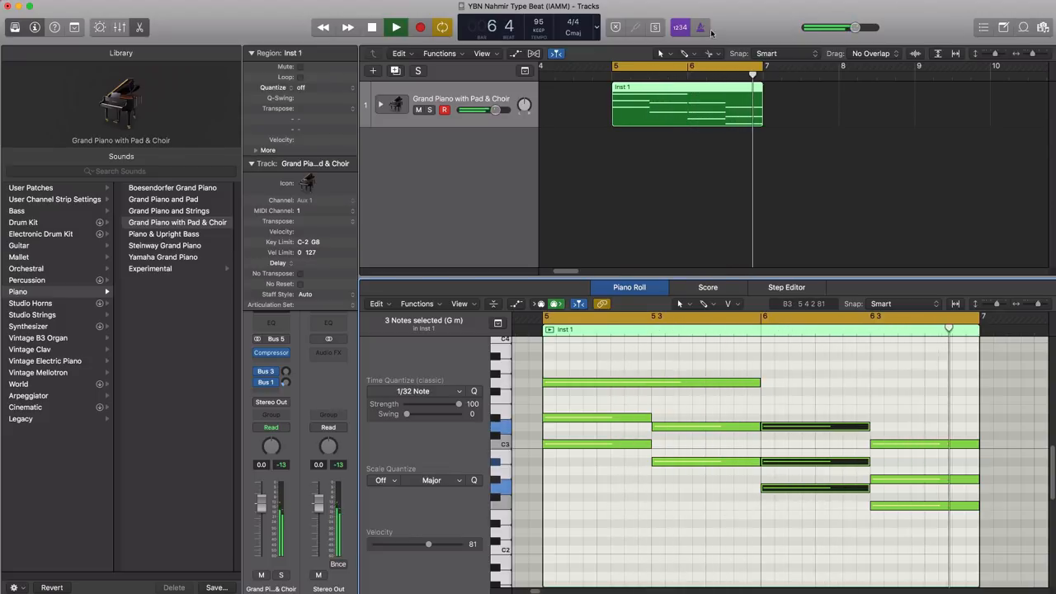
# Bounce the Inst 1 region in place to a new track and mute the original piano track
pyautogui.rightClick(685, 103)
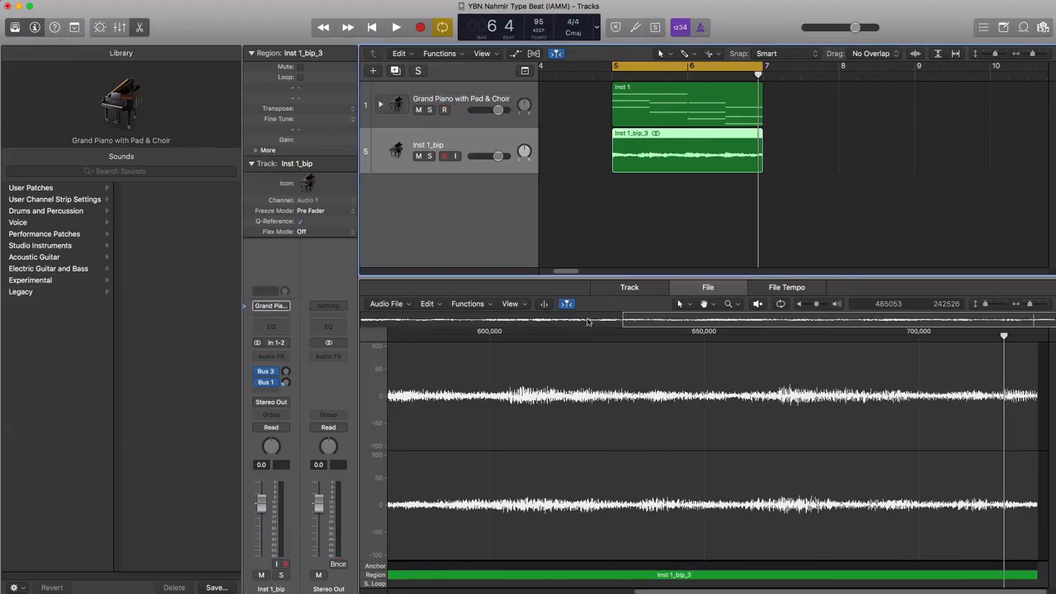
pyautogui.click(707, 287)
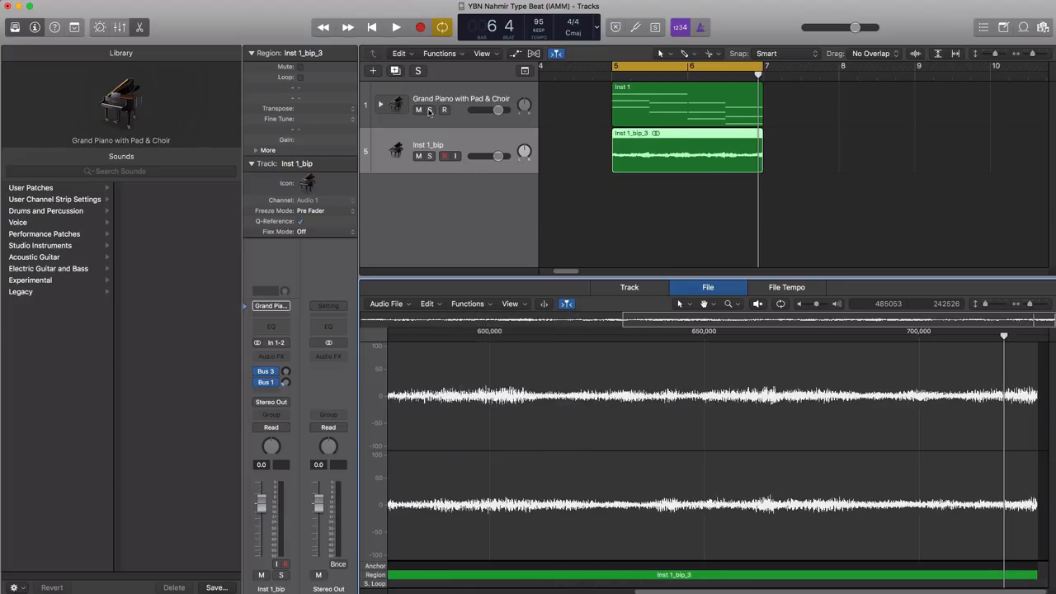
pyautogui.click(396, 27)
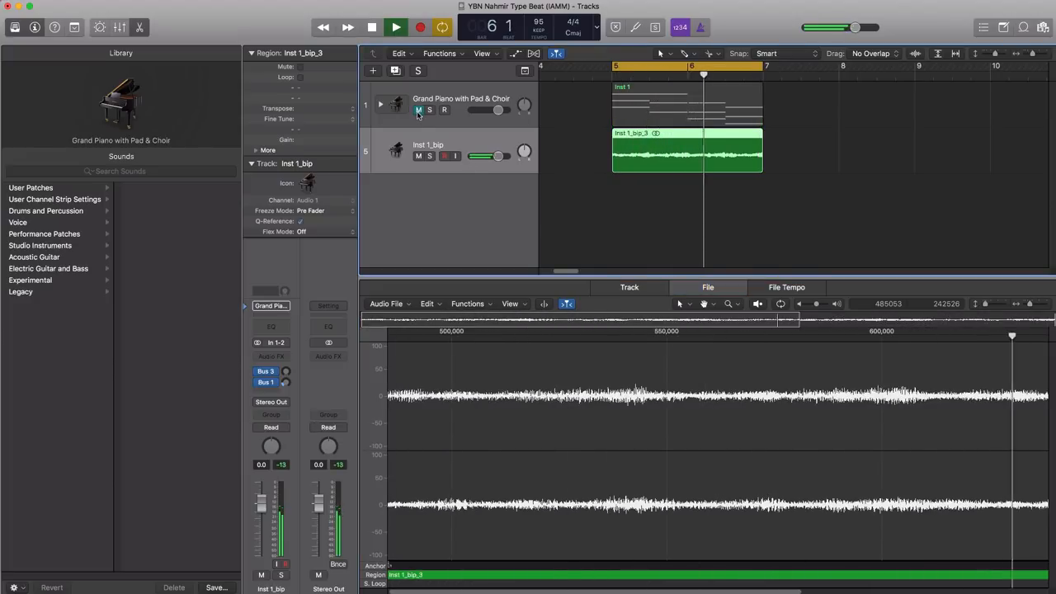
pyautogui.click(396, 27)
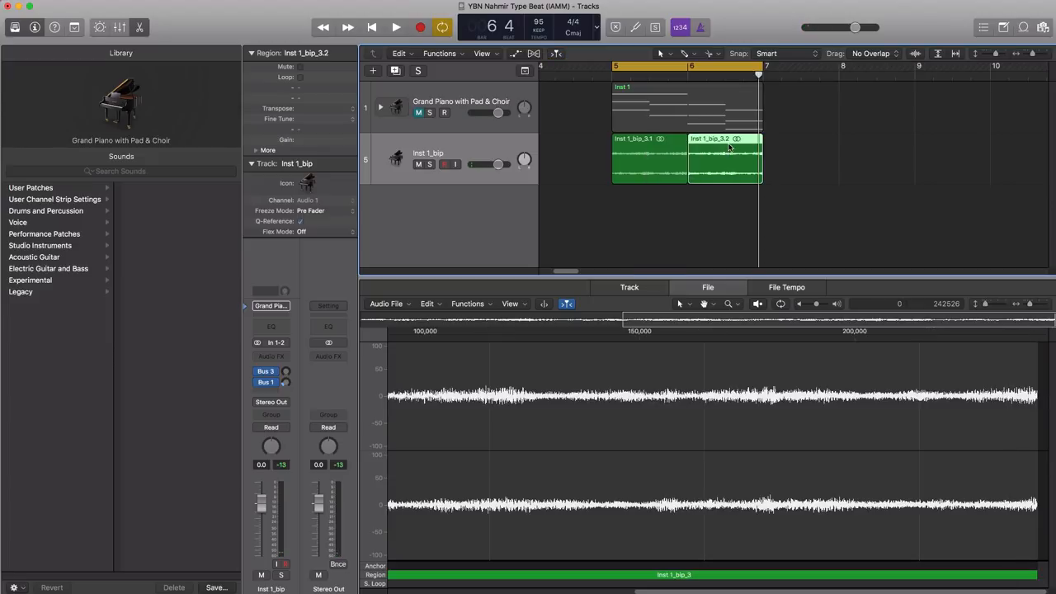
# Rearrange the chopped Inst 1_bip audio slices into a new order across bars 5 to 7
pyautogui.moveTo(725, 156); pyautogui.dragTo(787, 157)
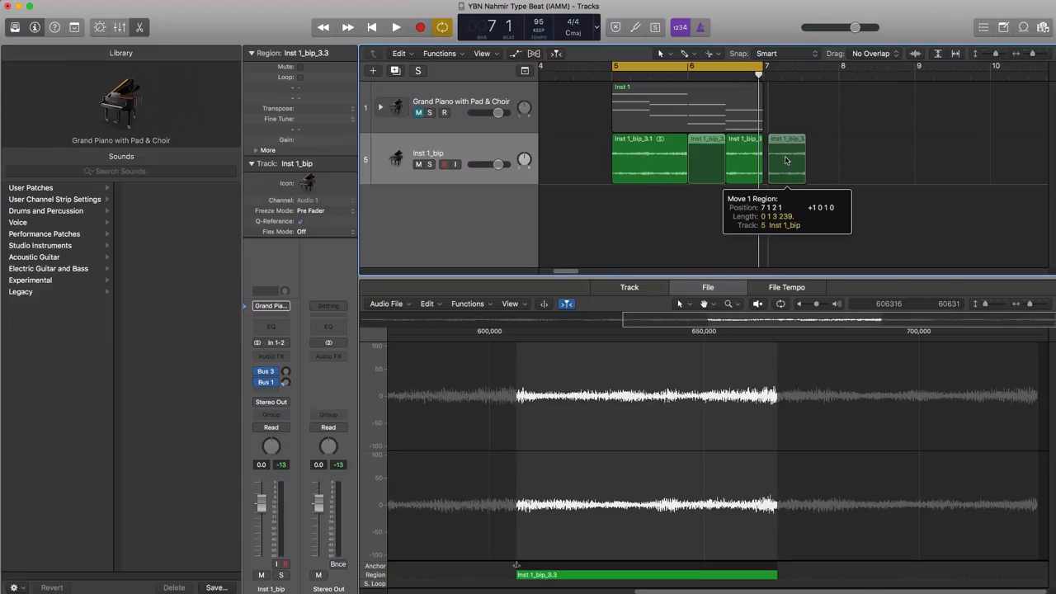
pyautogui.moveTo(786, 161); pyautogui.dragTo(696, 161)
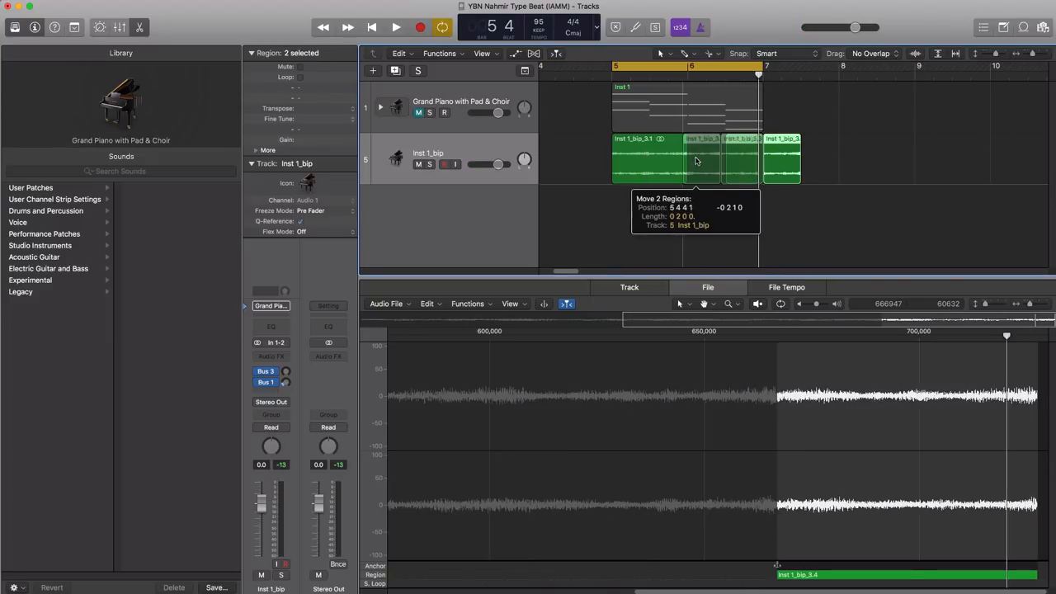
pyautogui.moveTo(697, 161); pyautogui.dragTo(648, 160)
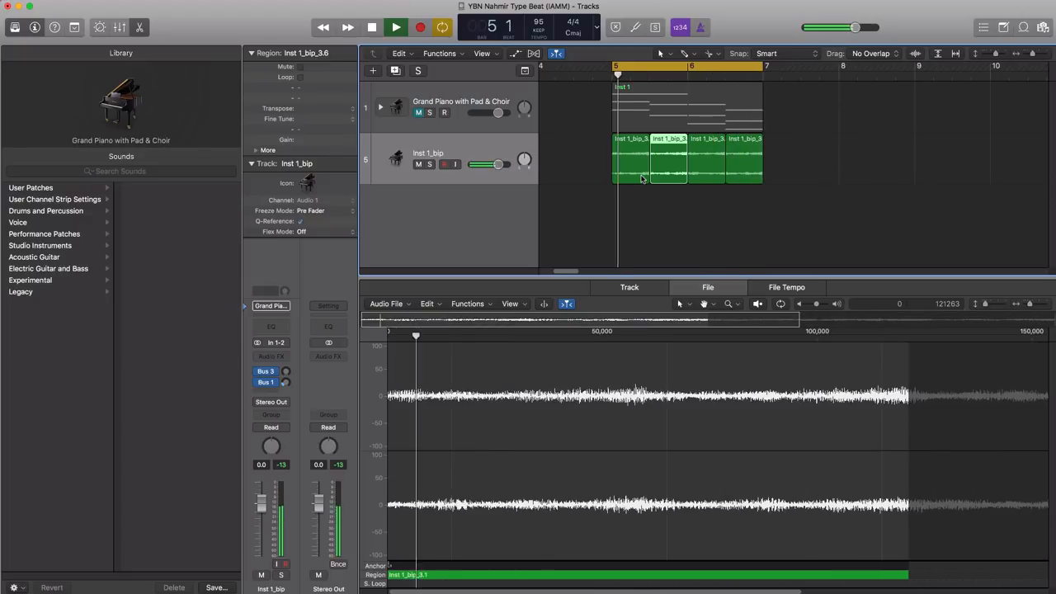
pyautogui.click(677, 66)
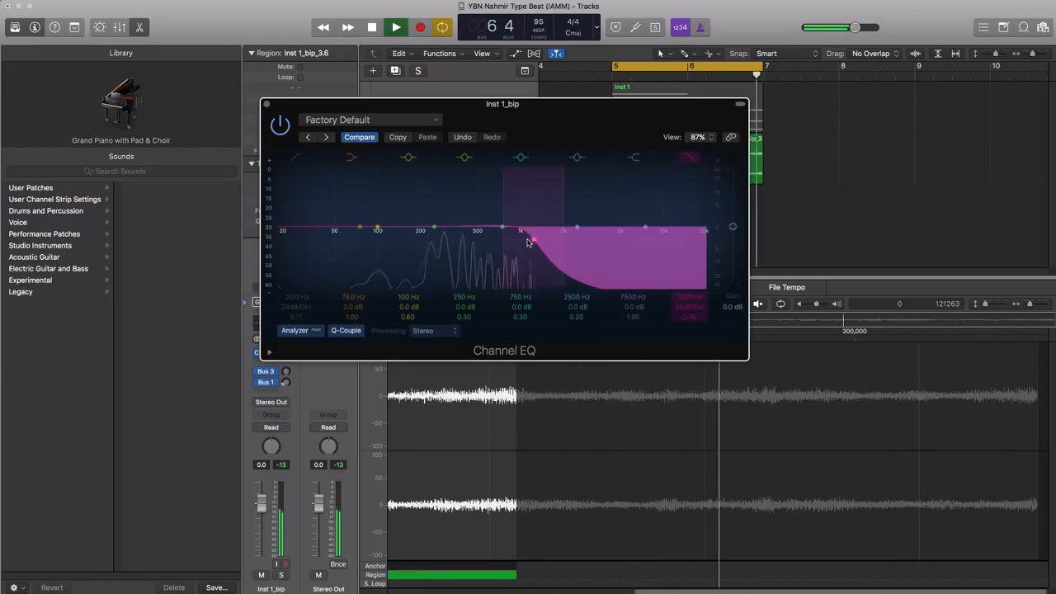
# Set the Channel EQ high-cut frequency, then enable a low cut and raise it toward the midrange
pyautogui.click(395, 27)
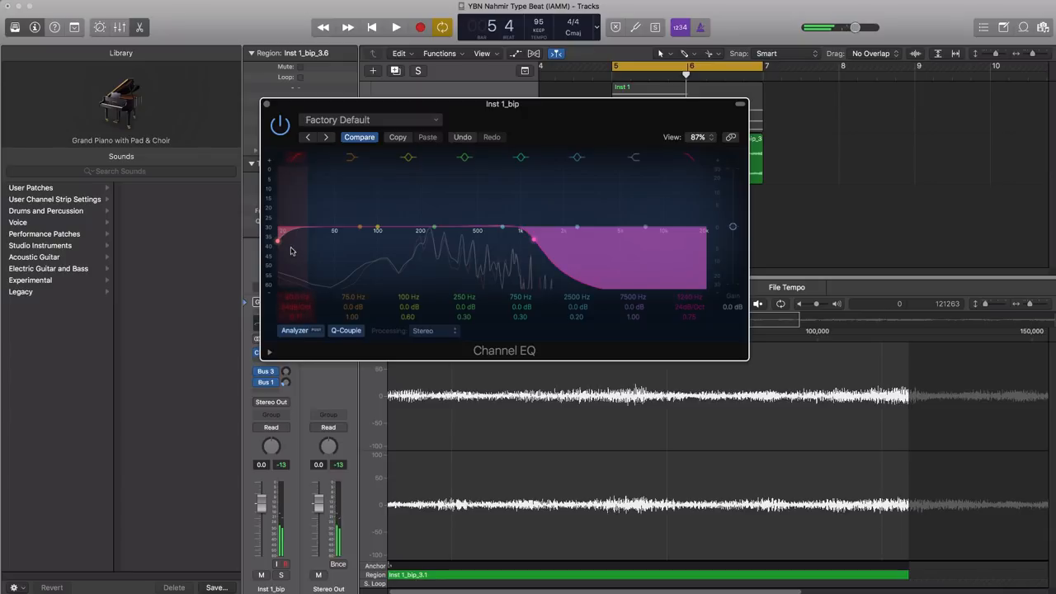
pyautogui.click(396, 28)
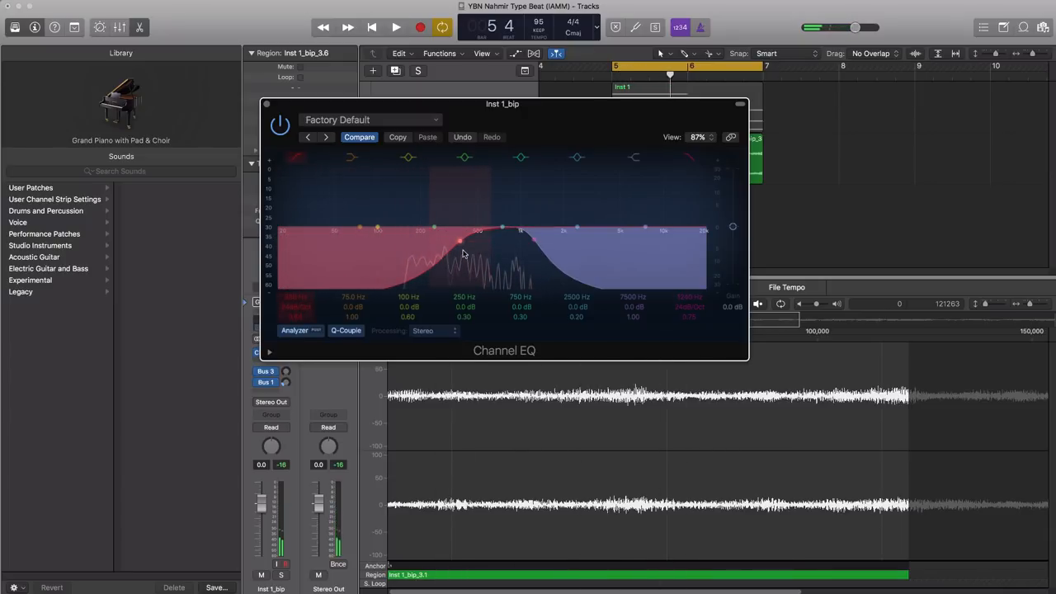
pyautogui.click(396, 27)
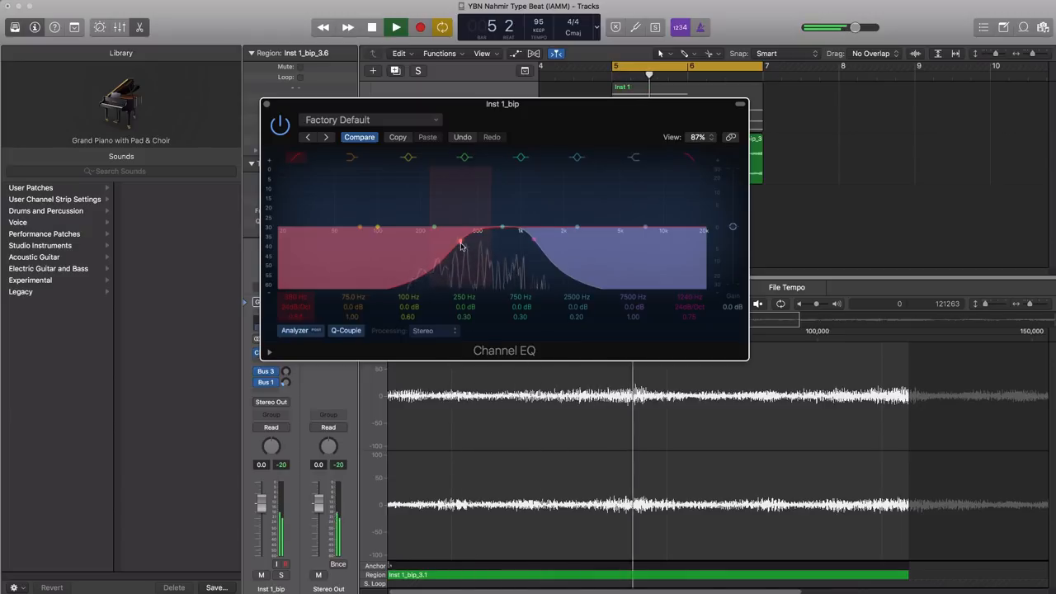
pyautogui.click(395, 27)
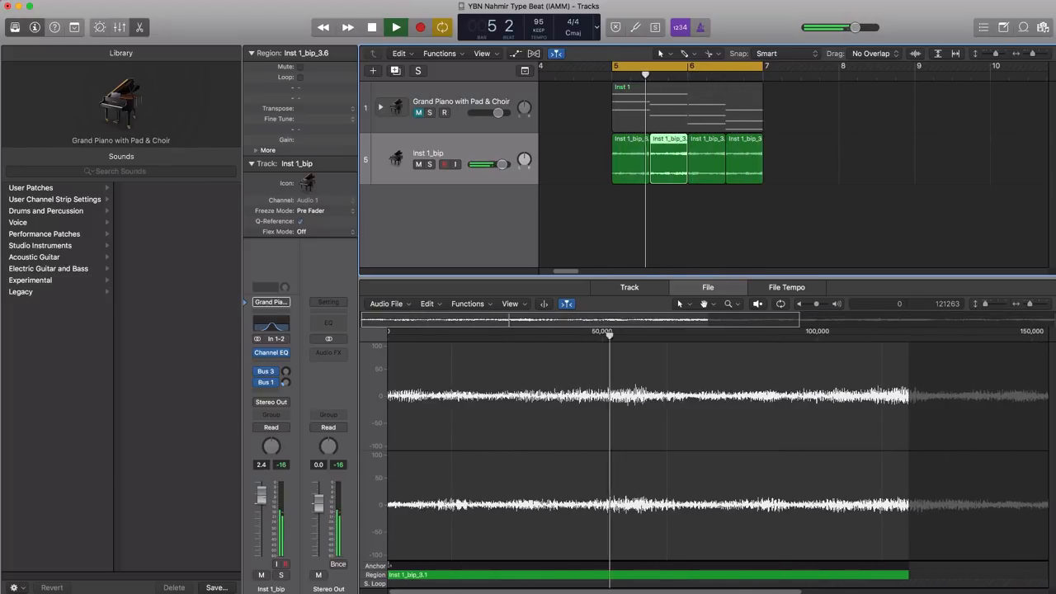
pyautogui.click(395, 27)
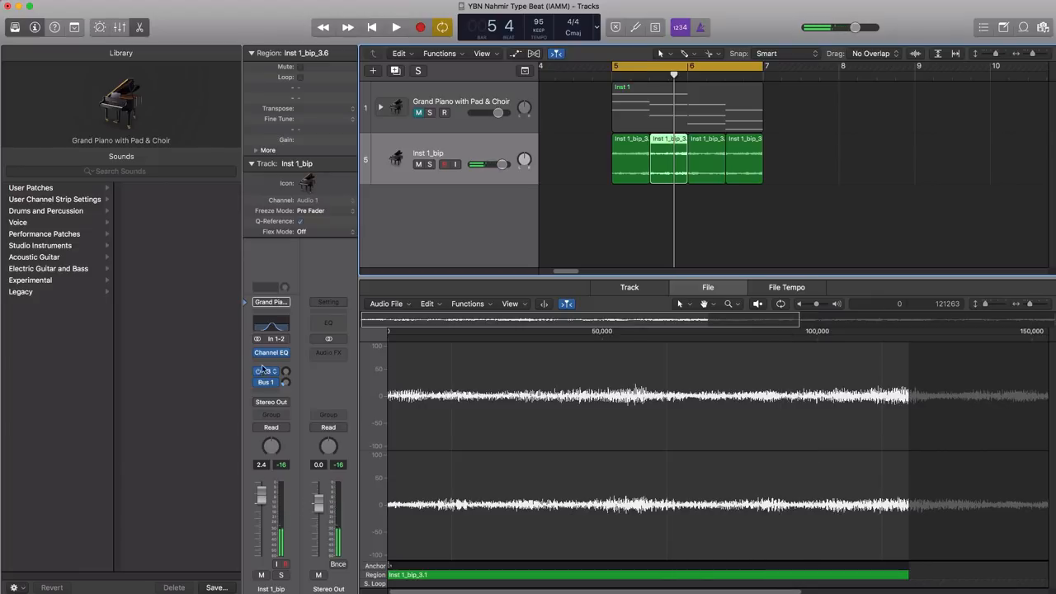
# Insert stereo Space Designer with the Crispy preset, Dry at 0 dB and Wet at -8.4 dB
pyautogui.click(270, 370)
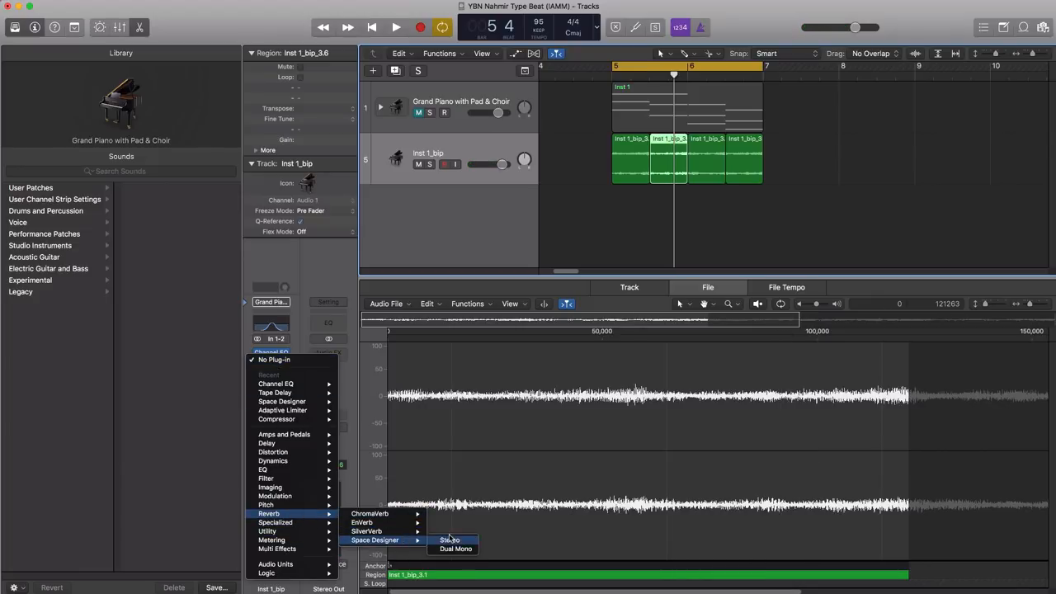
pyautogui.click(450, 540)
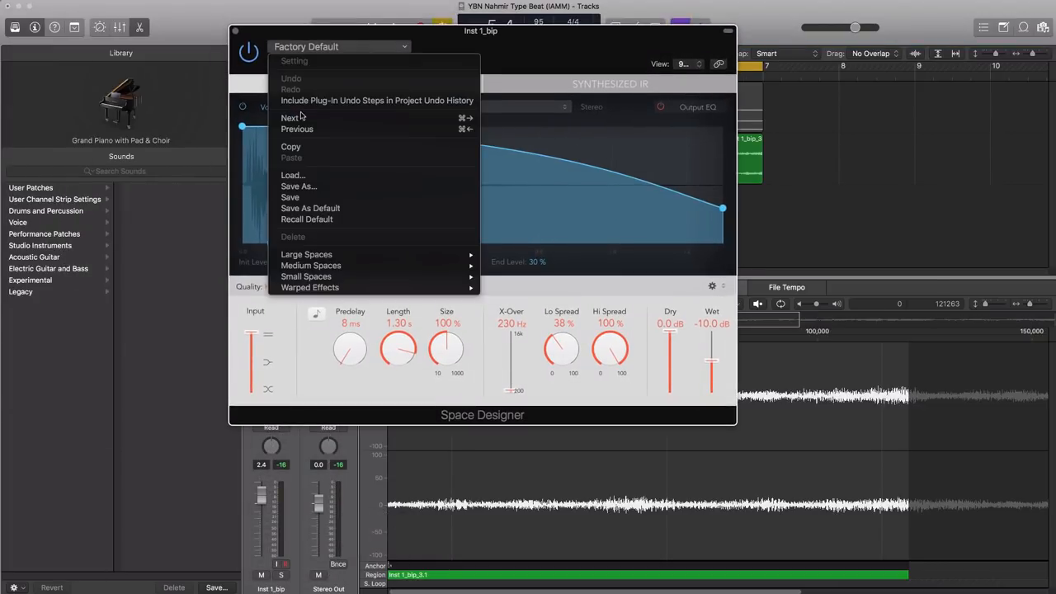
pyautogui.moveTo(310, 287)
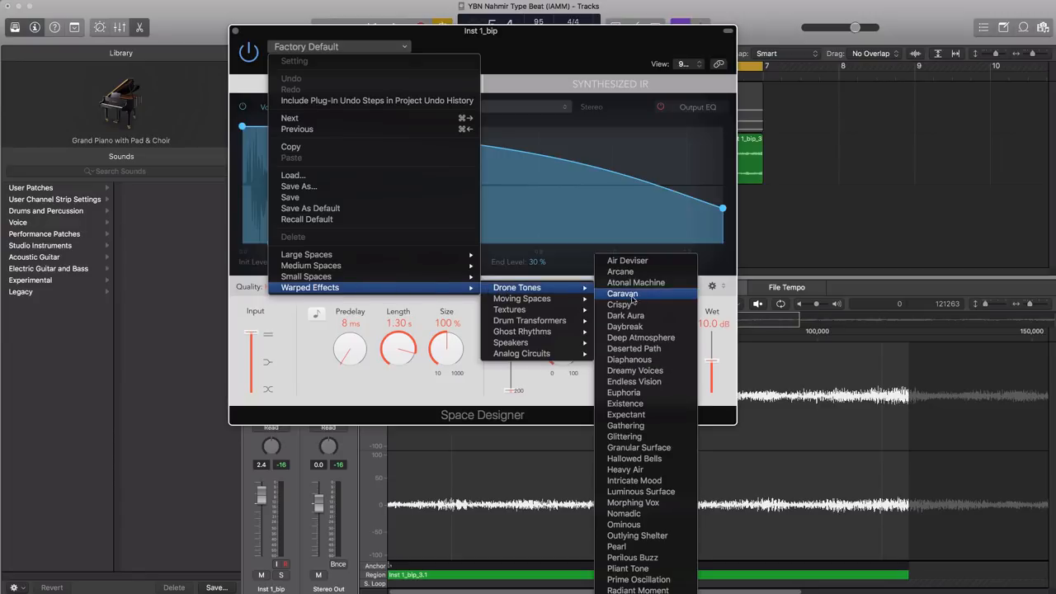
pyautogui.moveTo(623, 304)
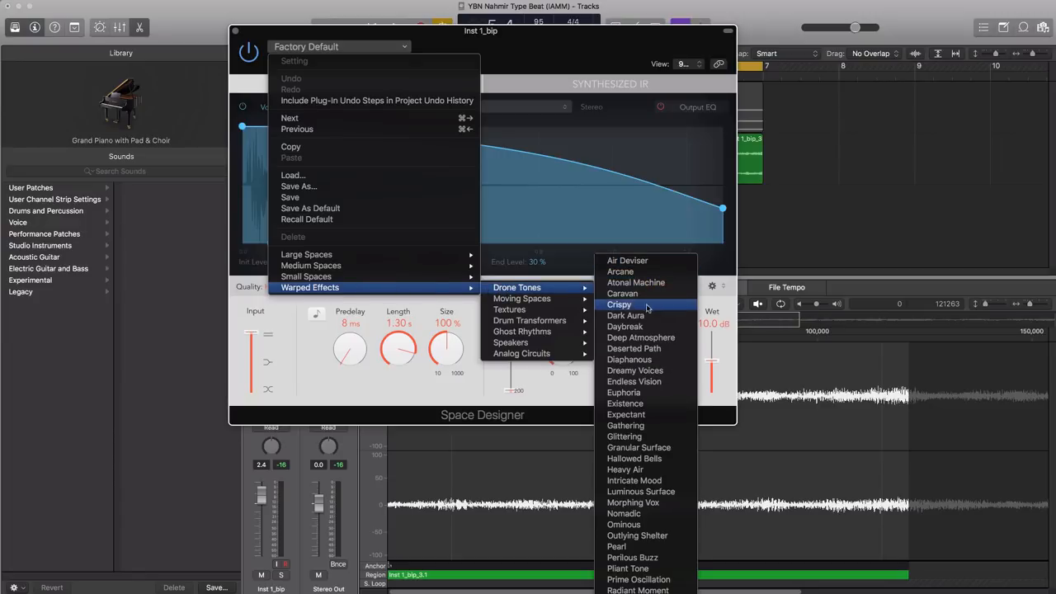
pyautogui.click(619, 304)
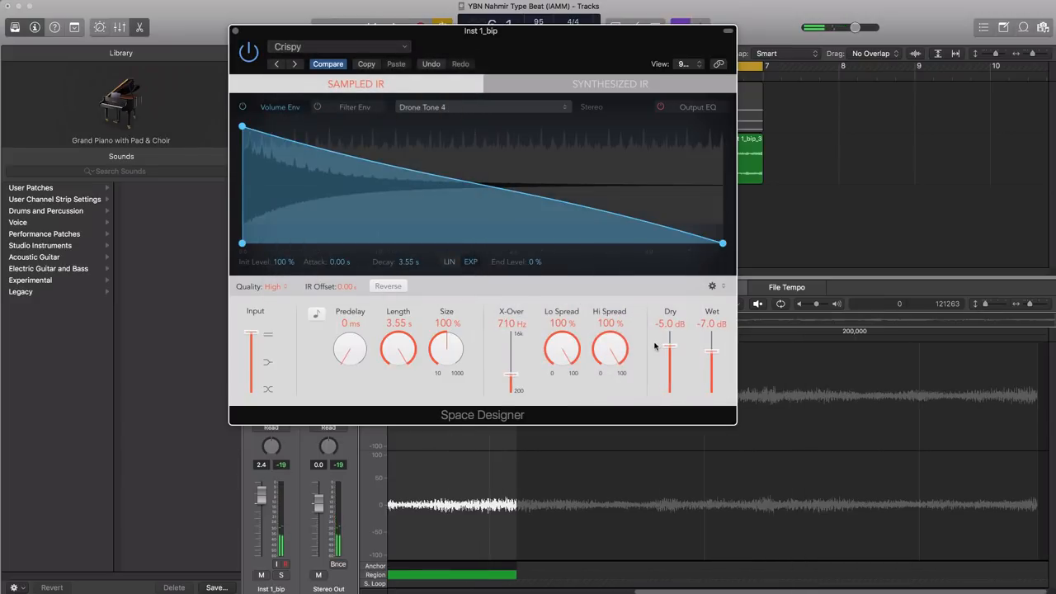
pyautogui.moveTo(670, 359); pyautogui.dragTo(669, 342)
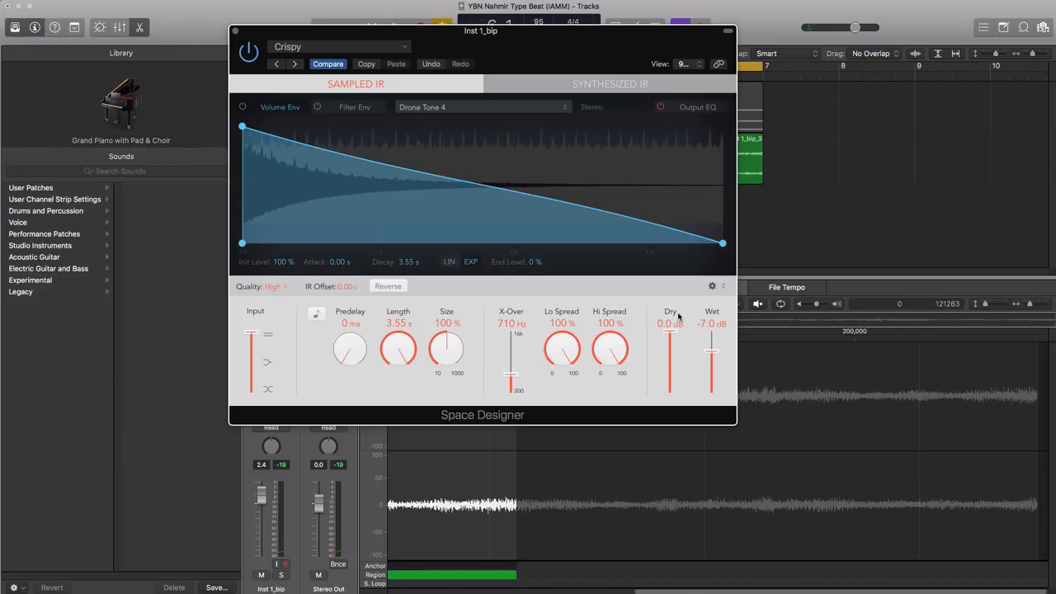
pyautogui.moveTo(712, 351); pyautogui.dragTo(712, 359)
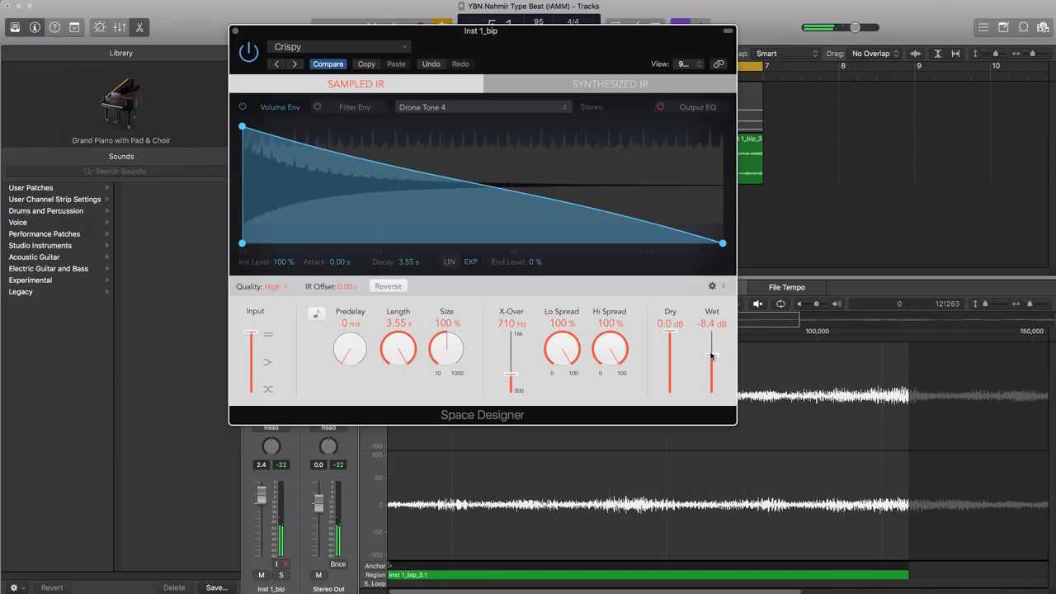
pyautogui.moveTo(712, 355); pyautogui.dragTo(712, 359)
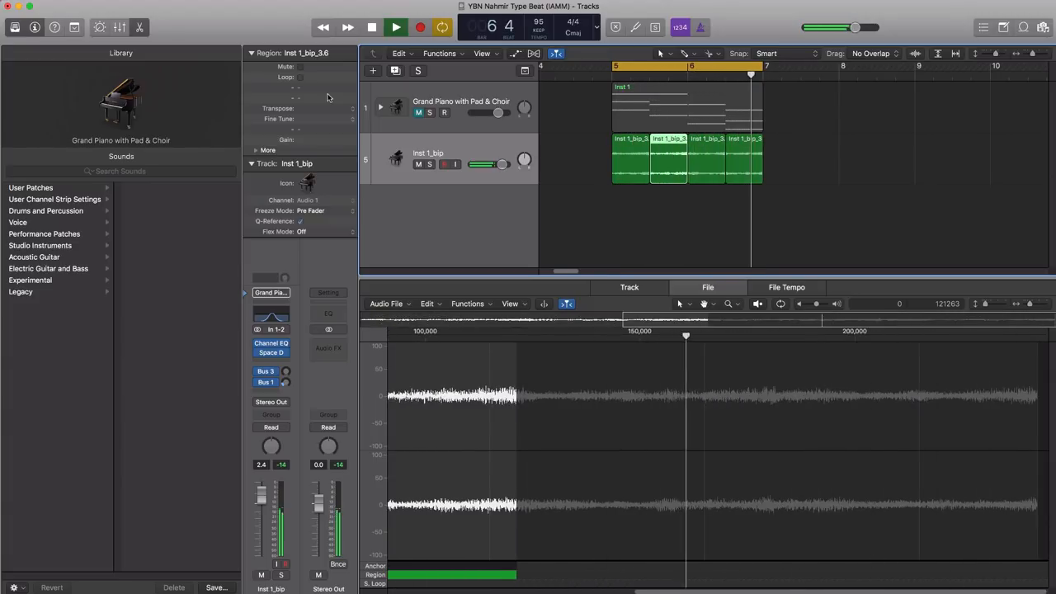
# Add a new software instrument track with a stereo EXS24 sampler
pyautogui.click(371, 27)
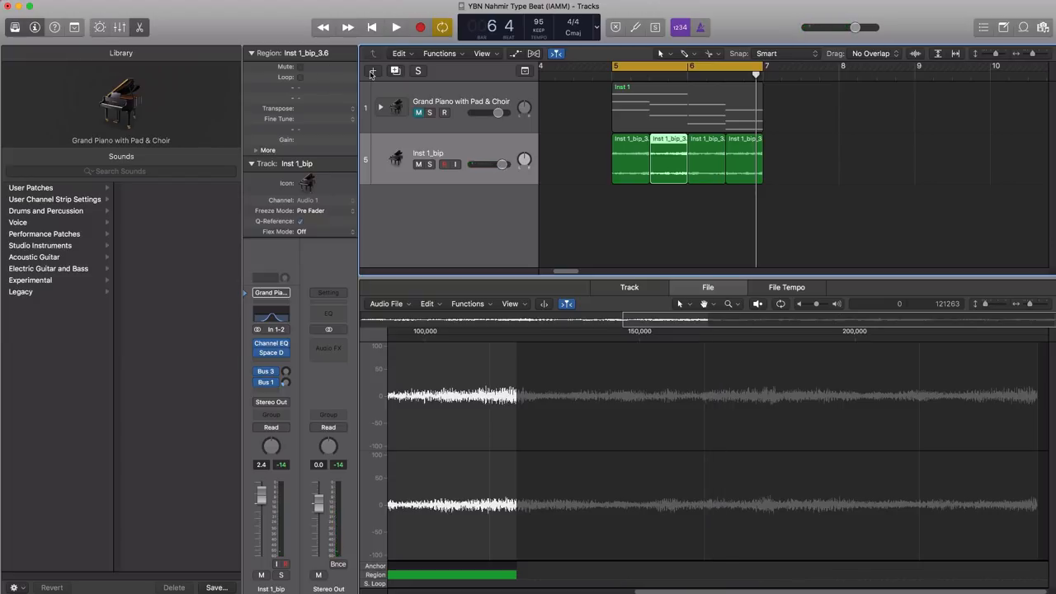
pyautogui.click(372, 71)
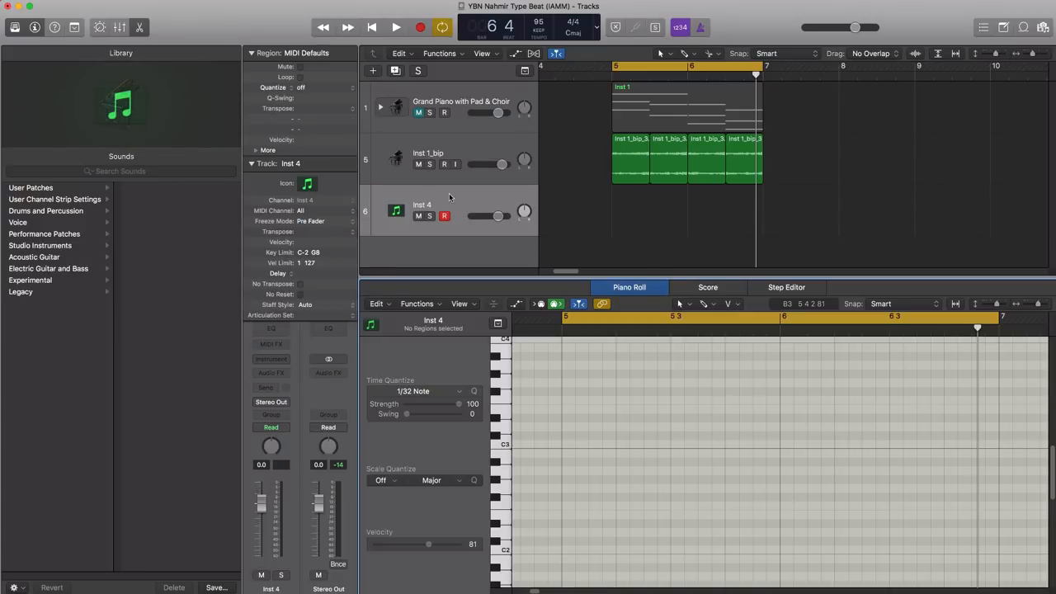
pyautogui.click(271, 359)
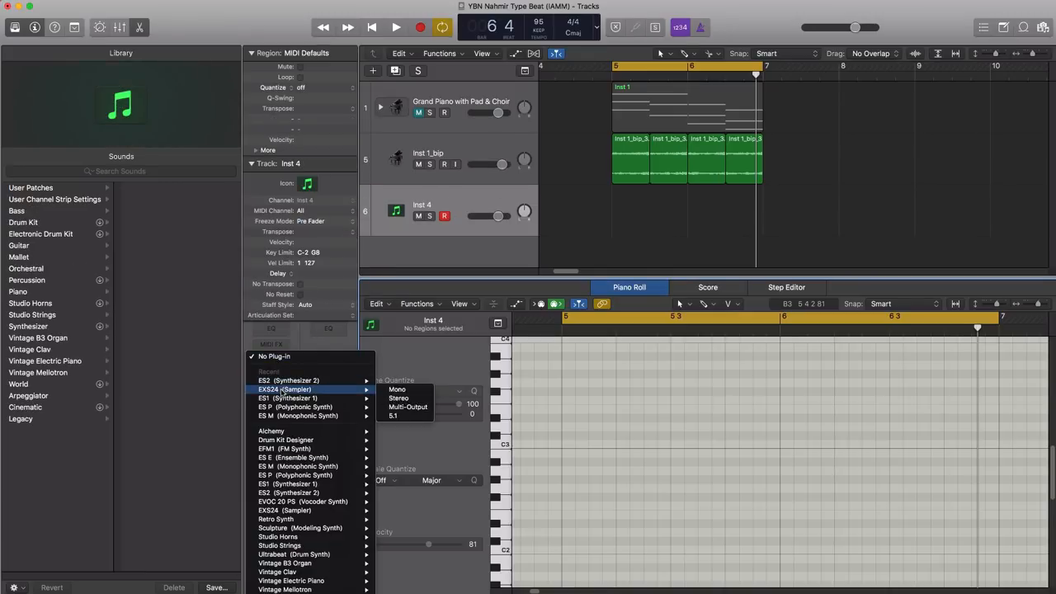
pyautogui.click(285, 388)
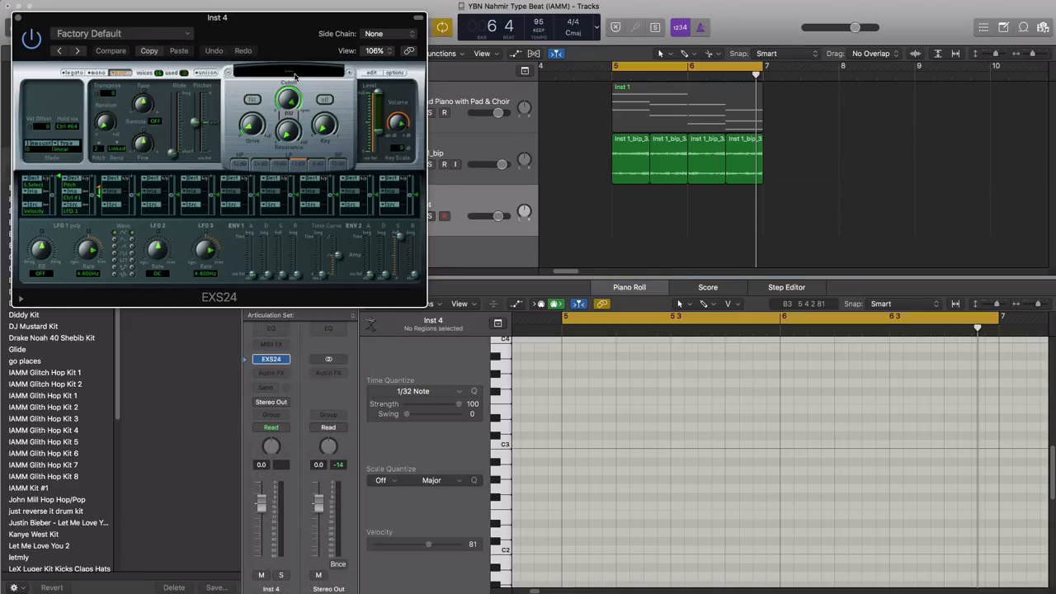
# Load the 'ybn nahmir type beat' patch into the EXS24, then close its window
pyautogui.click(288, 73)
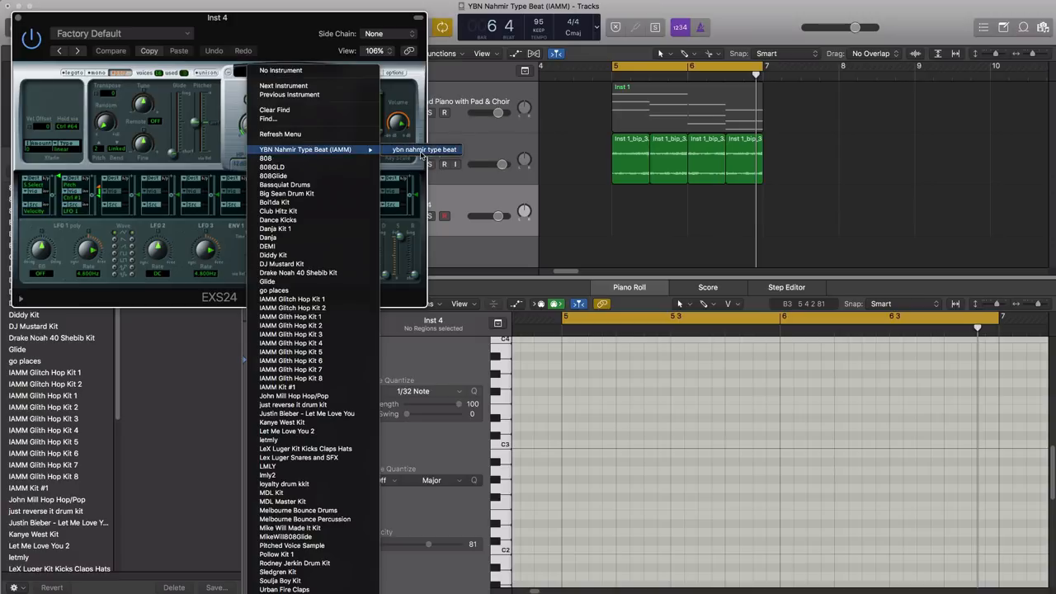
pyautogui.click(423, 150)
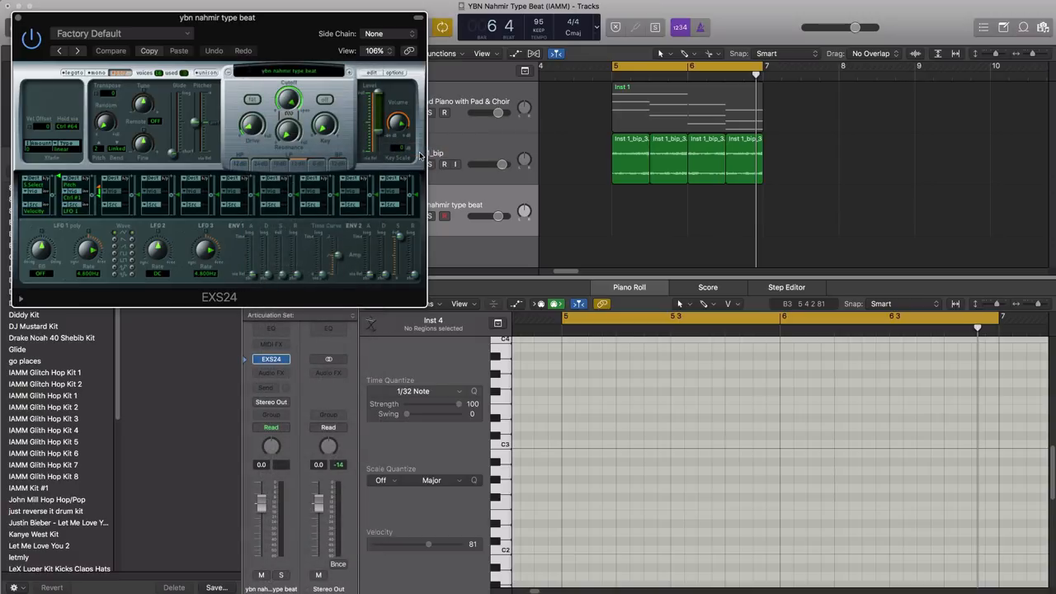
pyautogui.click(111, 51)
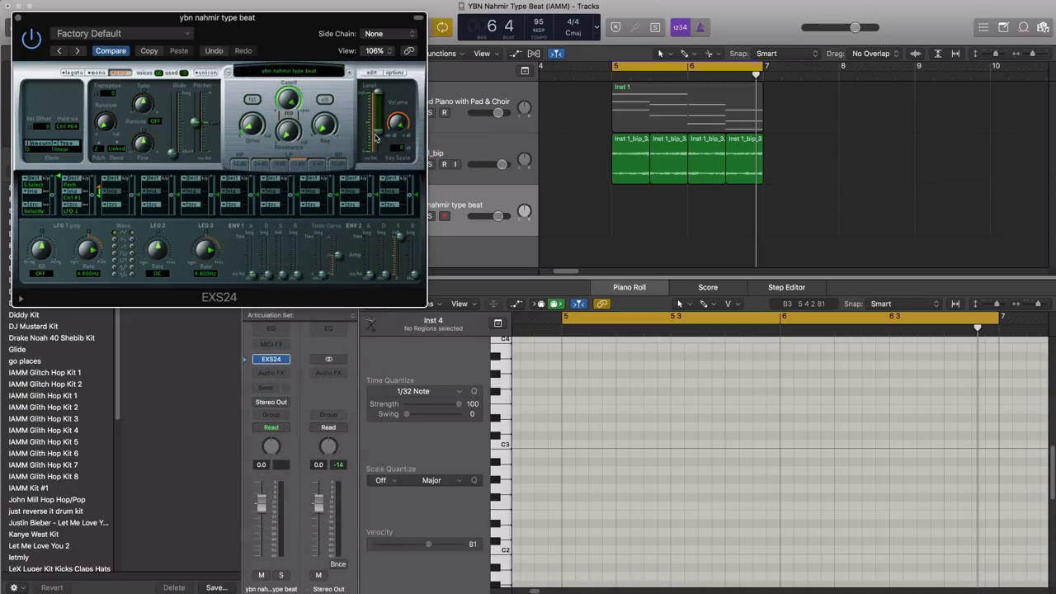
pyautogui.moveTo(217, 17); pyautogui.dragTo(475, 145)
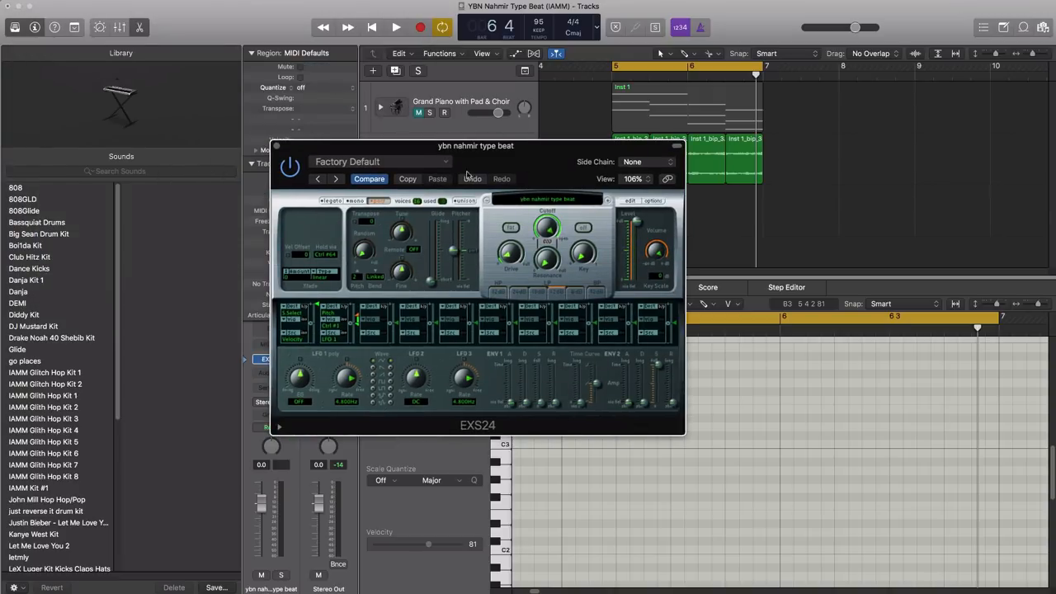
pyautogui.click(355, 200)
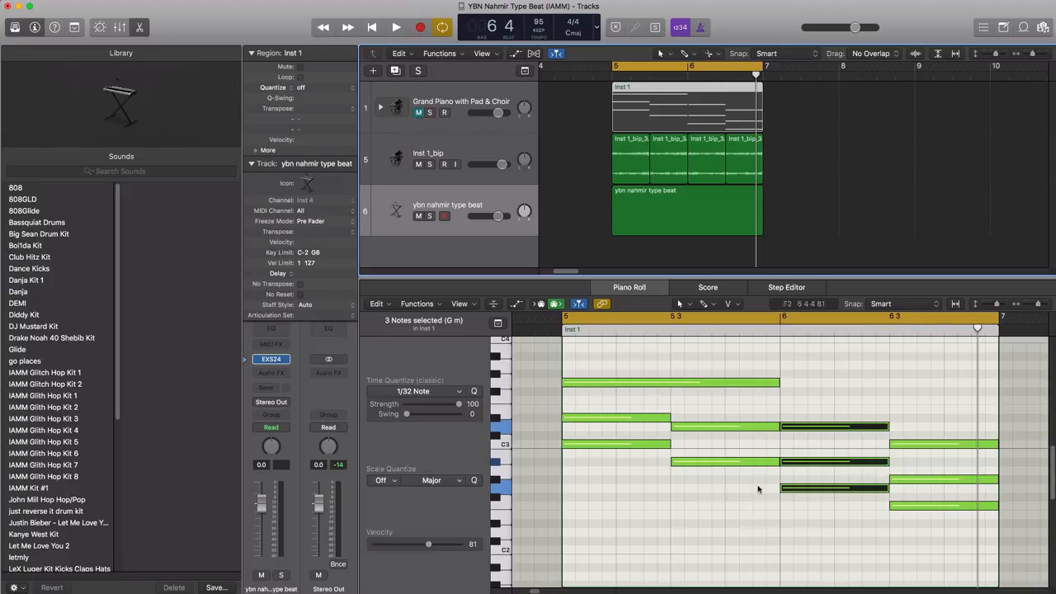
# Create a region on the ybn nahmir track with a shortened first note an octave up at bar 5
pyautogui.click(685, 210)
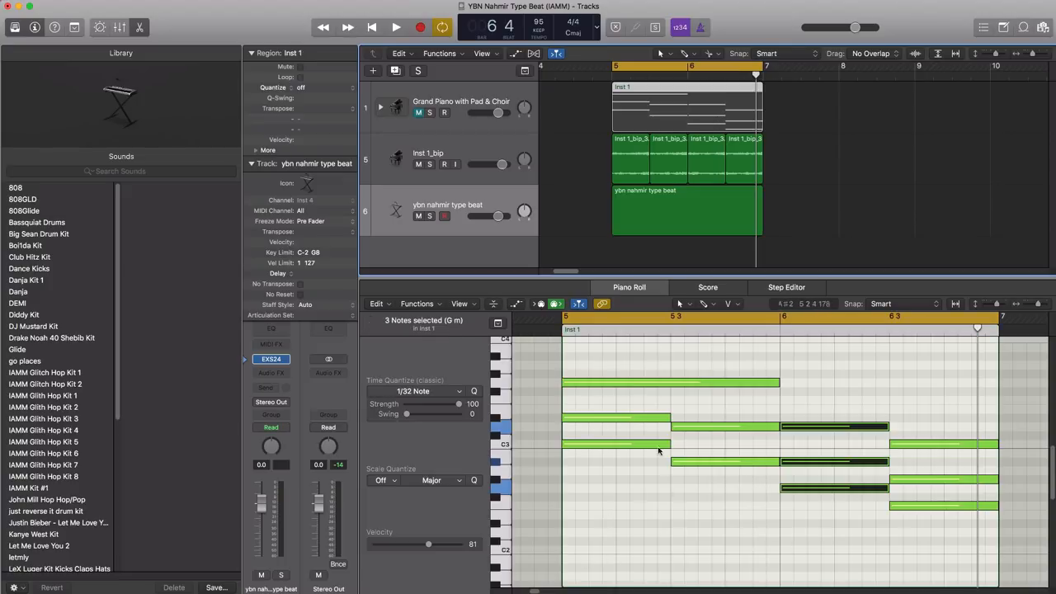
pyautogui.click(686, 213)
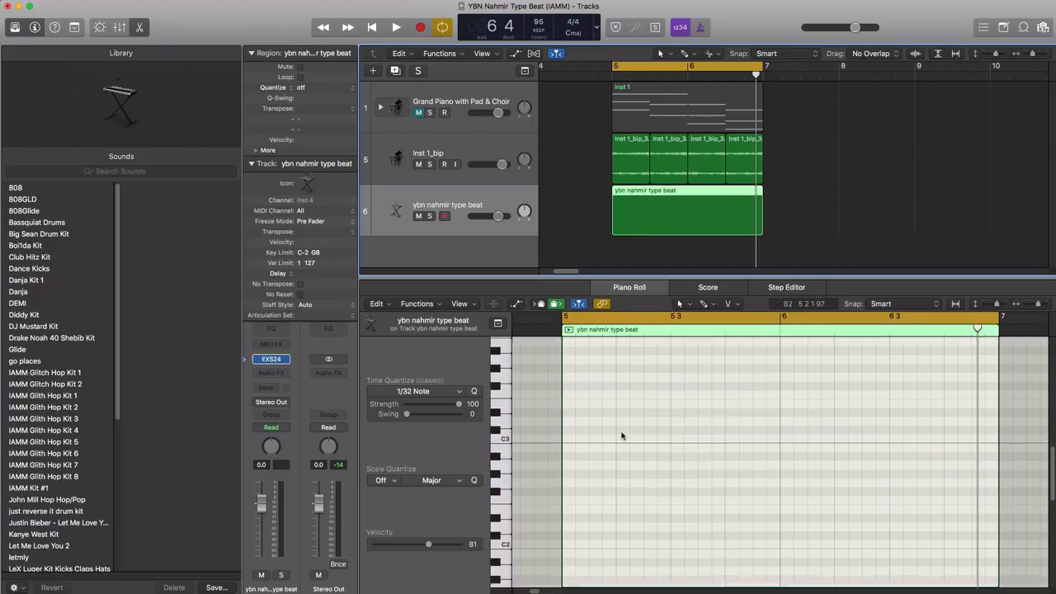
pyautogui.scroll(-3)
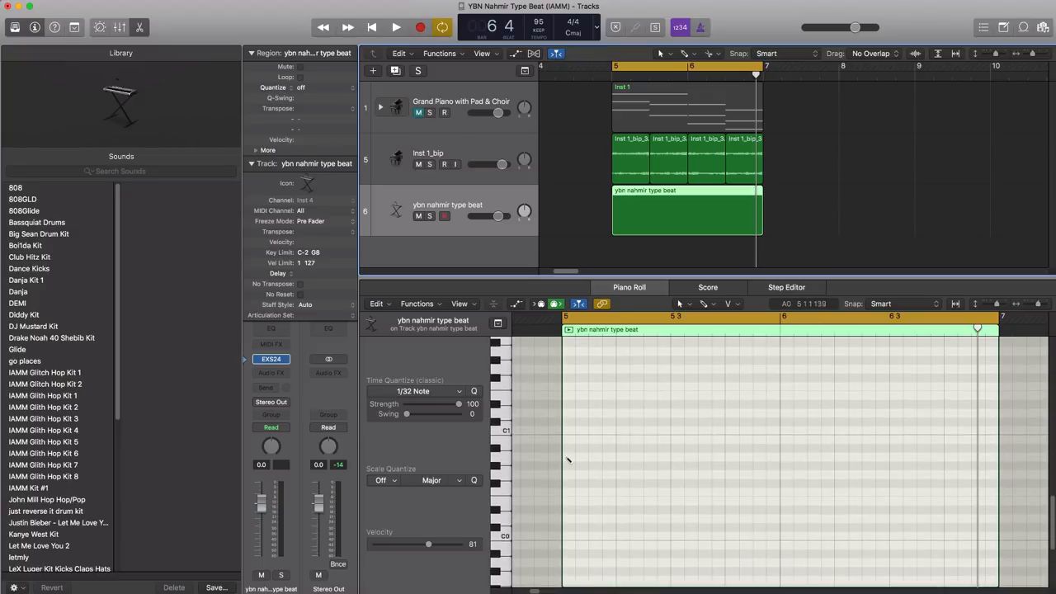
pyautogui.click(618, 490)
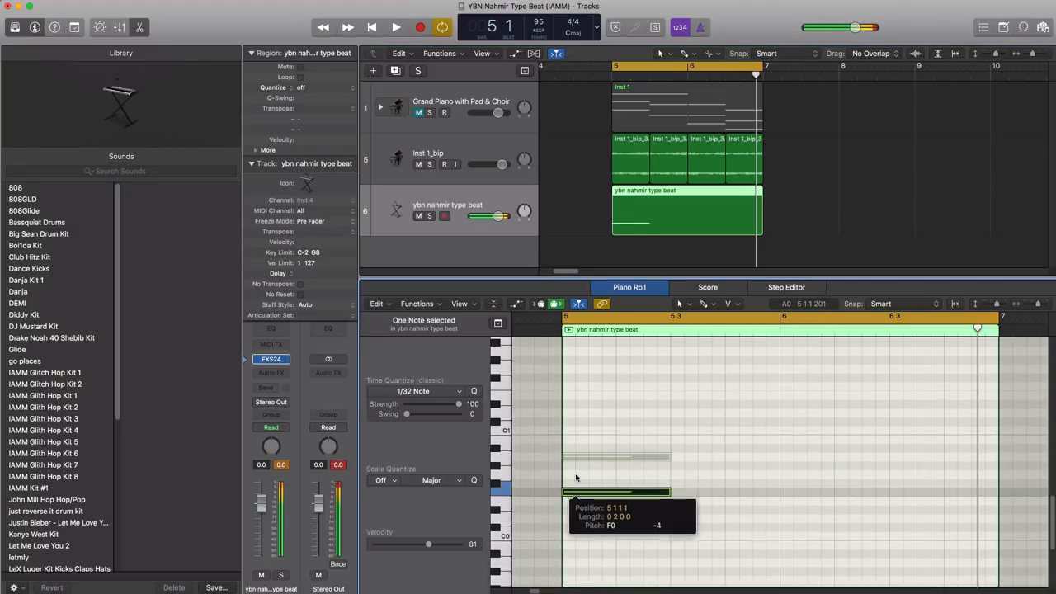
pyautogui.moveTo(617, 492); pyautogui.dragTo(618, 386)
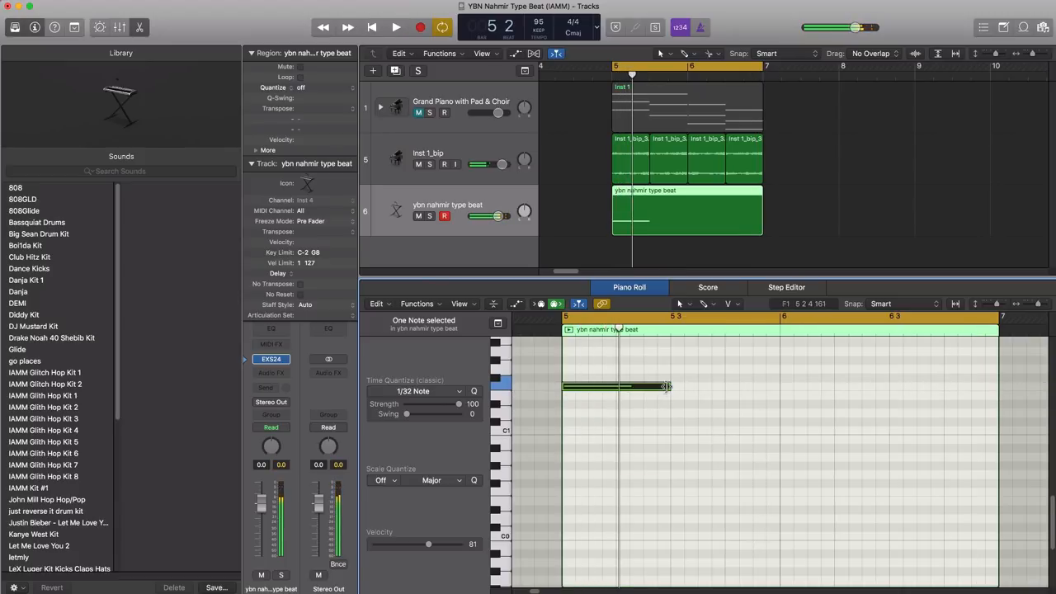
pyautogui.moveTo(665, 386); pyautogui.dragTo(606, 386)
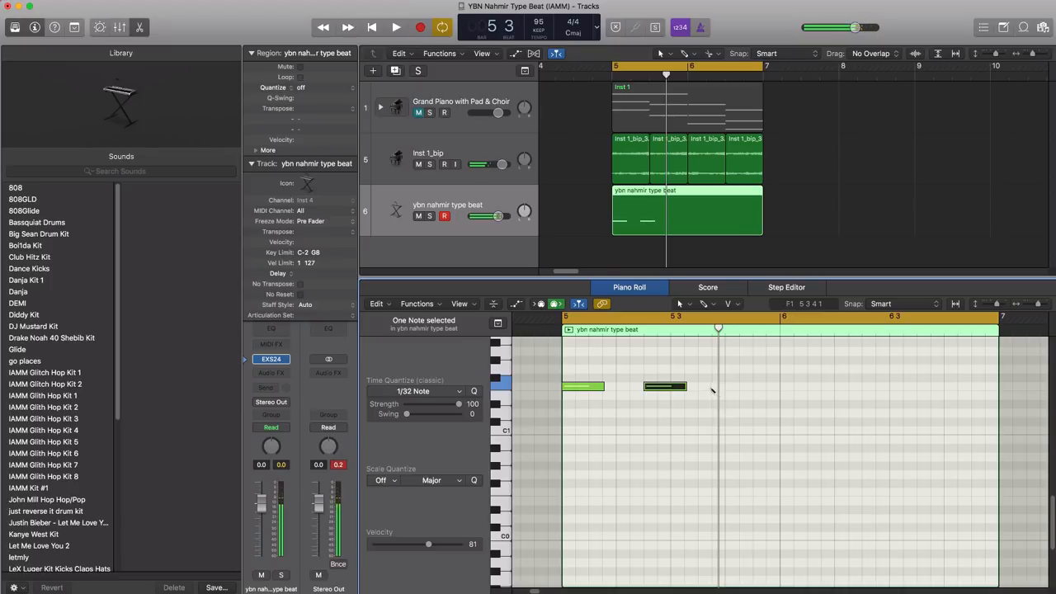
# Add a third melody note and two low C1 notes in bar 6, plus a higher closing note
pyautogui.click(395, 27)
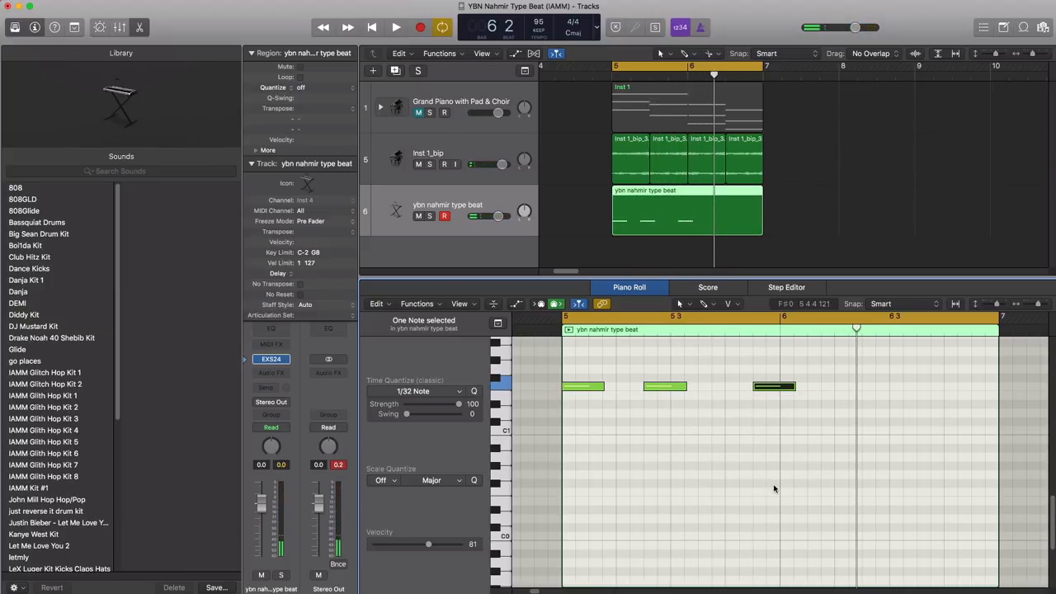
pyautogui.click(396, 27)
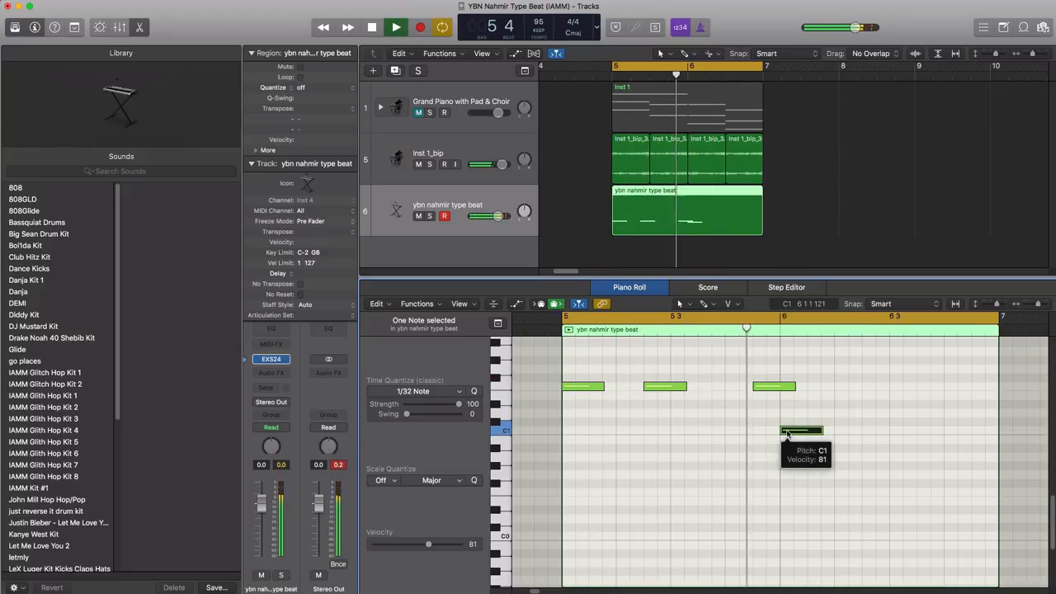
pyautogui.click(395, 27)
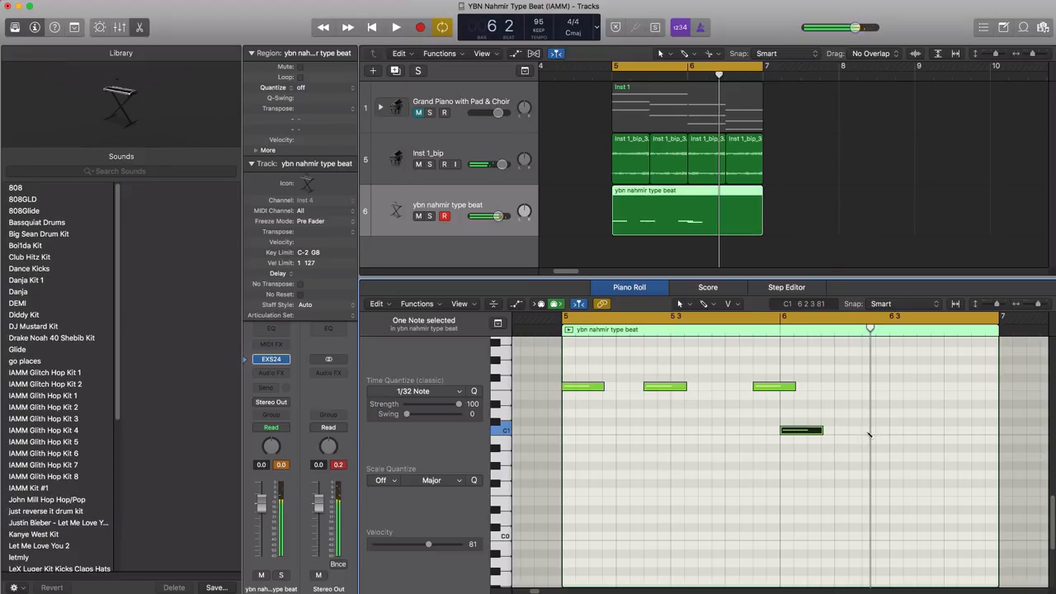
pyautogui.click(396, 27)
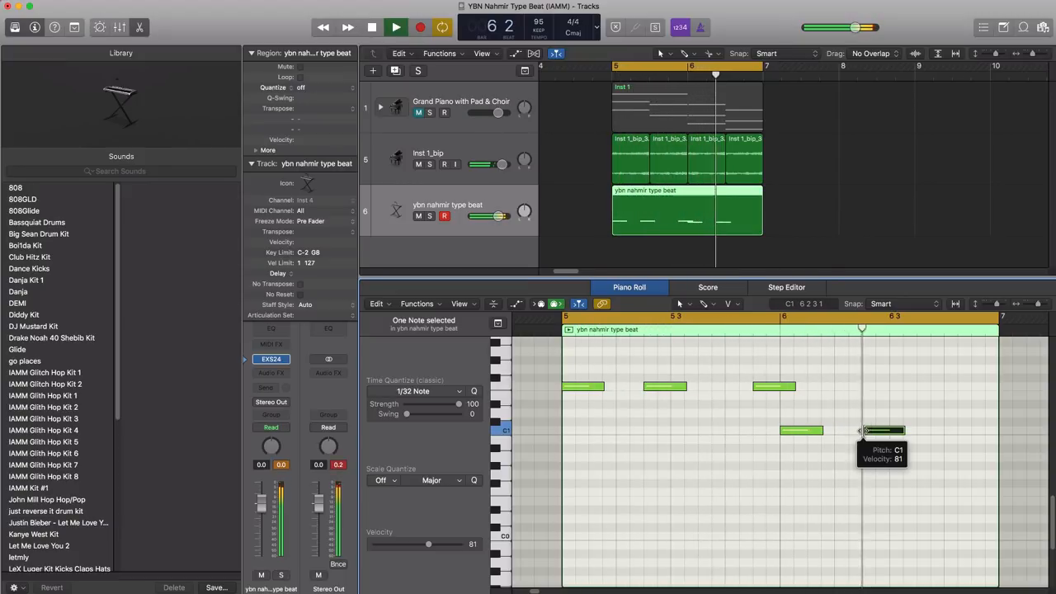
pyautogui.moveTo(882, 429); pyautogui.dragTo(907, 342)
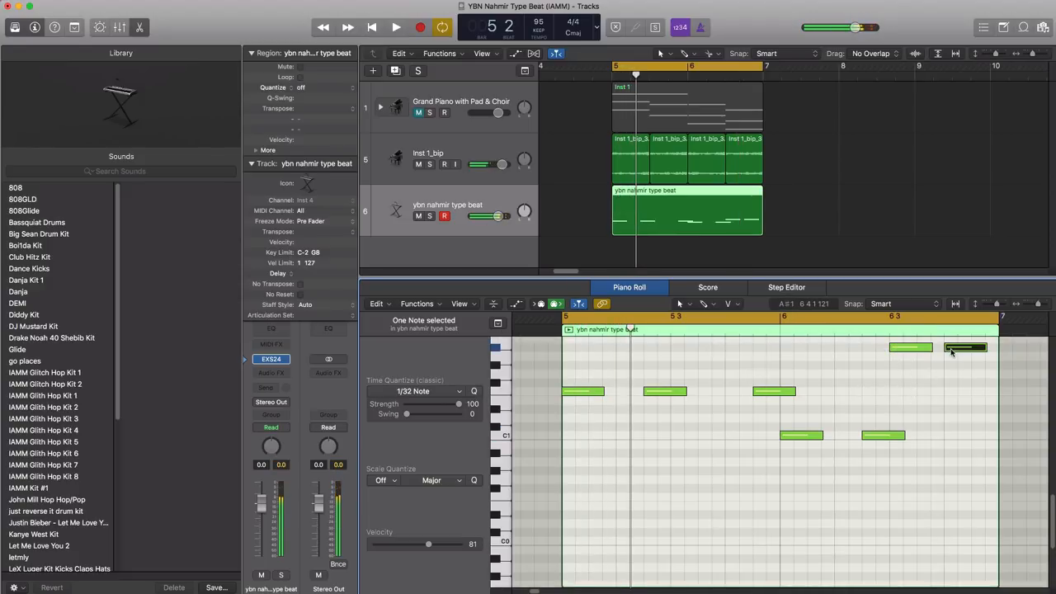
pyautogui.click(396, 28)
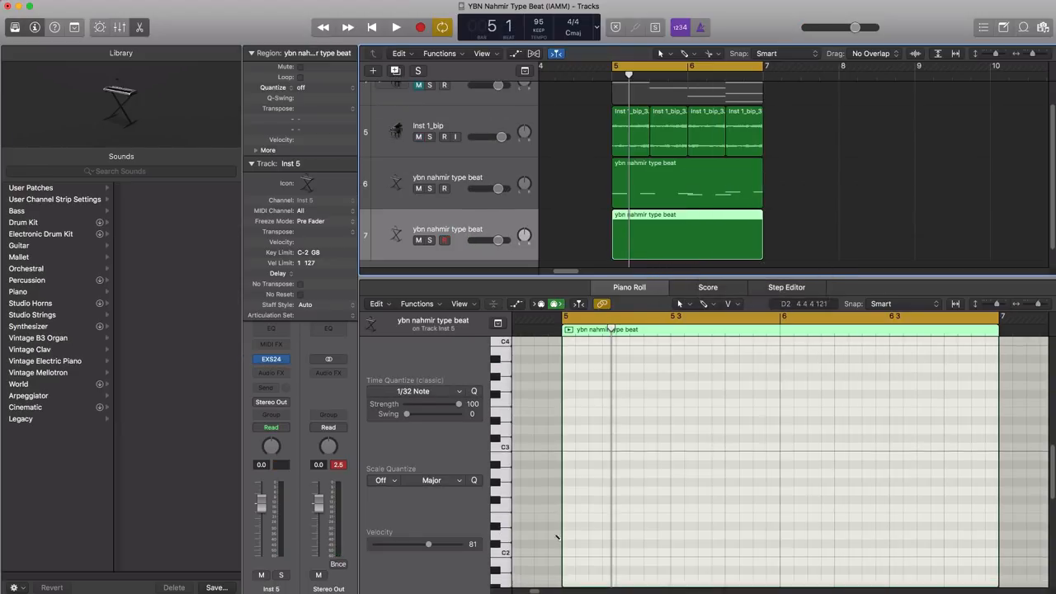
# Pencil a repeating low D2 note through bars 5–7 and add another ybn nahmir track
pyautogui.click(396, 27)
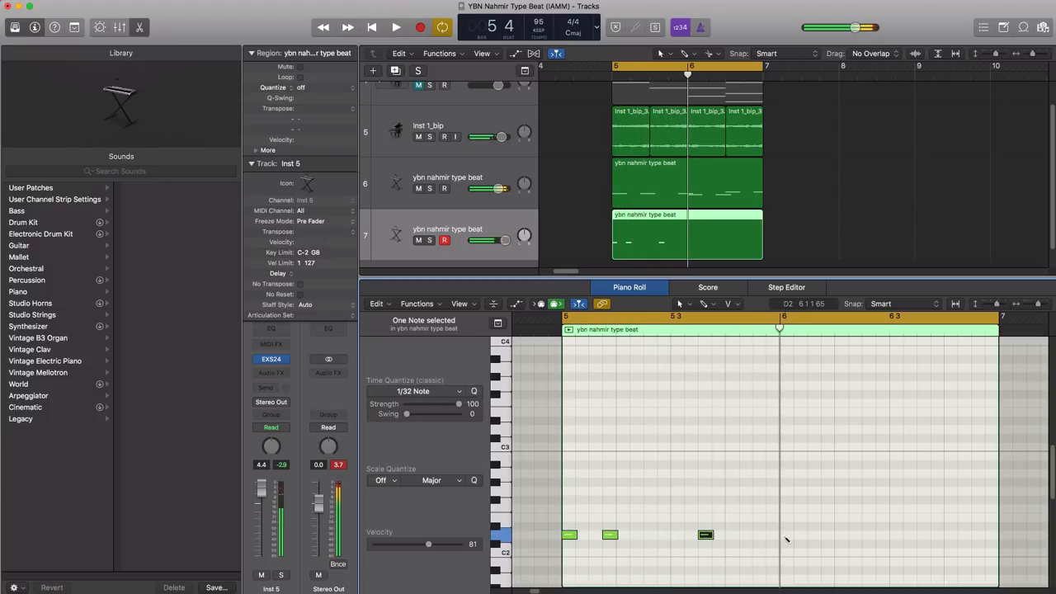
pyautogui.click(396, 27)
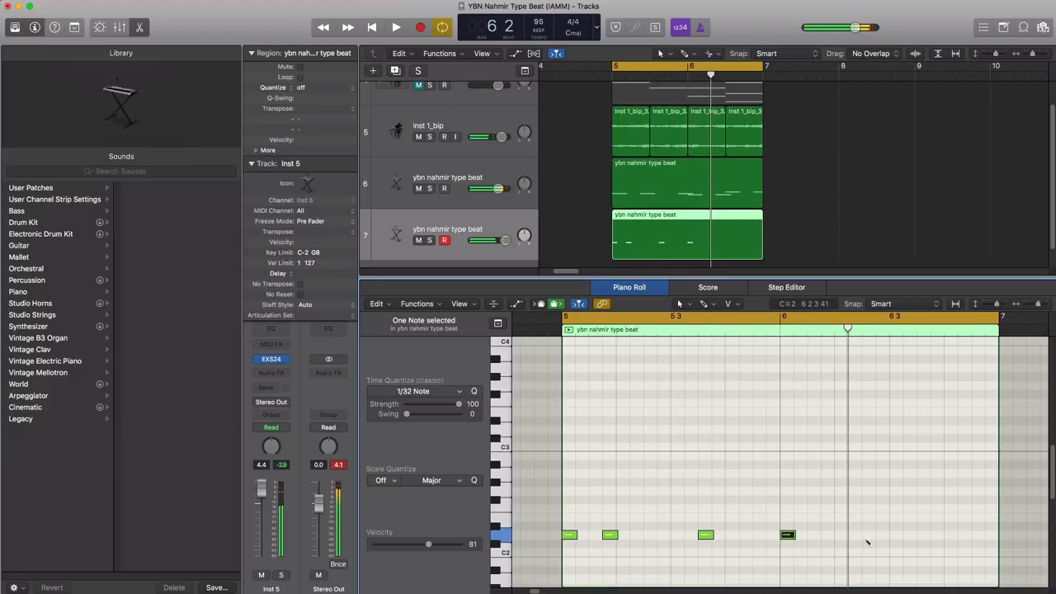
pyautogui.click(396, 27)
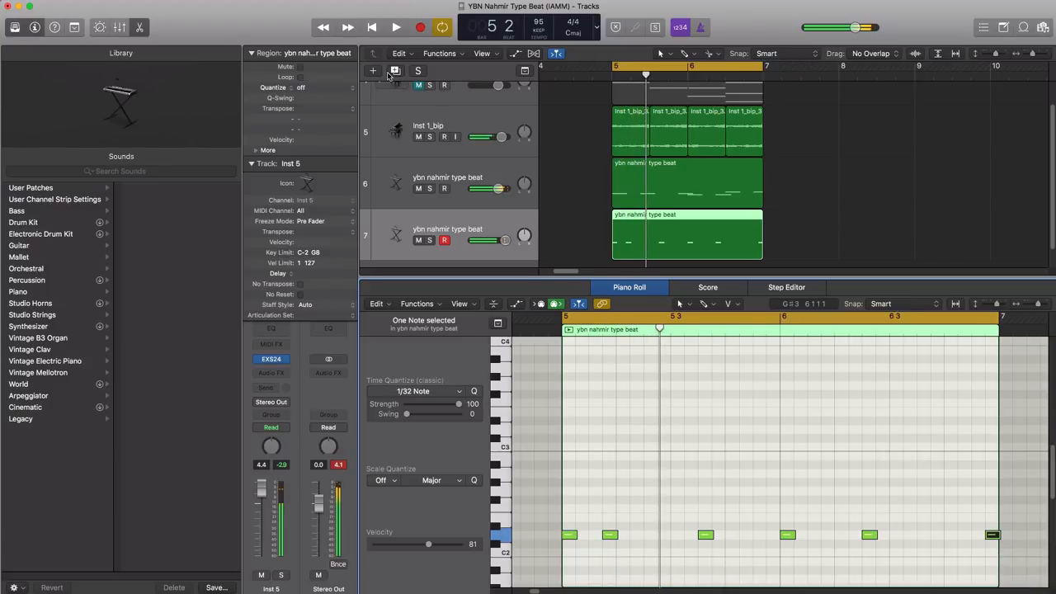
pyautogui.click(647, 235)
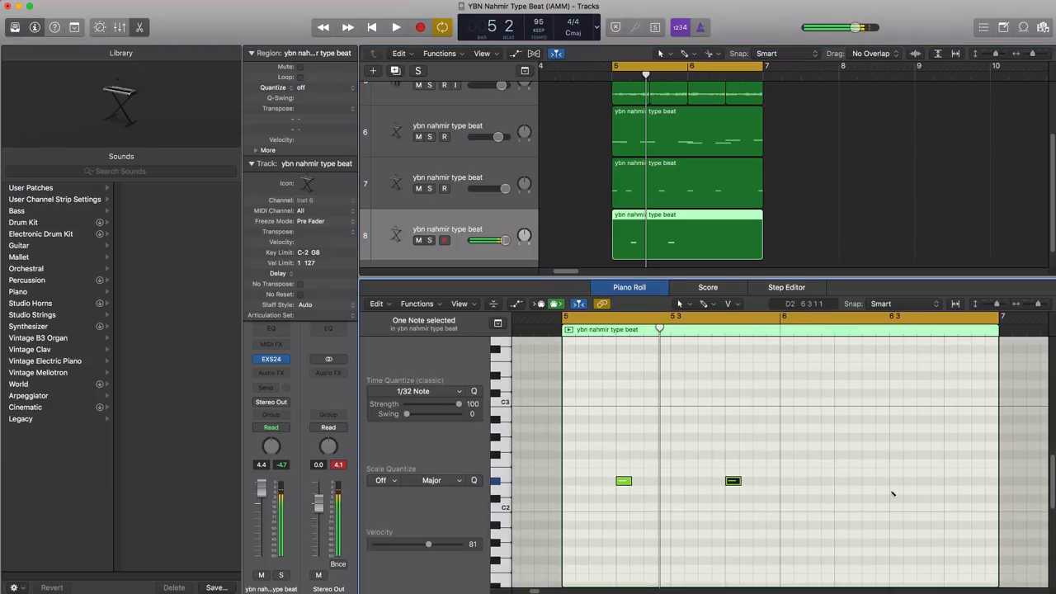
# Pencil evenly spaced low notes into the third ybn nahmir track's region
pyautogui.click(396, 27)
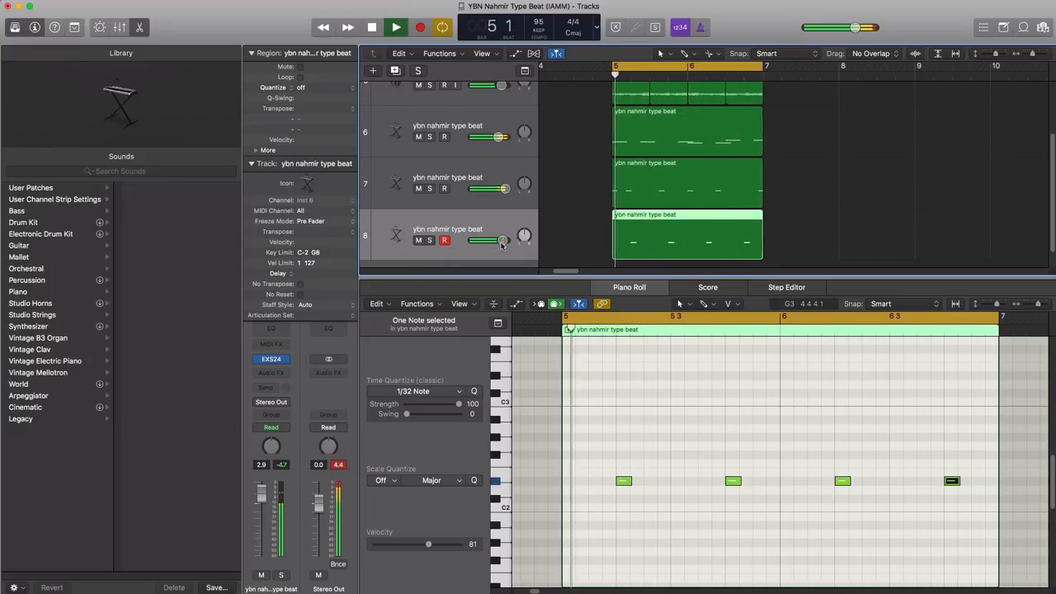
pyautogui.click(395, 27)
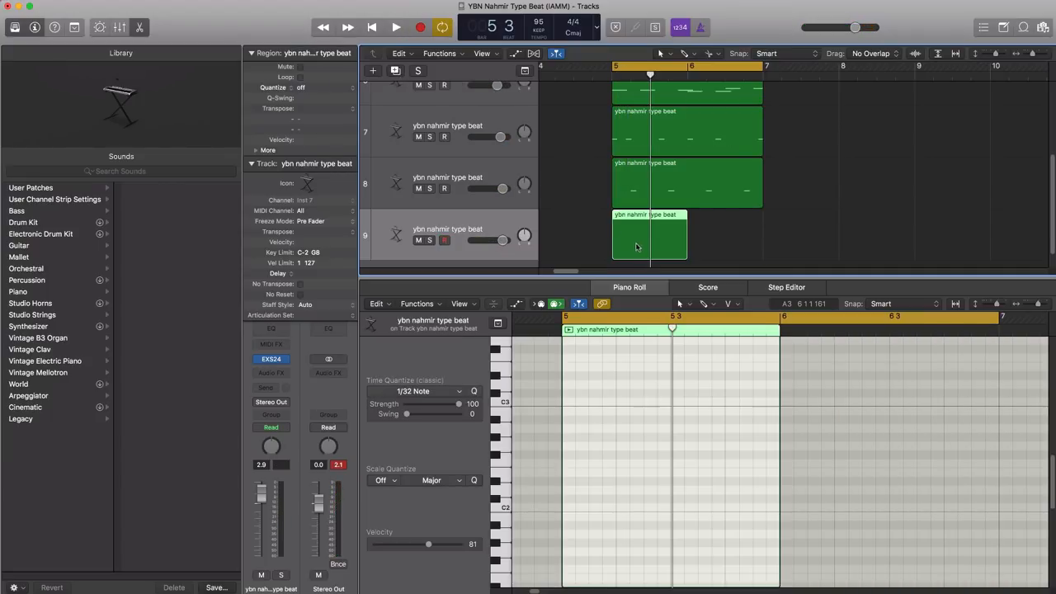
# Lower a melody track's volume and open track 9's empty region for note editing
pyautogui.click(396, 27)
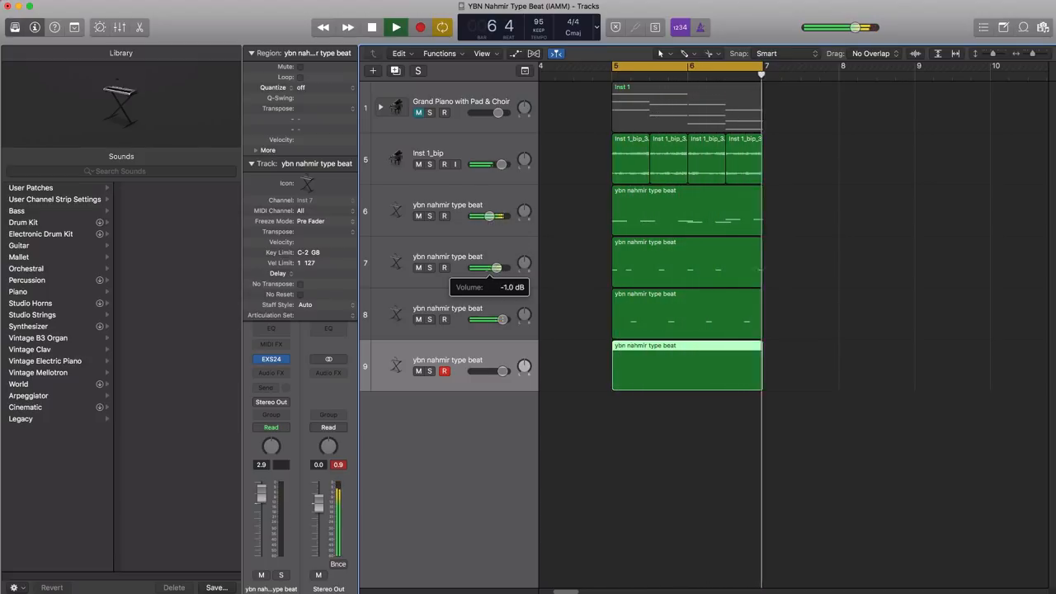
pyautogui.moveTo(491, 268); pyautogui.dragTo(491, 272)
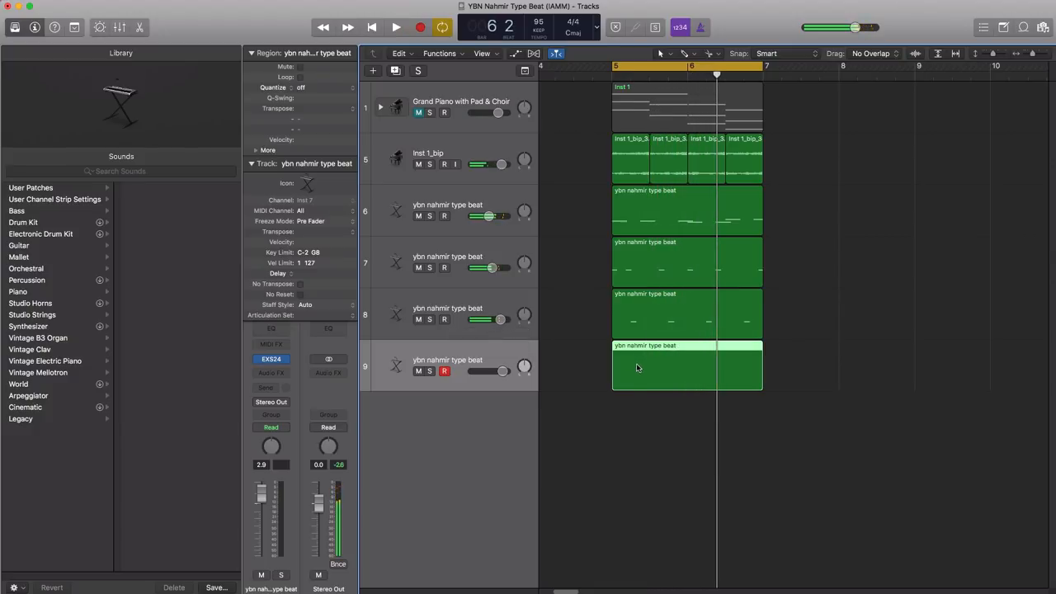
pyautogui.doubleClick(668, 367)
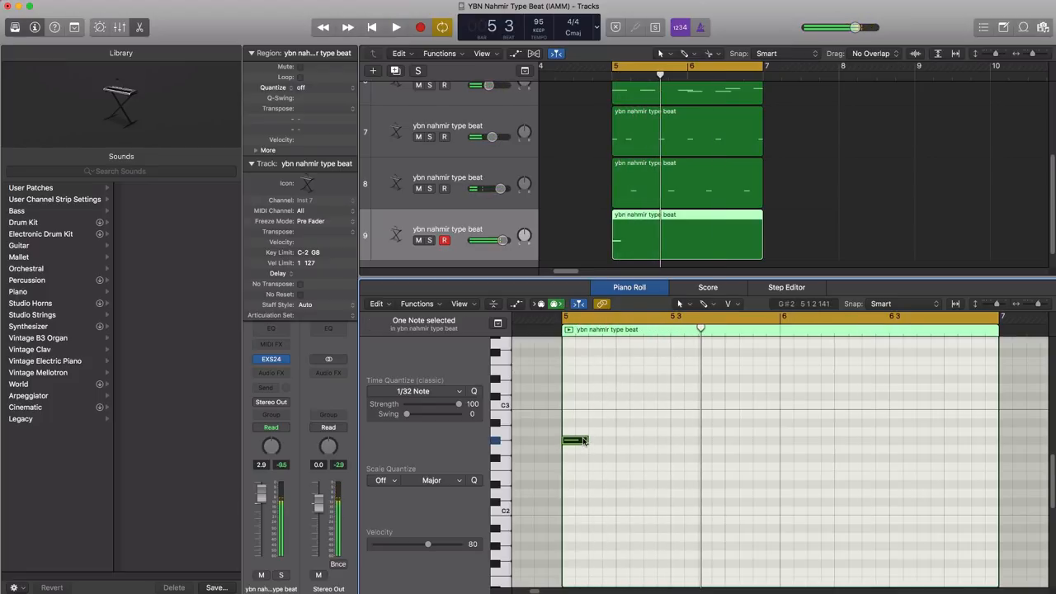
# Set the note grid to 1/16 and turn track 9's volume down to -11.4 dB during playback
pyautogui.click(730, 304)
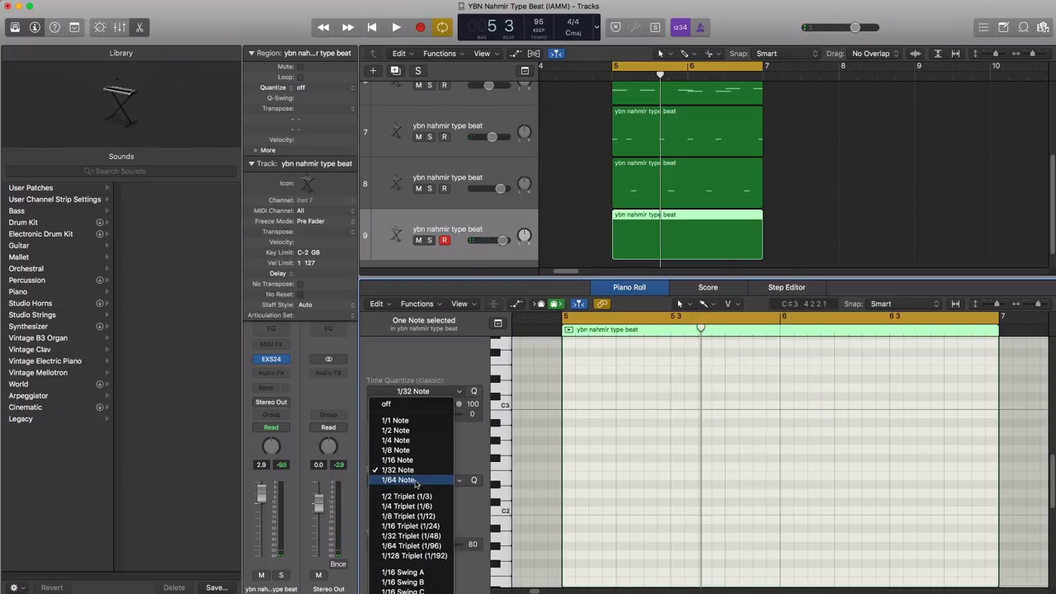
pyautogui.click(397, 460)
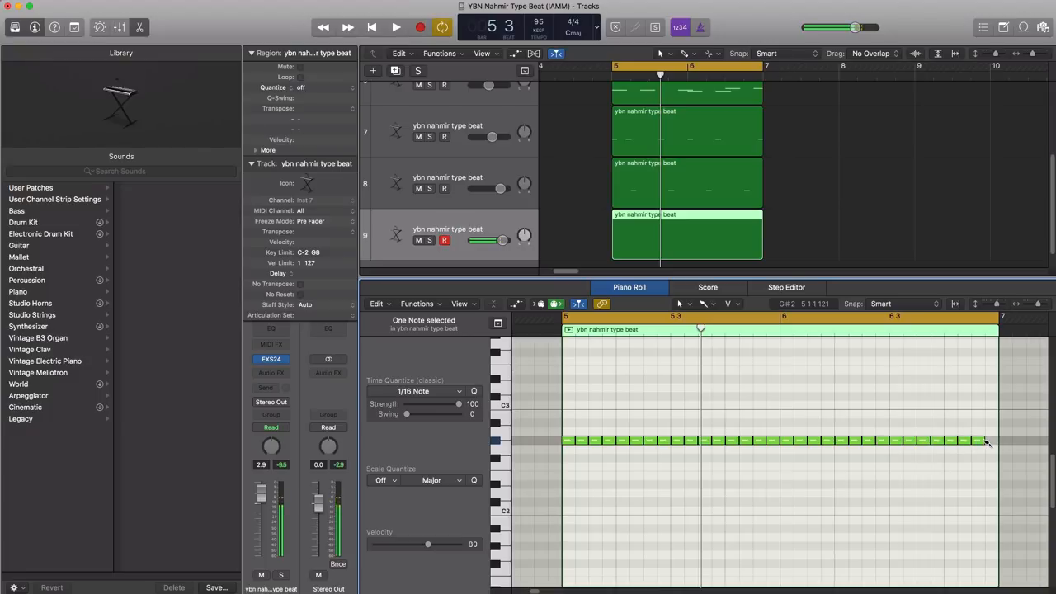
pyautogui.click(396, 26)
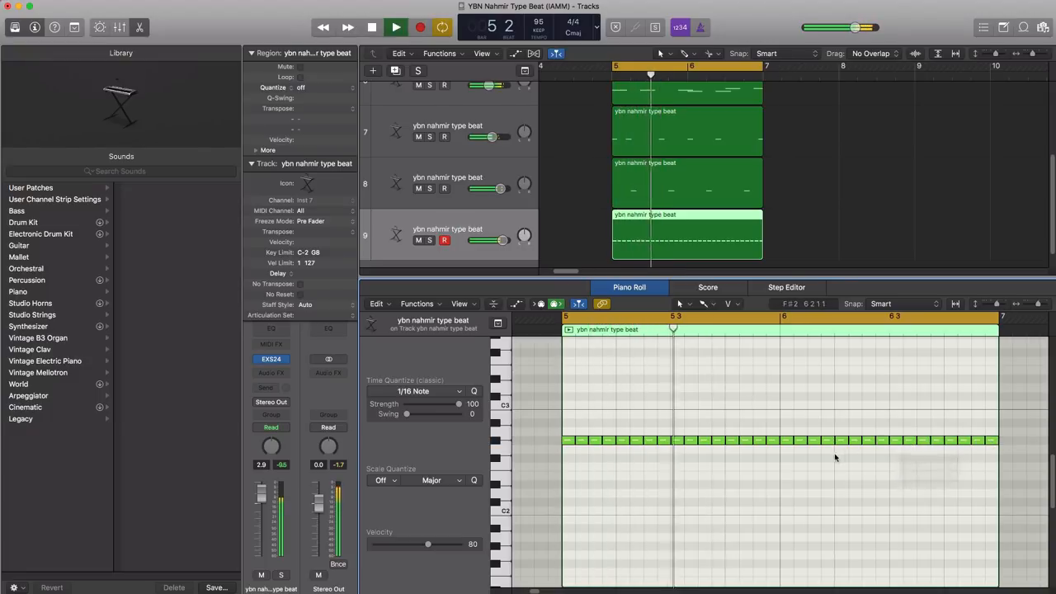
pyautogui.moveTo(491, 240); pyautogui.dragTo(491, 240)
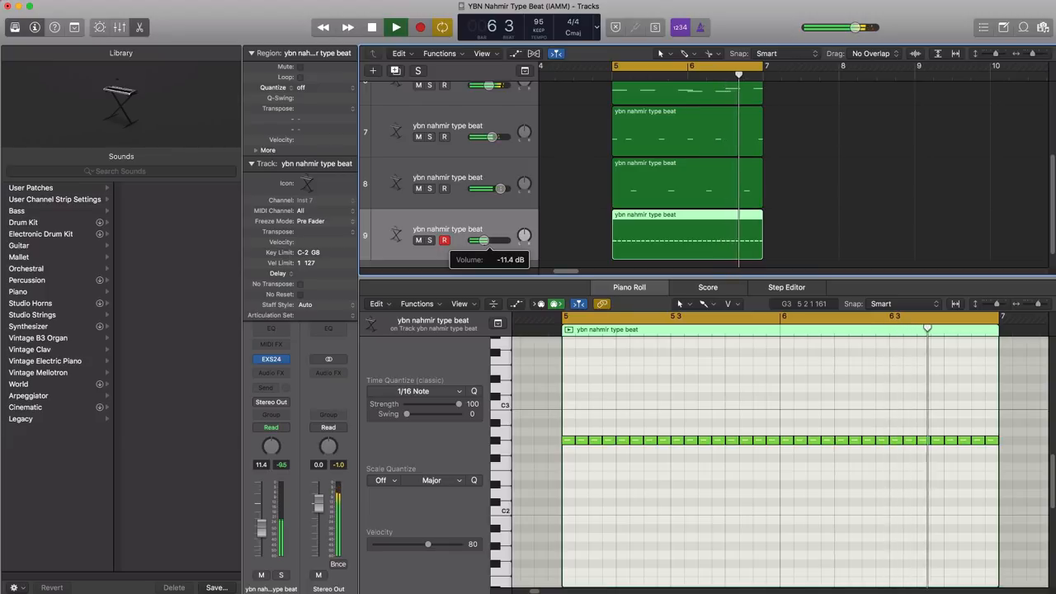
pyautogui.click(395, 27)
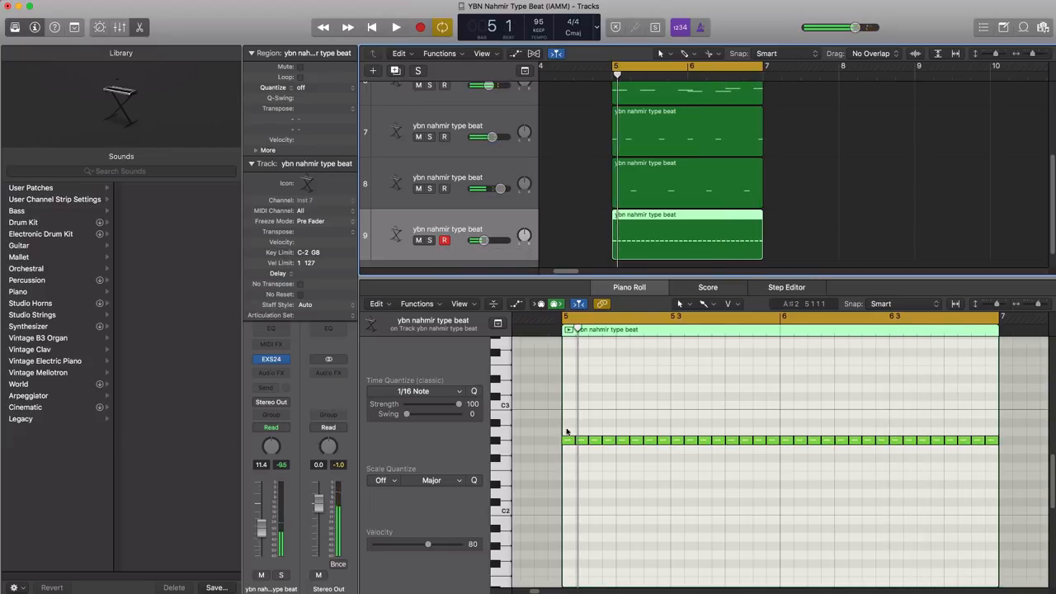
# Switch the grid to 1/32 notes and pencil fast roll notes around bar 6
pyautogui.click(417, 390)
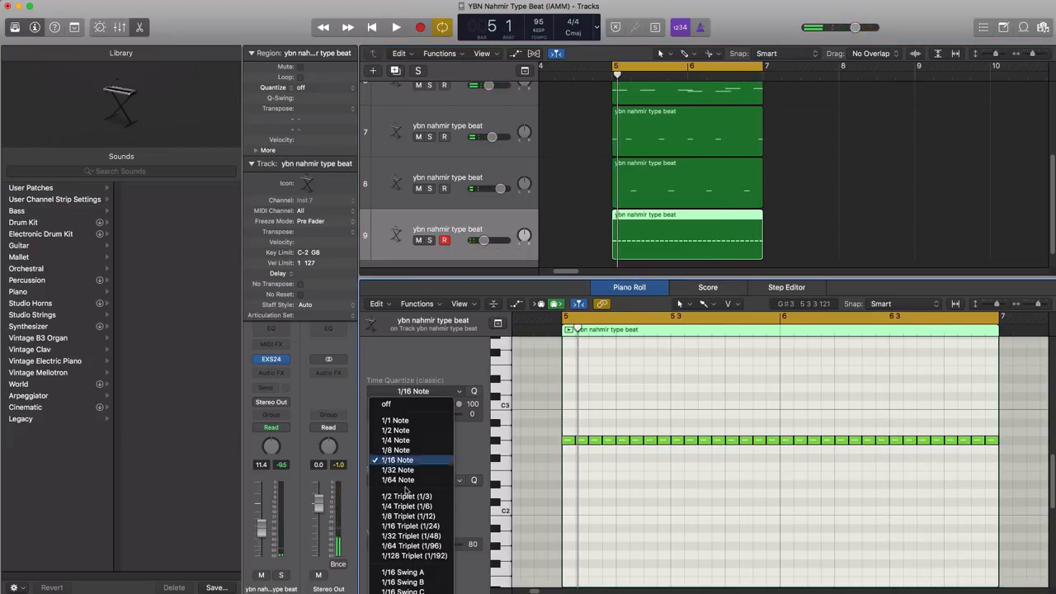
pyautogui.click(397, 469)
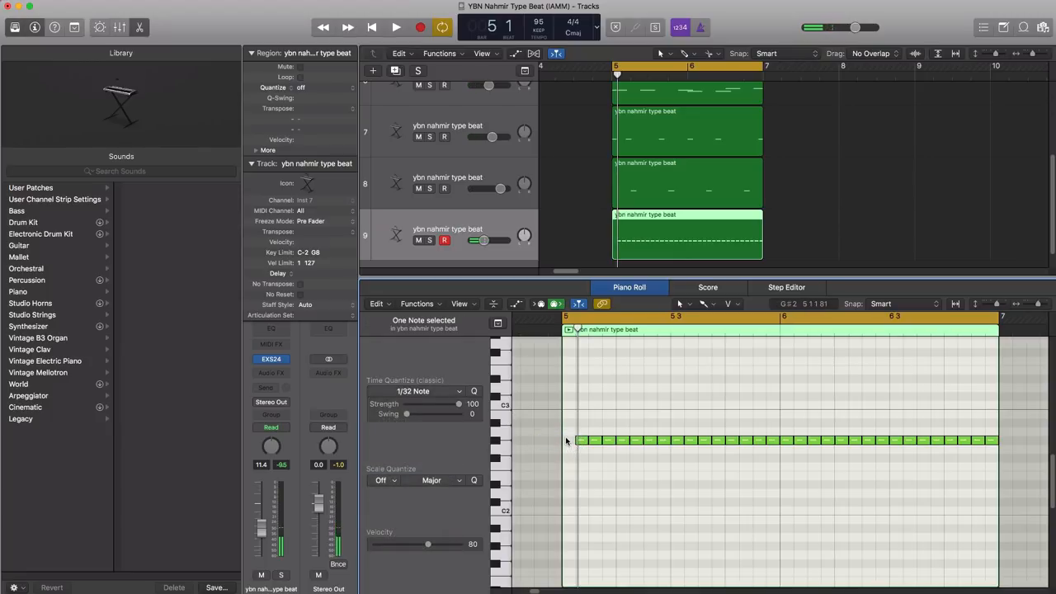
pyautogui.click(396, 28)
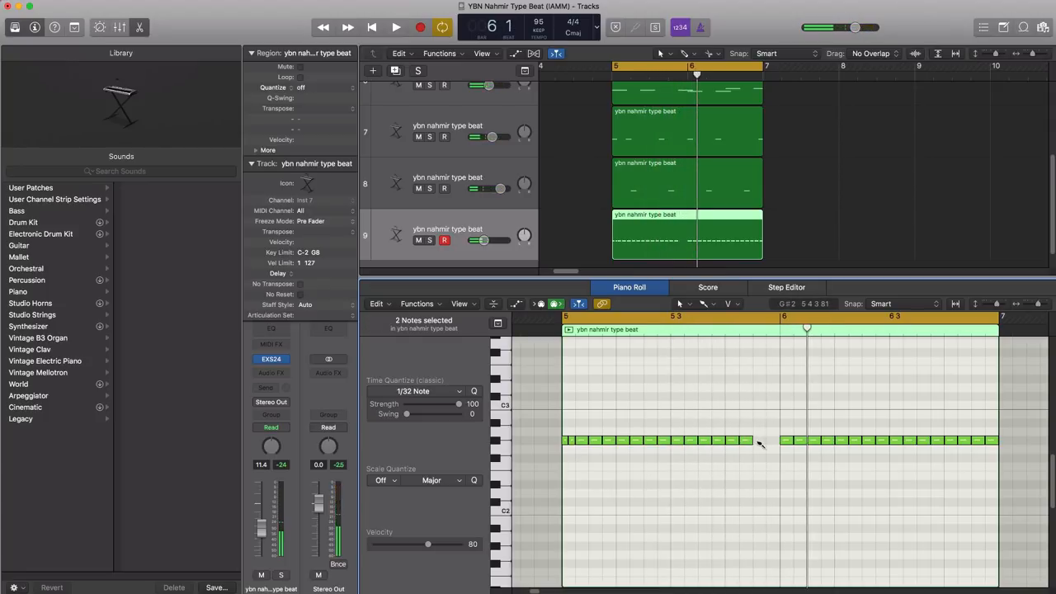
pyautogui.click(396, 27)
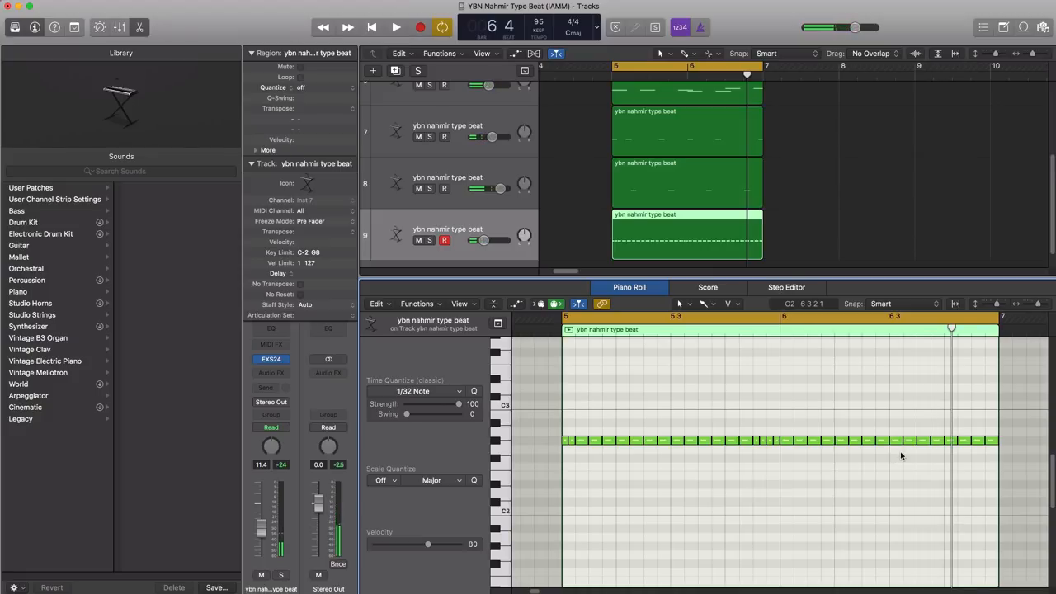
pyautogui.click(895, 439)
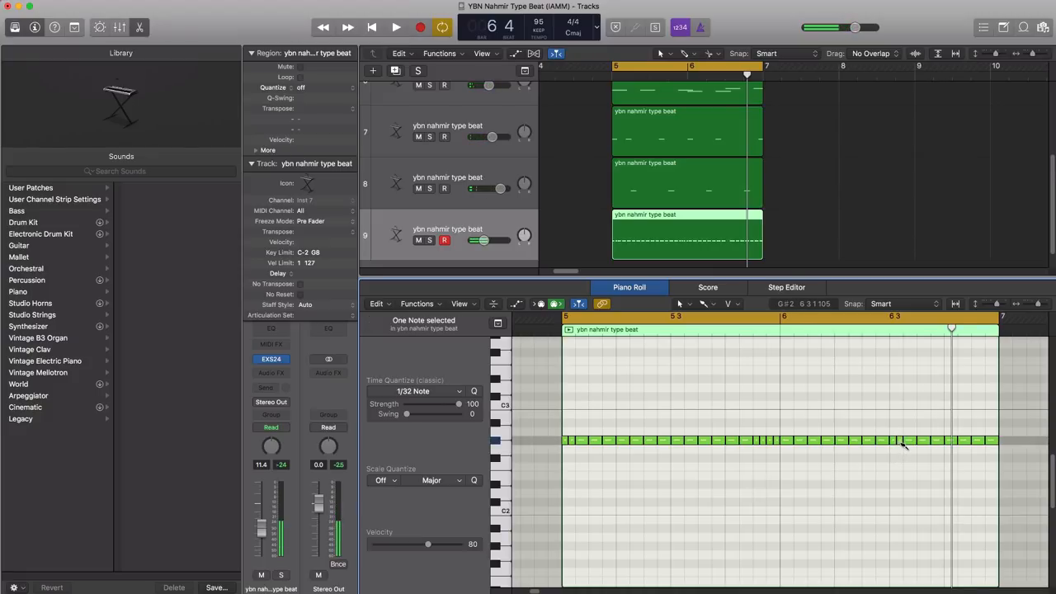
pyautogui.click(396, 27)
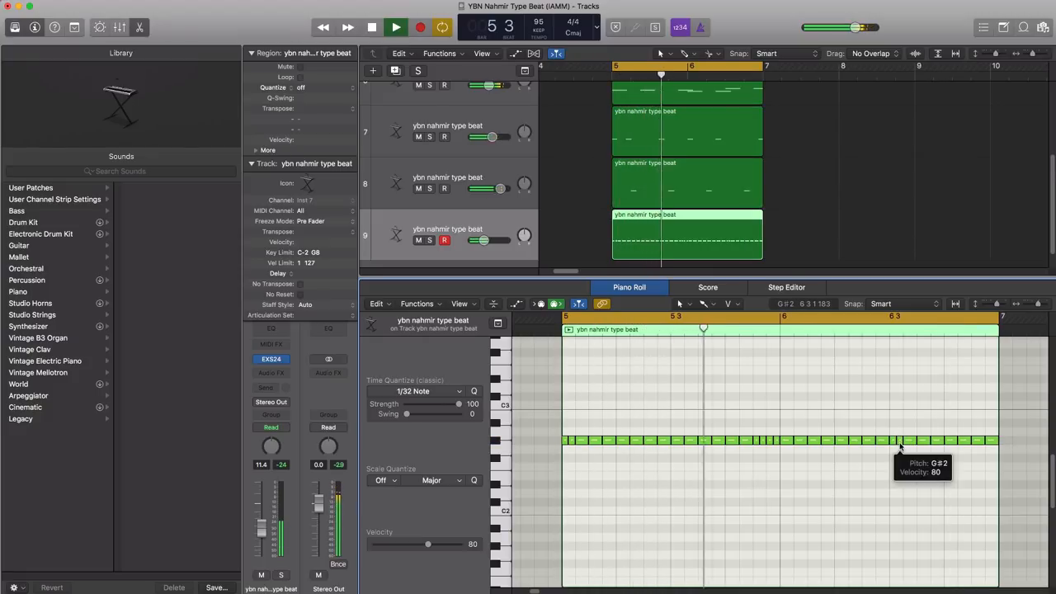
pyautogui.click(395, 27)
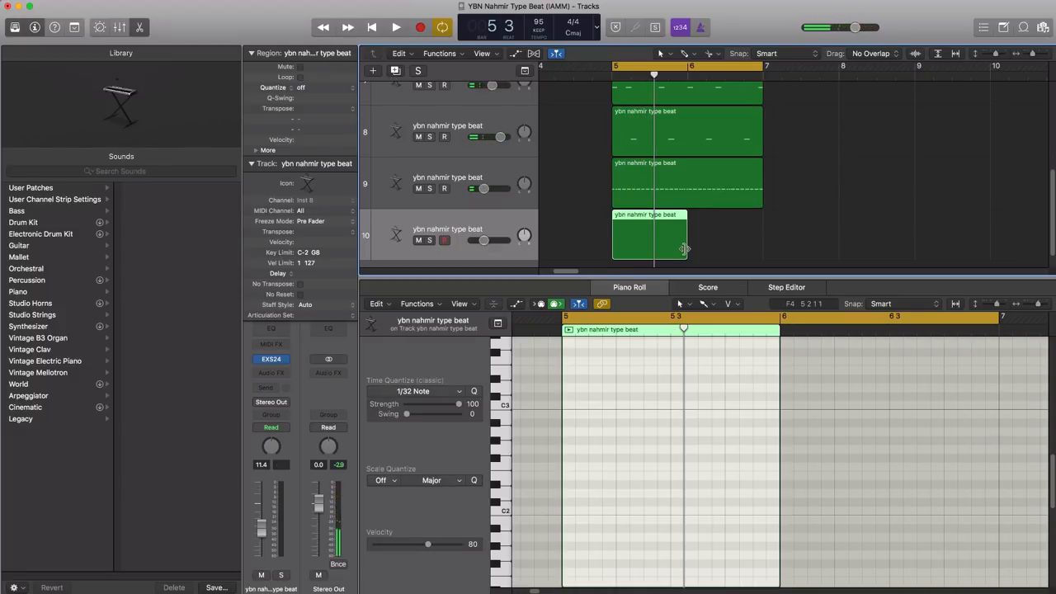
# Stretch track 10's region to bar 7 and add sparse notes in bar 6
pyautogui.click(396, 27)
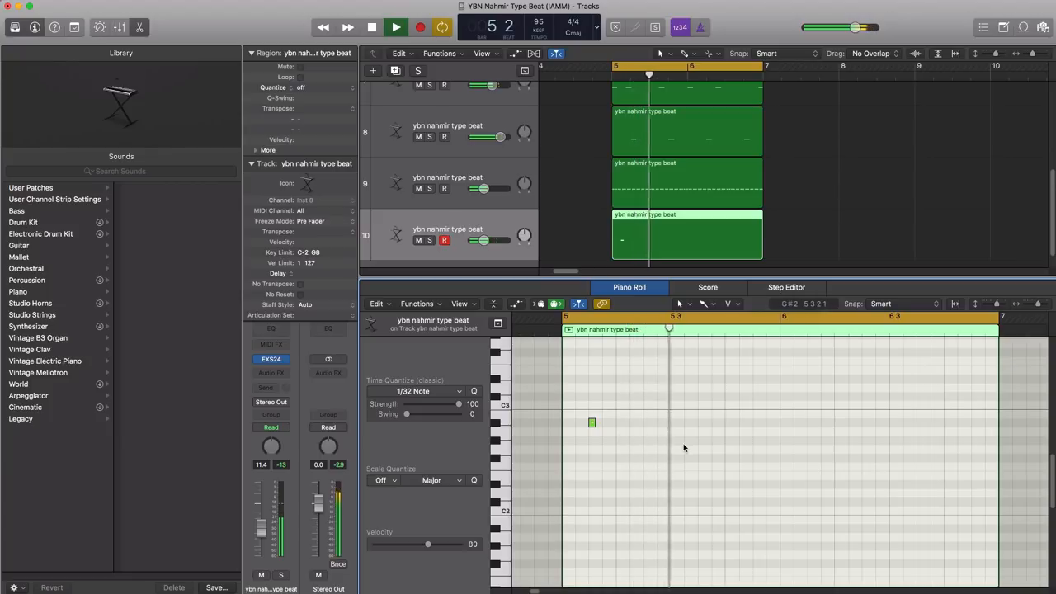
pyautogui.click(756, 423)
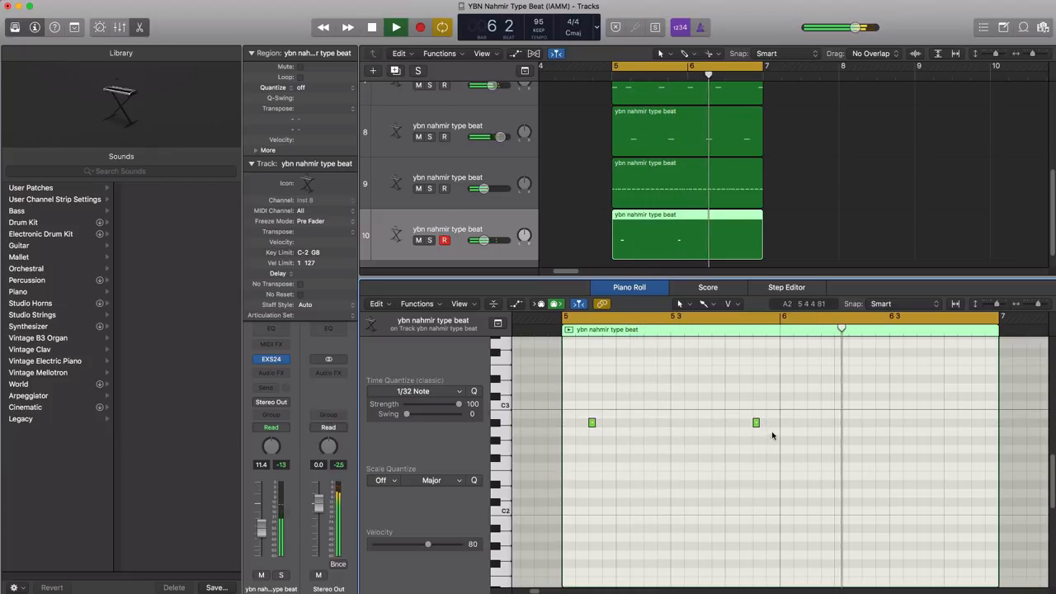
pyautogui.click(810, 423)
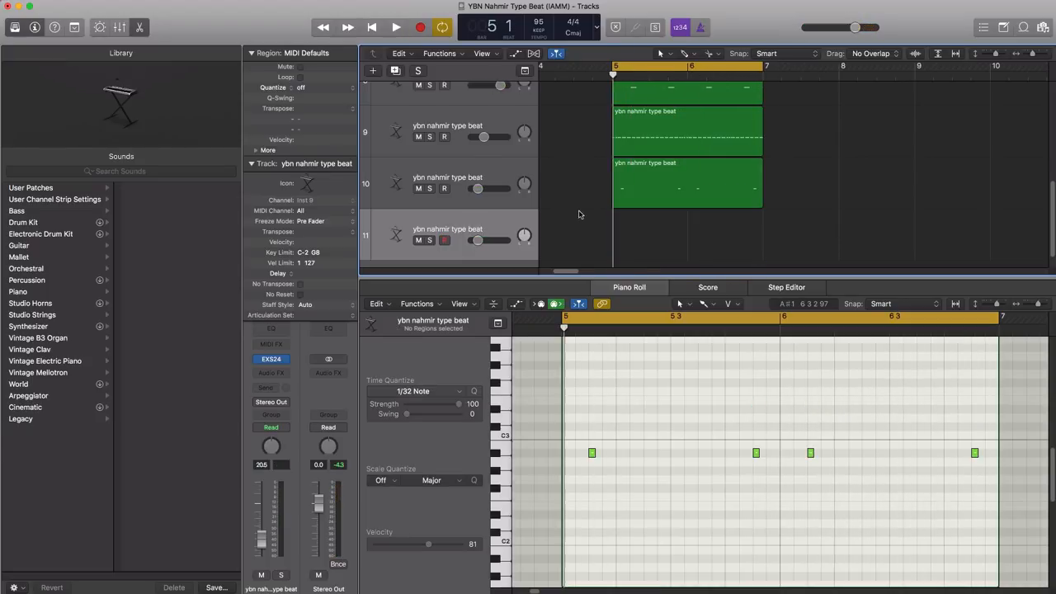
# Create a region on track 11 holding one F#2 note lengthened to one bar
pyautogui.moveTo(762, 190); pyautogui.dragTo(762, 226)
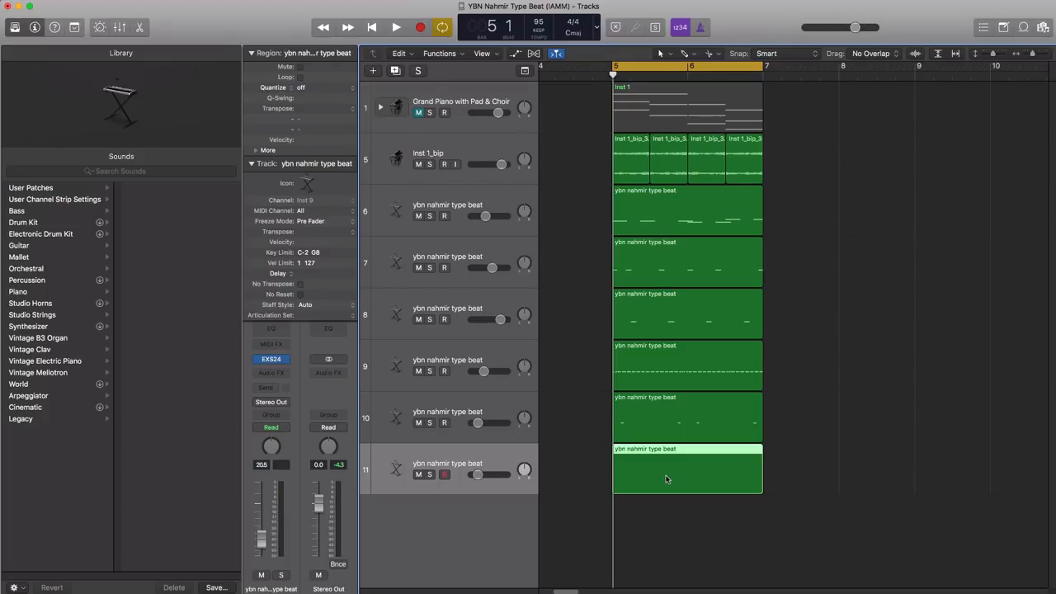
pyautogui.doubleClick(687, 469)
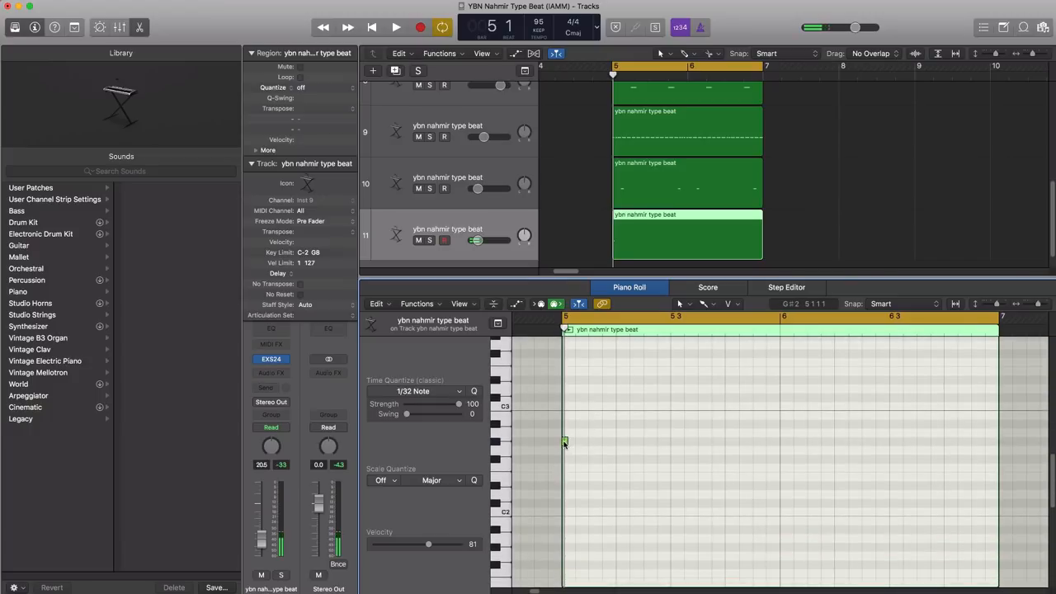
pyautogui.click(565, 441)
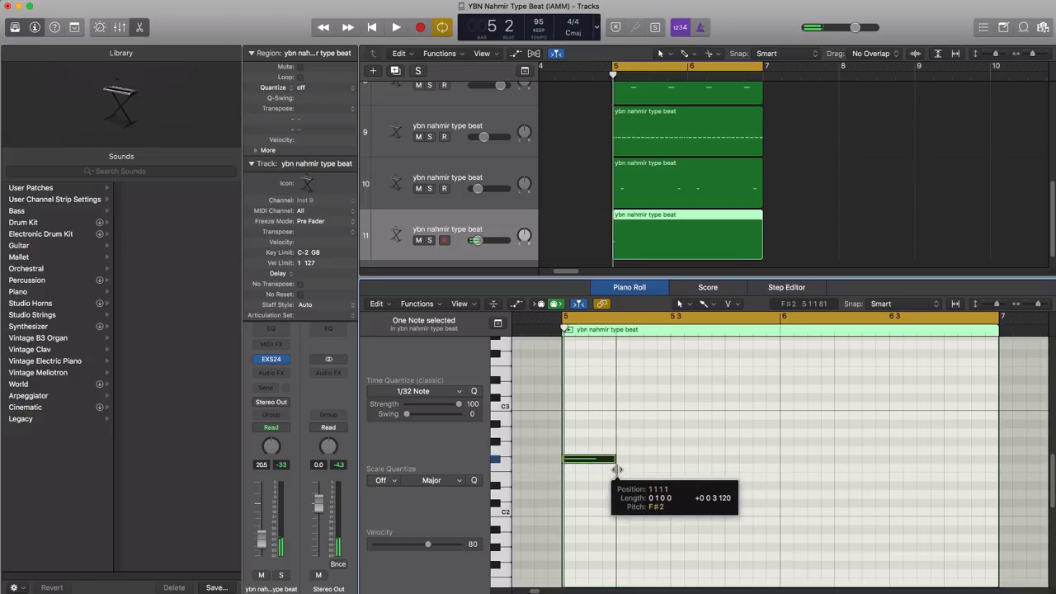
pyautogui.click(396, 27)
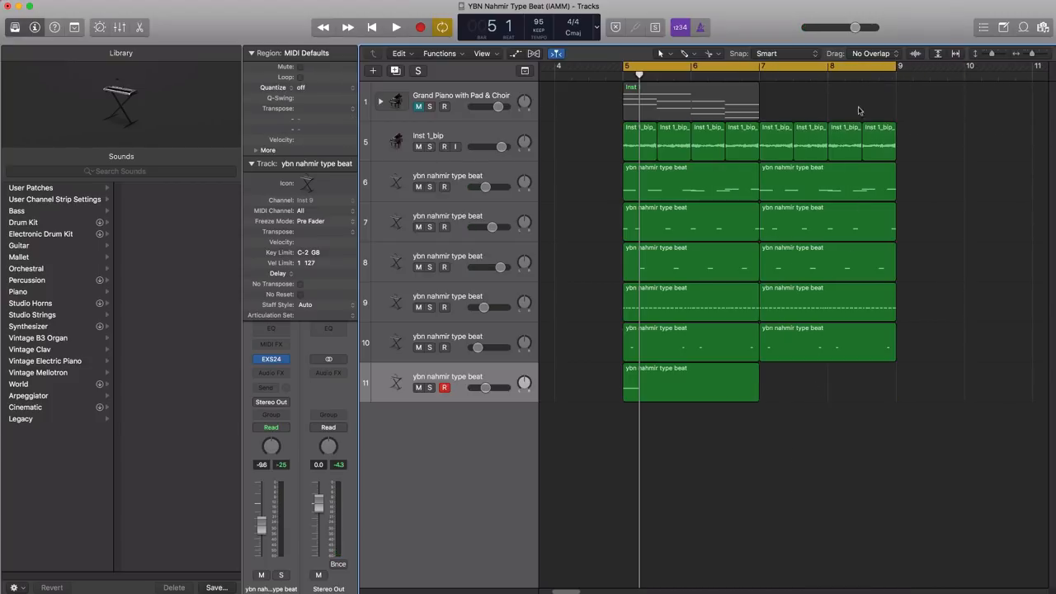
# Edit the final note of the repeated melody region in bar 8
pyautogui.click(825, 181)
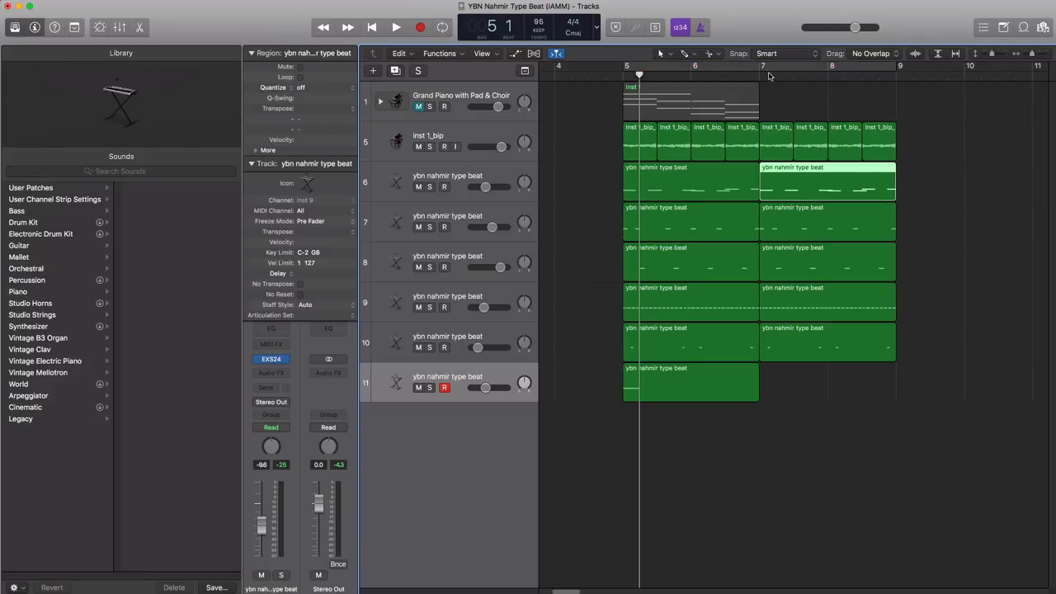
pyautogui.click(396, 27)
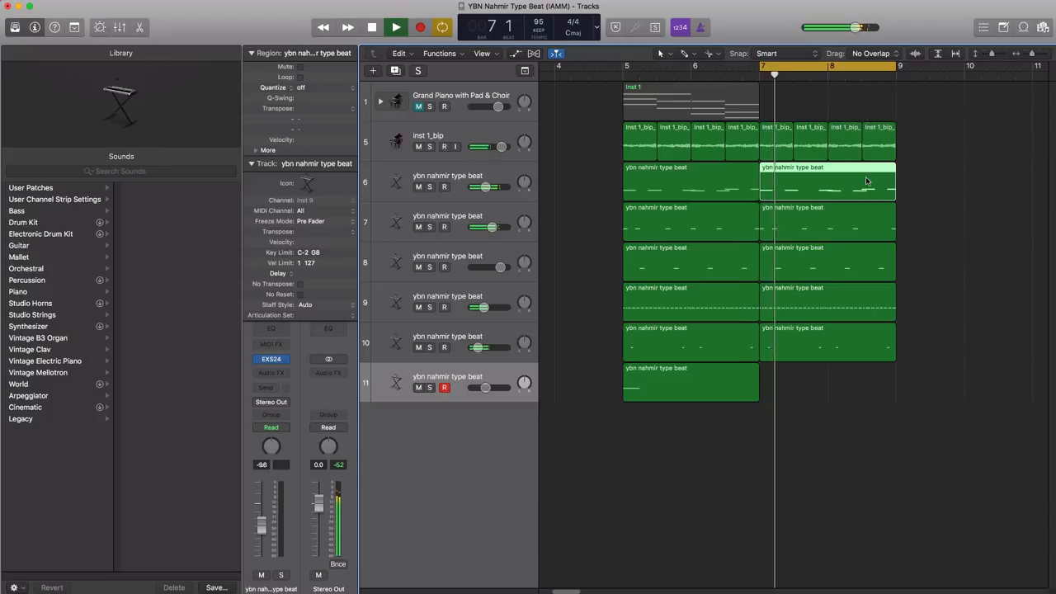
pyautogui.doubleClick(825, 181)
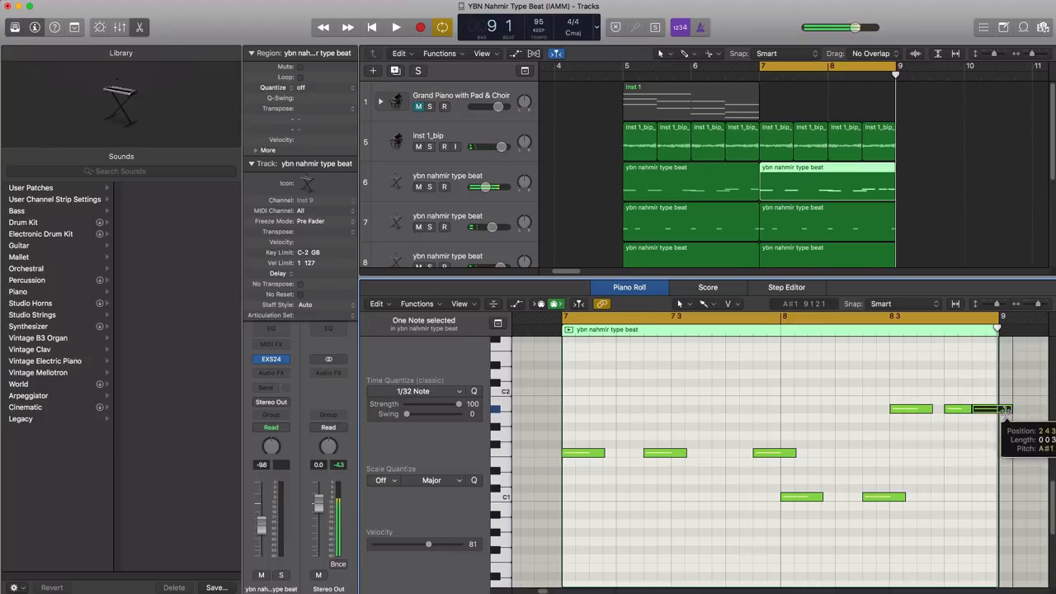
pyautogui.click(395, 26)
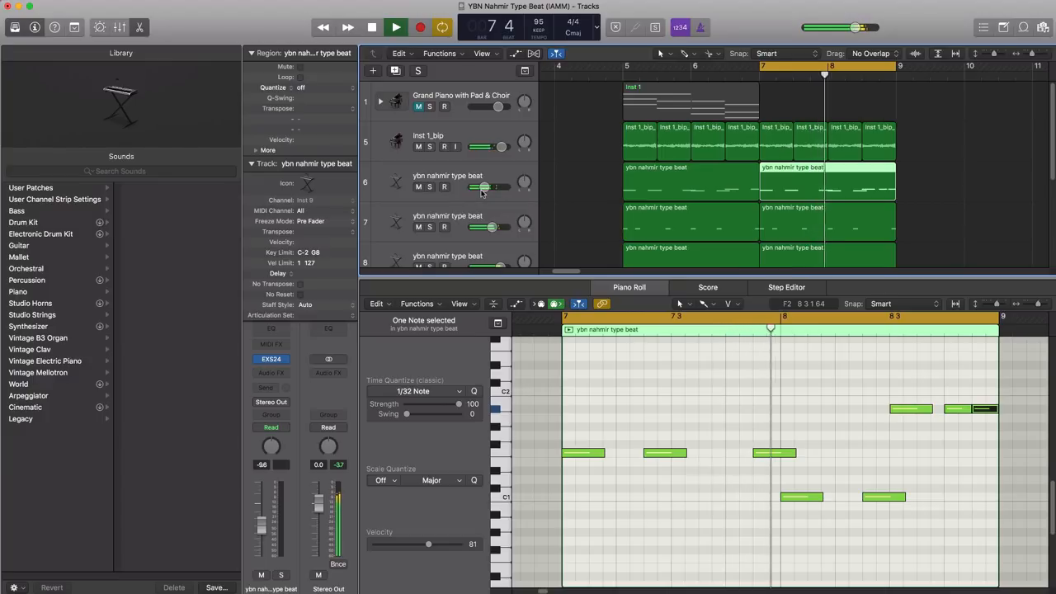
# Extend the cycle range to bars 5–8 and stop playback at bar 5
pyautogui.moveTo(495, 187); pyautogui.dragTo(491, 186)
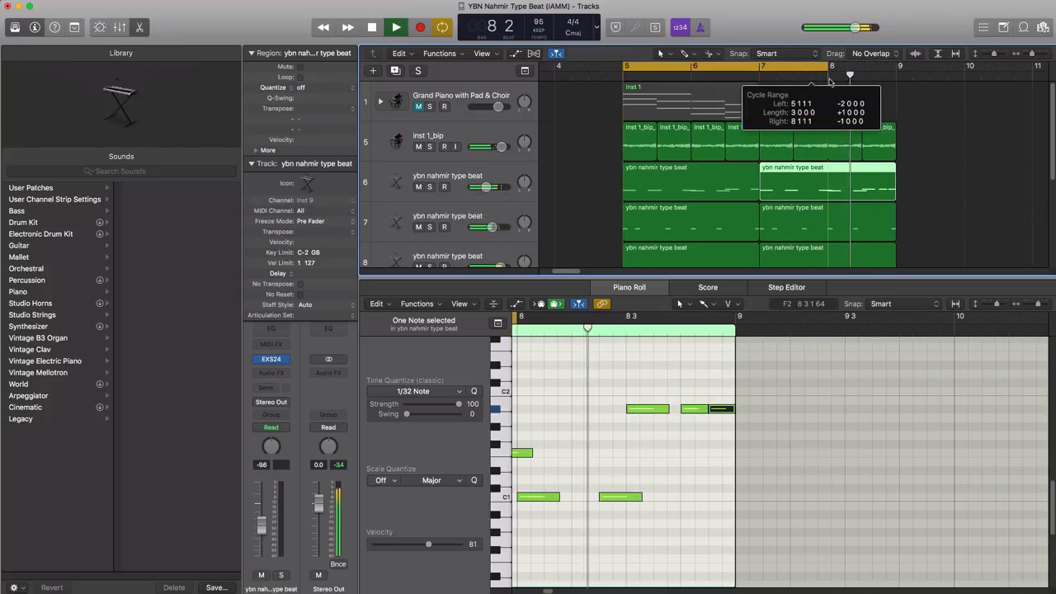
pyautogui.click(395, 28)
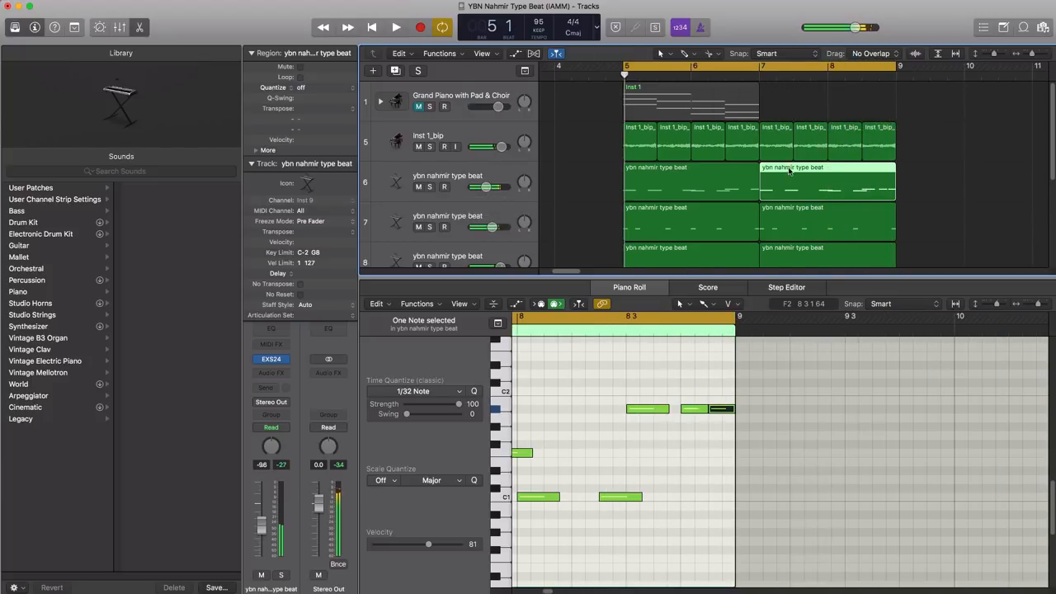
pyautogui.scroll(-3)
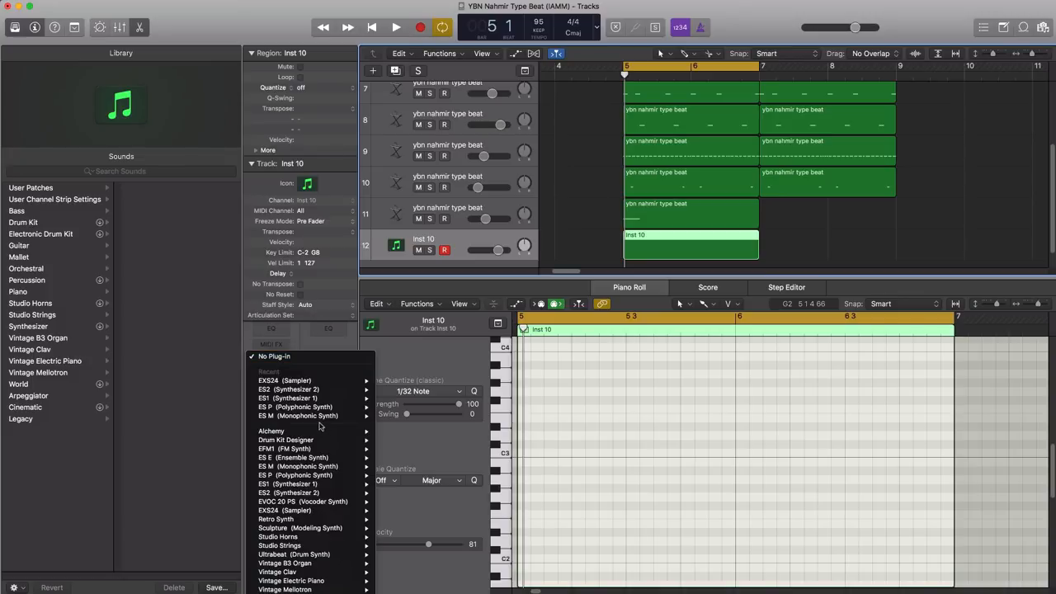
# Load ES2 on the new track with the '21 Savage - X (Arp)' preset
pyautogui.click(280, 389)
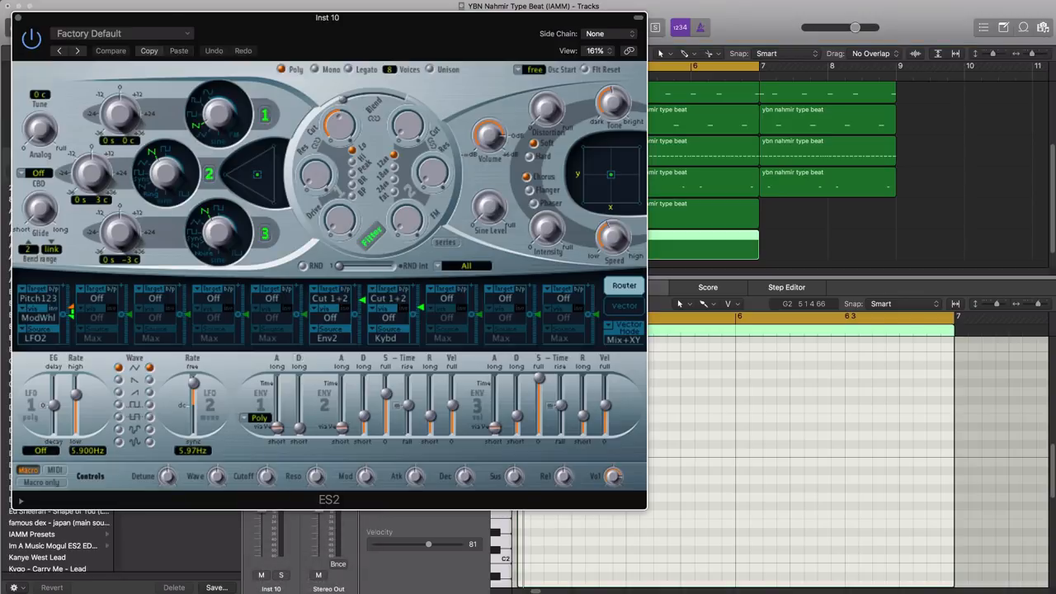
pyautogui.click(121, 33)
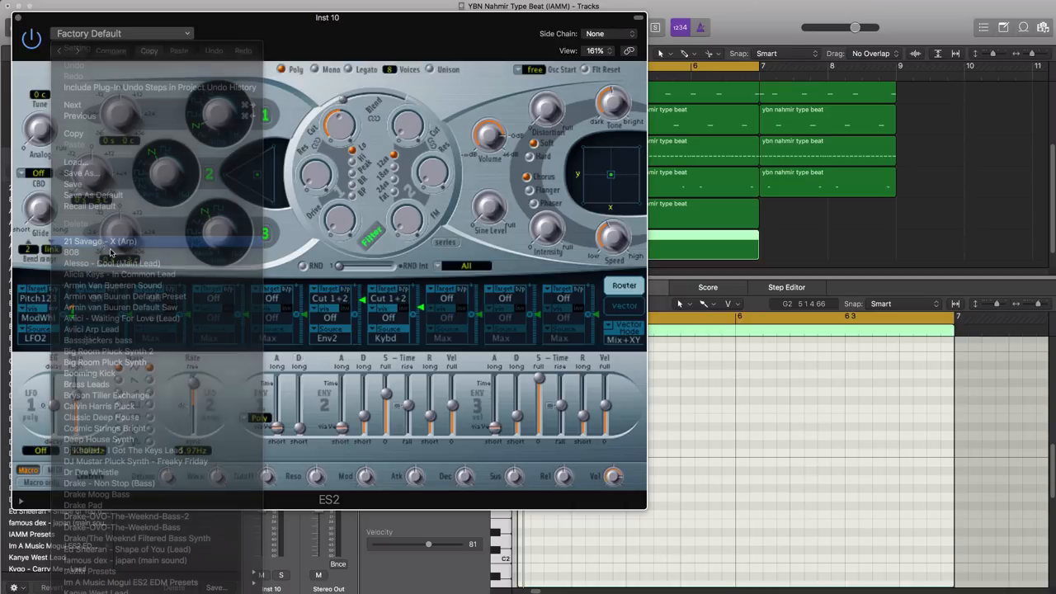
pyautogui.click(99, 241)
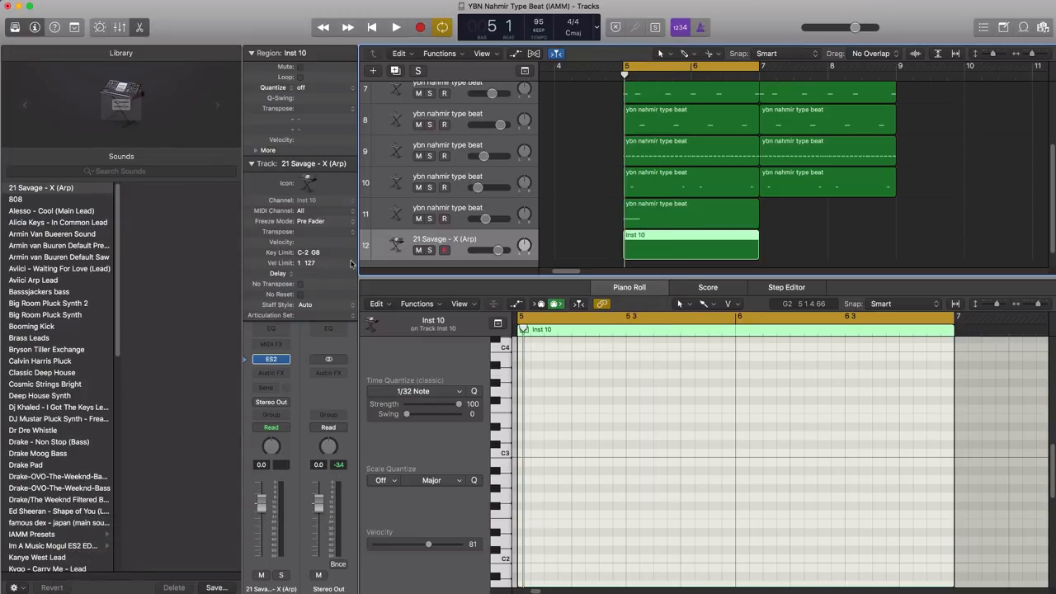
pyautogui.click(396, 27)
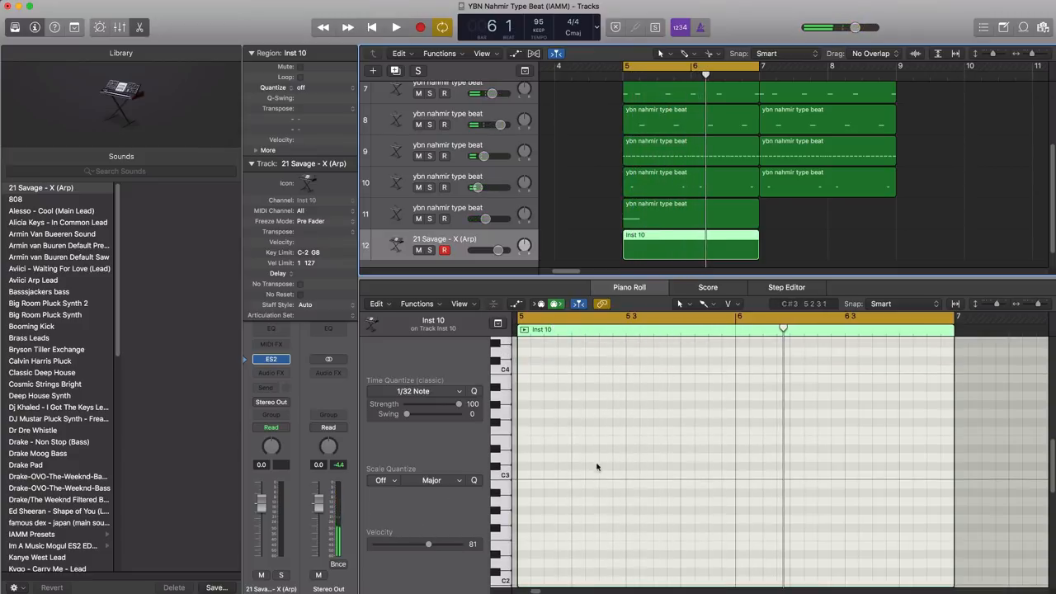
# Pencil in the opening arp notes at bar 5, raising velocity and lengthening the phrase's last note
pyautogui.click(594, 430)
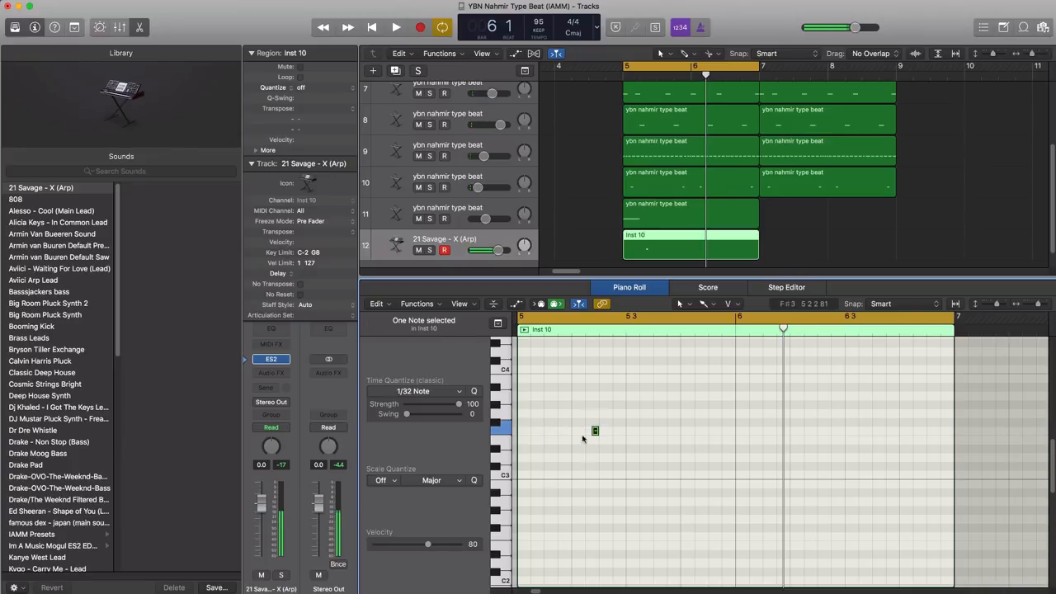
pyautogui.click(396, 27)
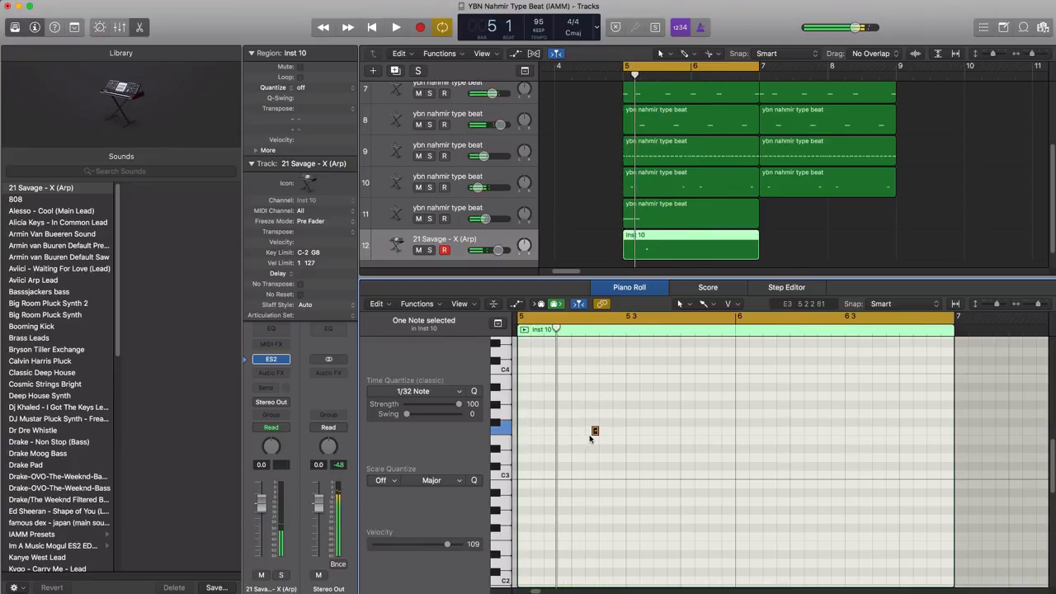
pyautogui.click(396, 27)
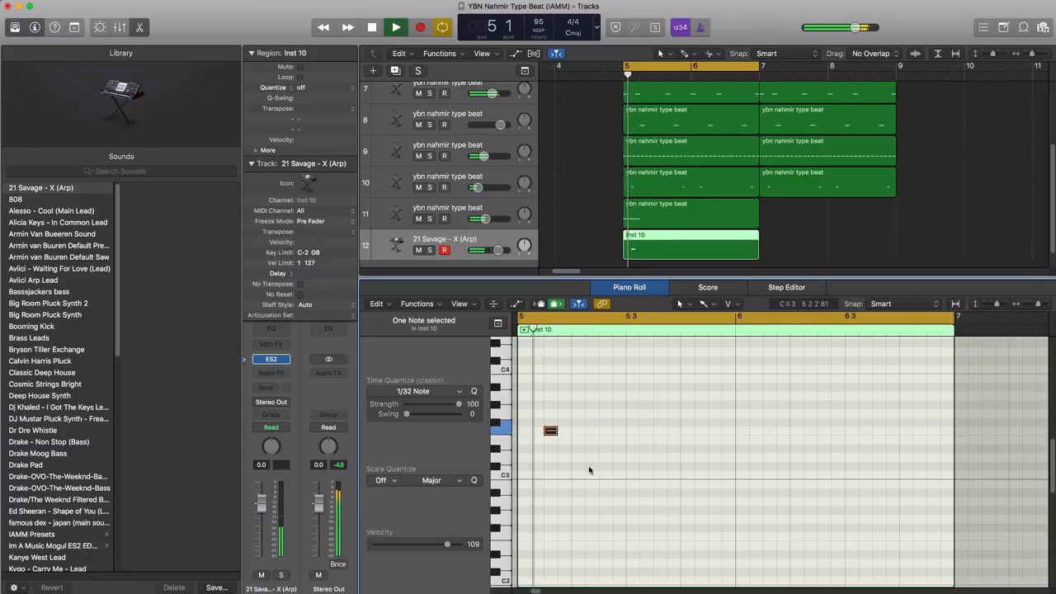
pyautogui.click(730, 304)
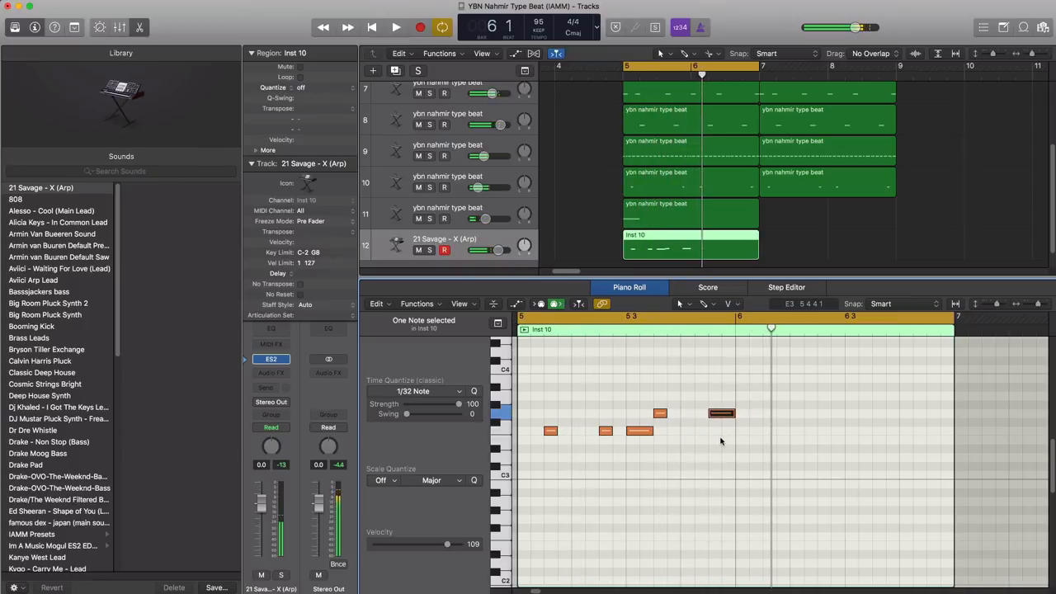
pyautogui.click(395, 28)
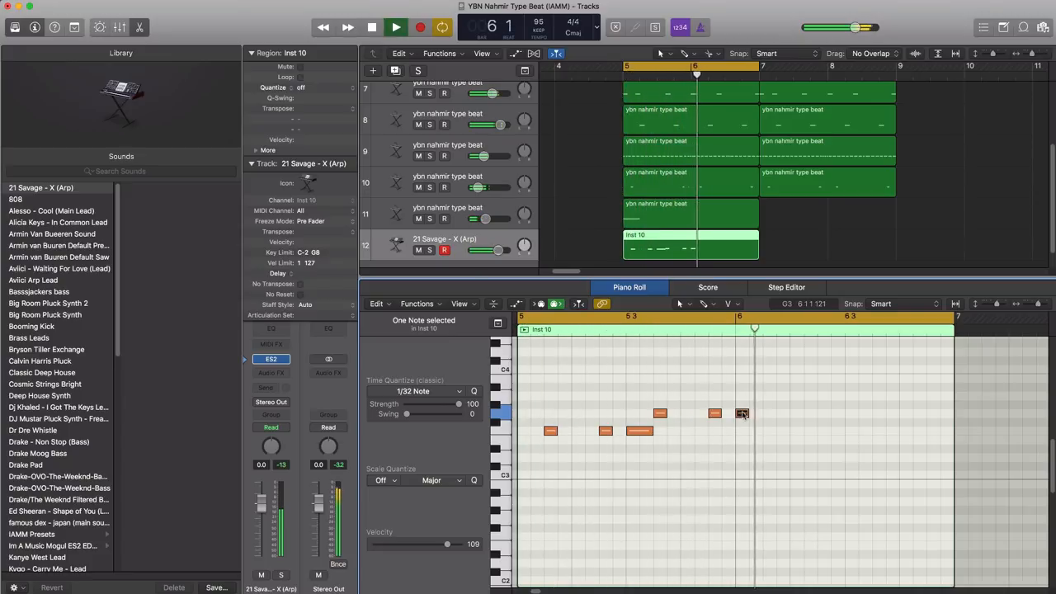
pyautogui.moveTo(748, 414); pyautogui.dragTo(767, 413)
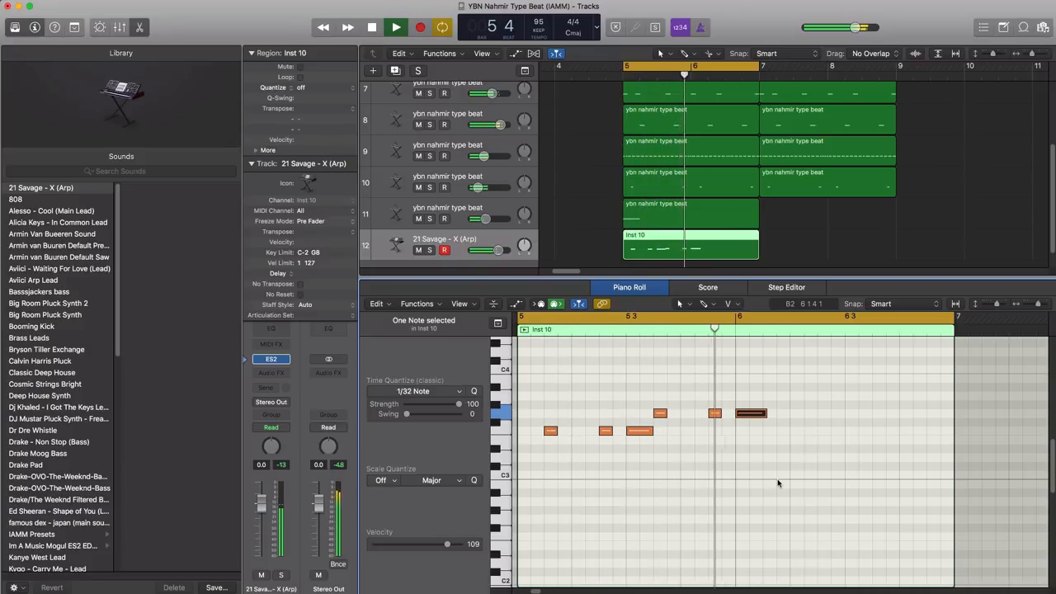
# Add high notes late in bar 6 and low C3 notes, then repeat the region at bar 7
pyautogui.click(792, 474)
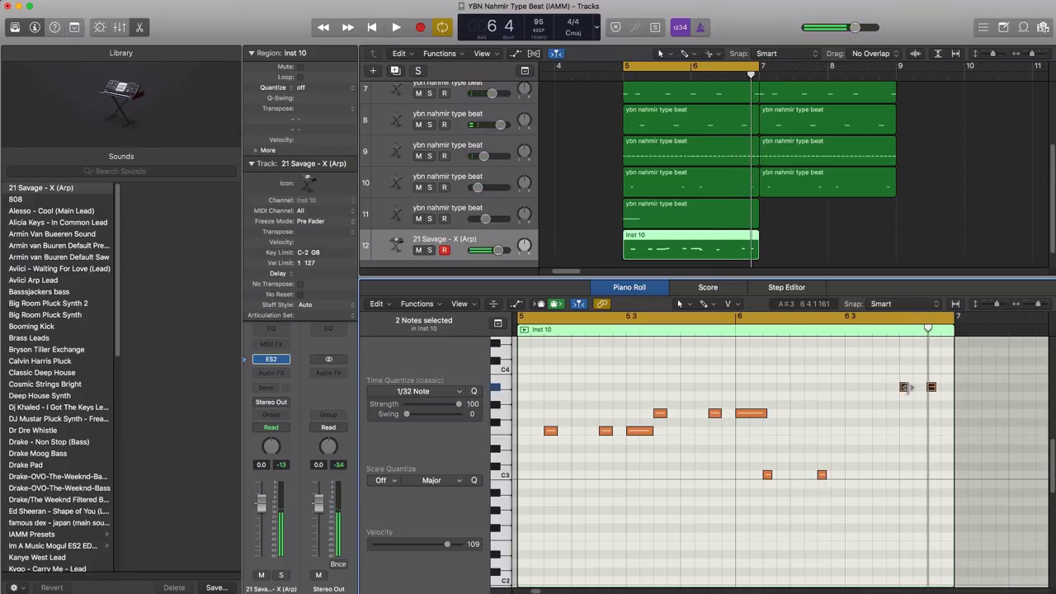
pyautogui.click(396, 27)
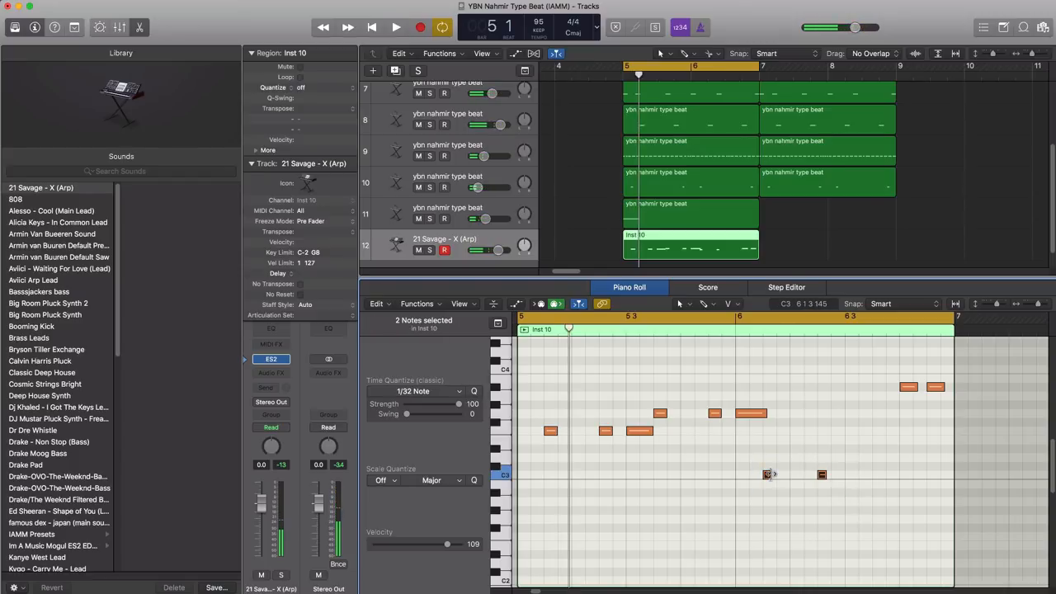
pyautogui.click(395, 27)
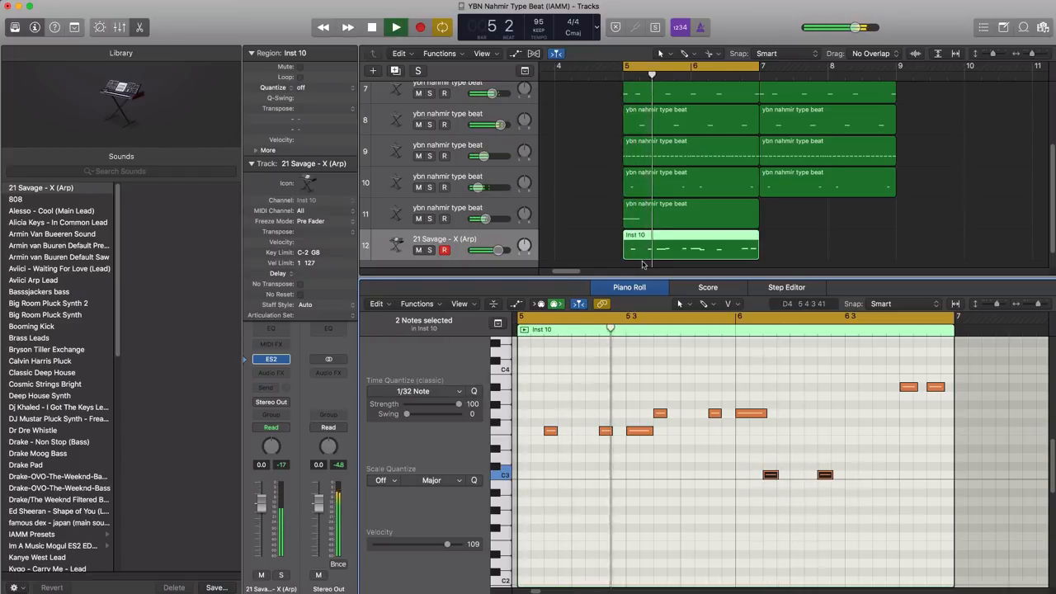
pyautogui.moveTo(660, 247); pyautogui.dragTo(788, 248)
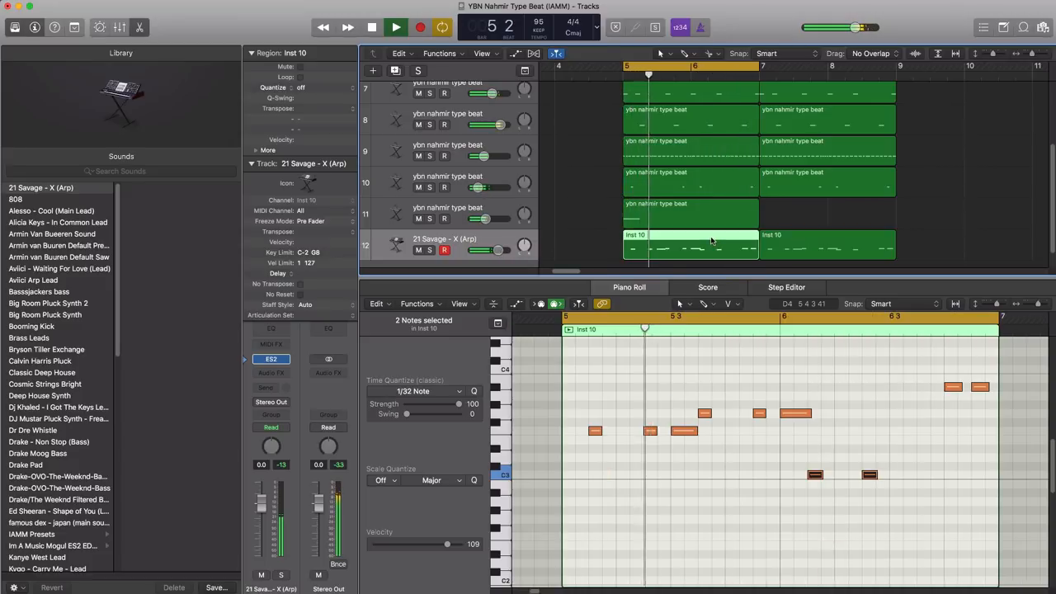
# Raise the 21 Savage - X (Arp) track volume to about +10 dB and stop playback
pyautogui.moveTo(495, 250); pyautogui.dragTo(491, 250)
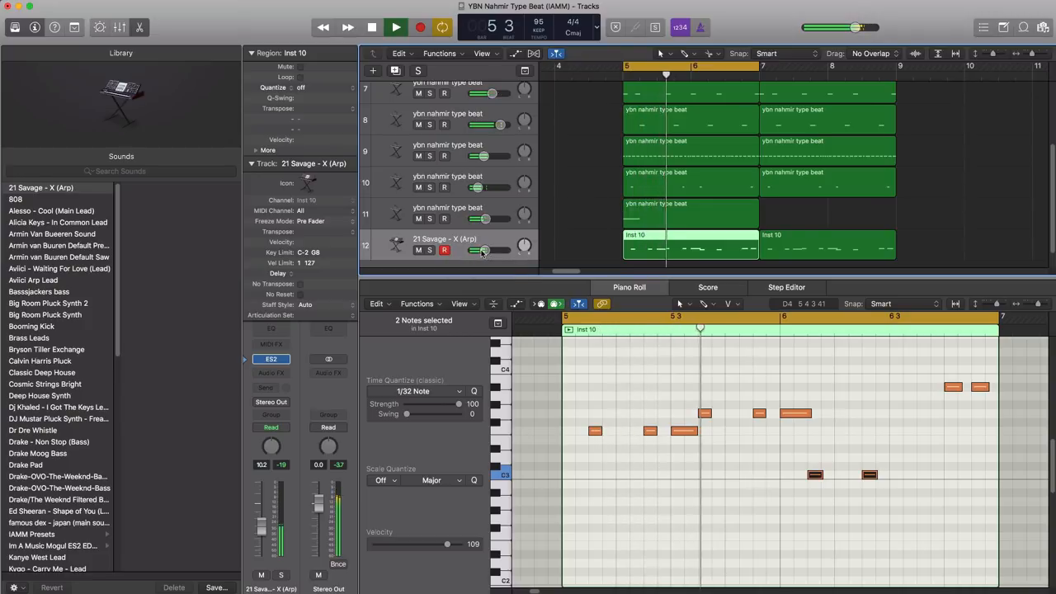
pyautogui.click(371, 27)
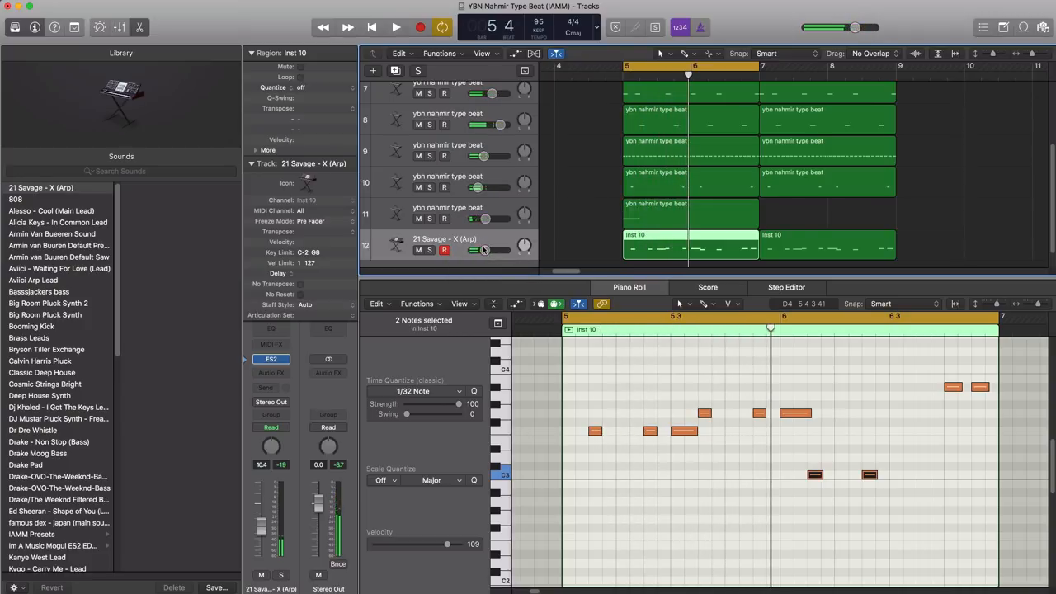
# Create a Software Instrument track loaded with Synthesizer > Synth Bells > Coral Reef
pyautogui.click(372, 70)
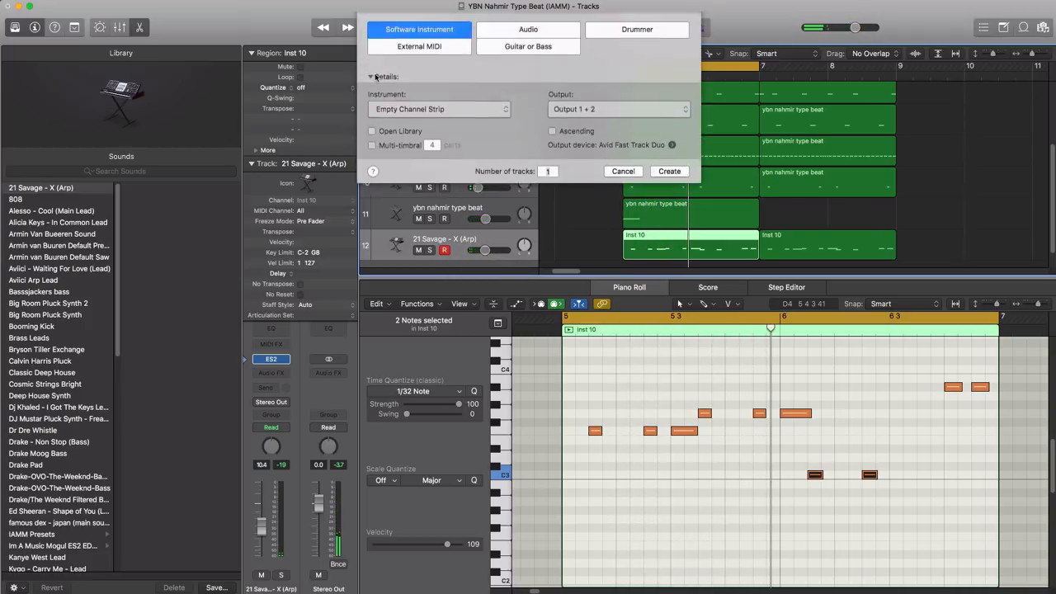
pyautogui.click(669, 171)
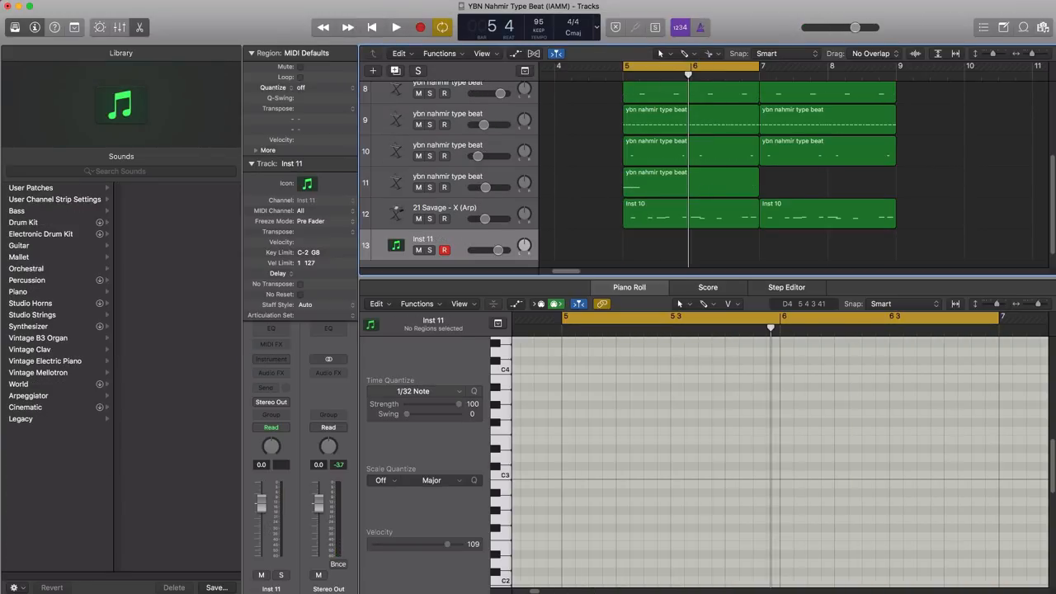
pyautogui.moveTo(647, 254)
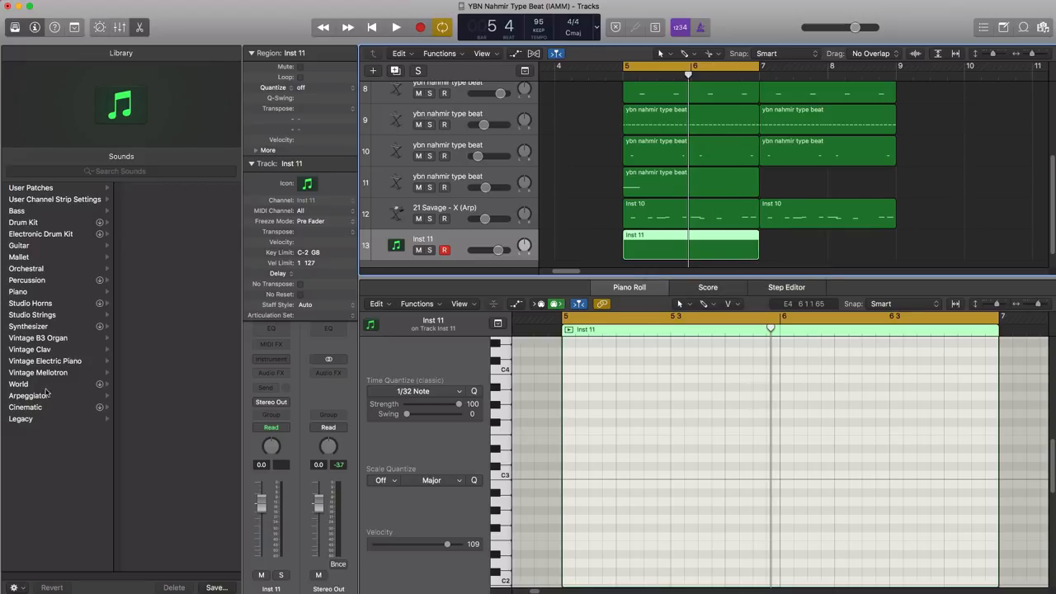
pyautogui.click(28, 221)
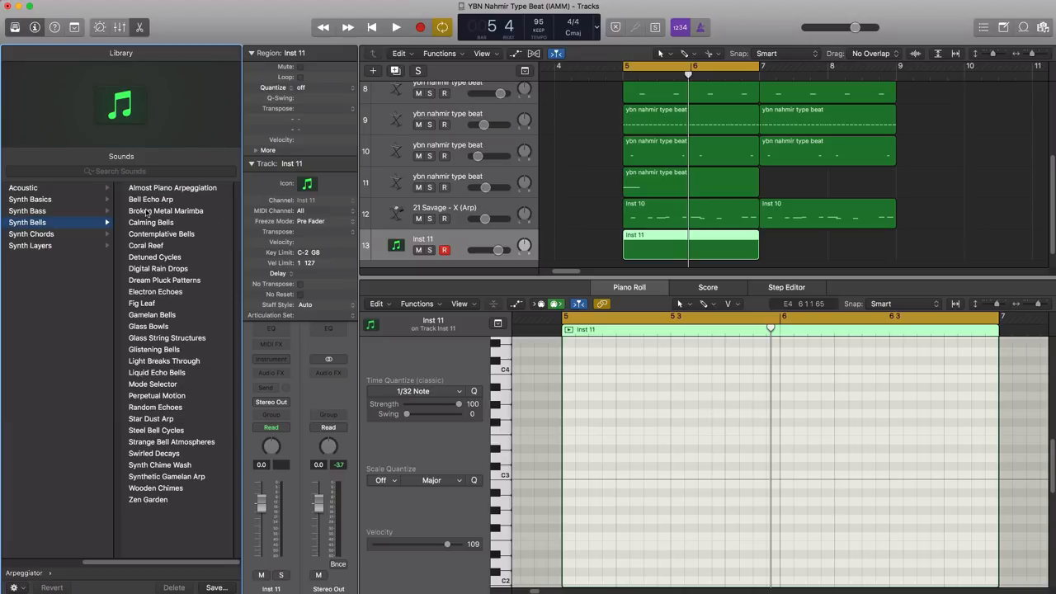
pyautogui.moveTo(146, 245)
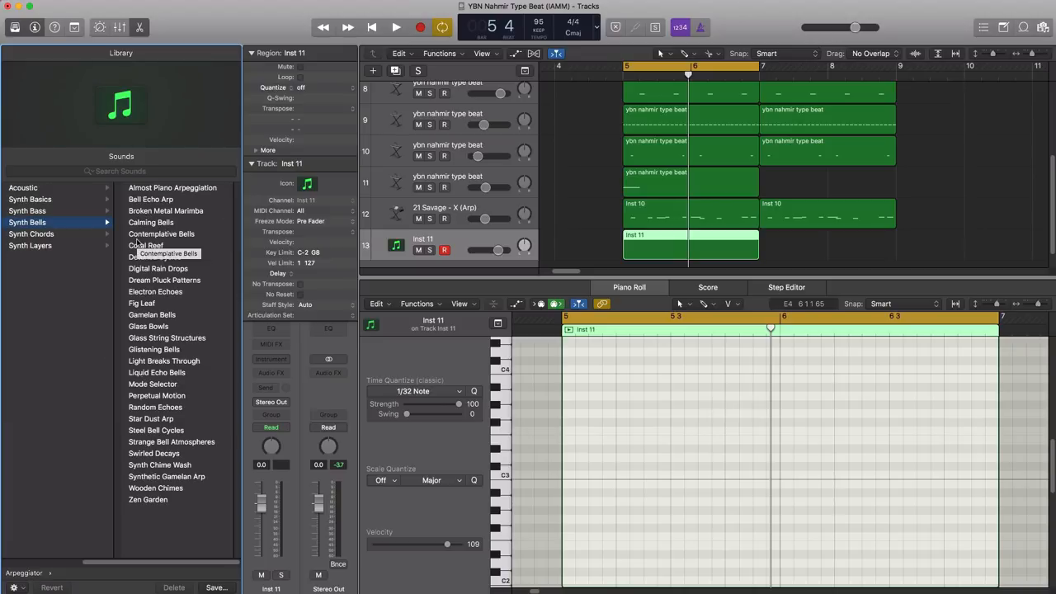
pyautogui.click(145, 245)
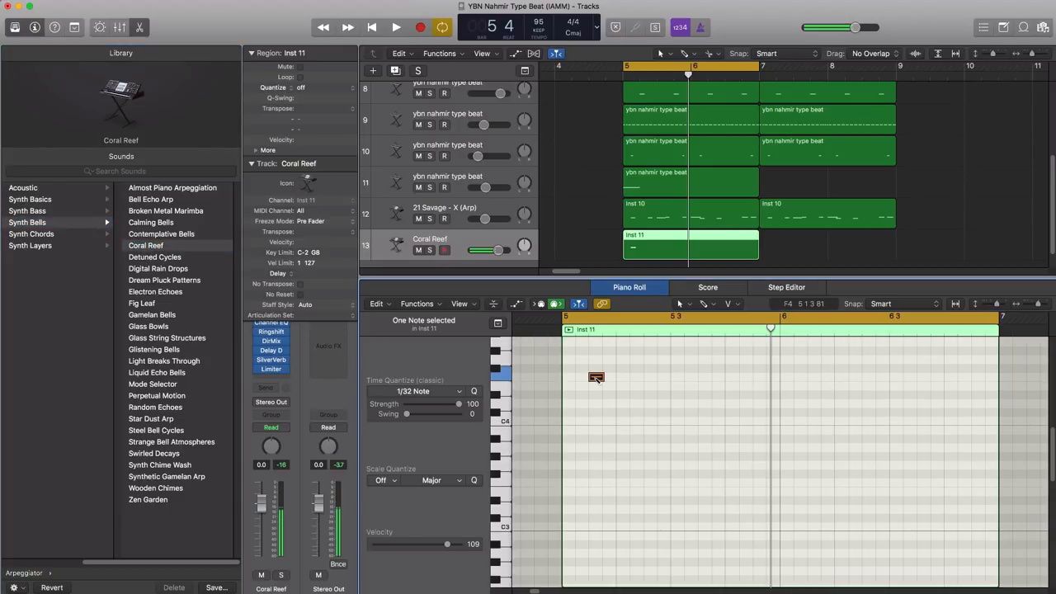
# Pencil four bell notes across bars 5–6, including G4 and C4, and lengthen the first
pyautogui.click(396, 27)
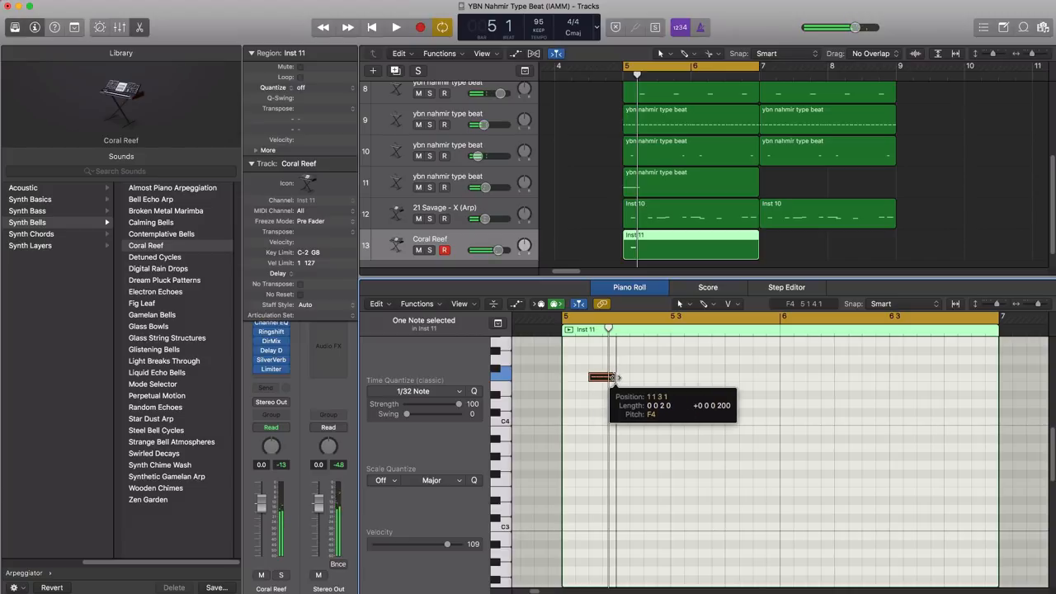
pyautogui.moveTo(611, 377); pyautogui.dragTo(610, 381)
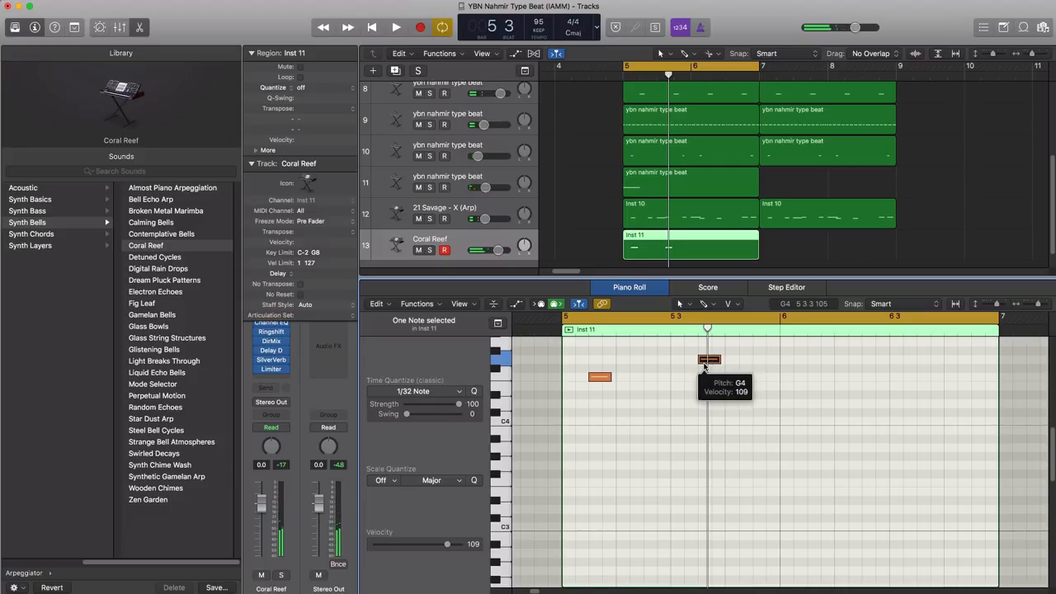
pyautogui.click(395, 27)
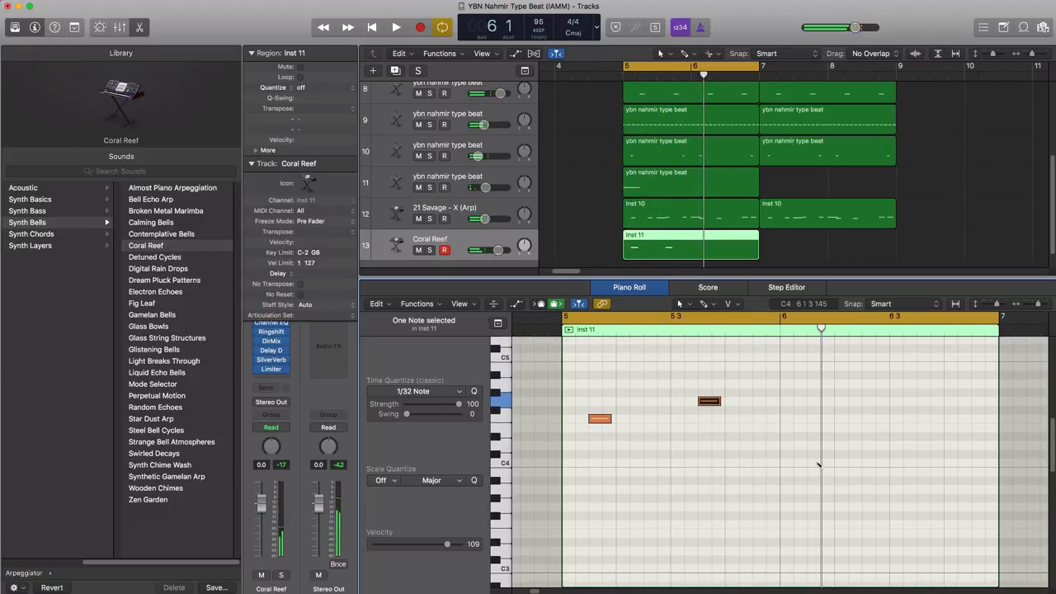
pyautogui.click(817, 462)
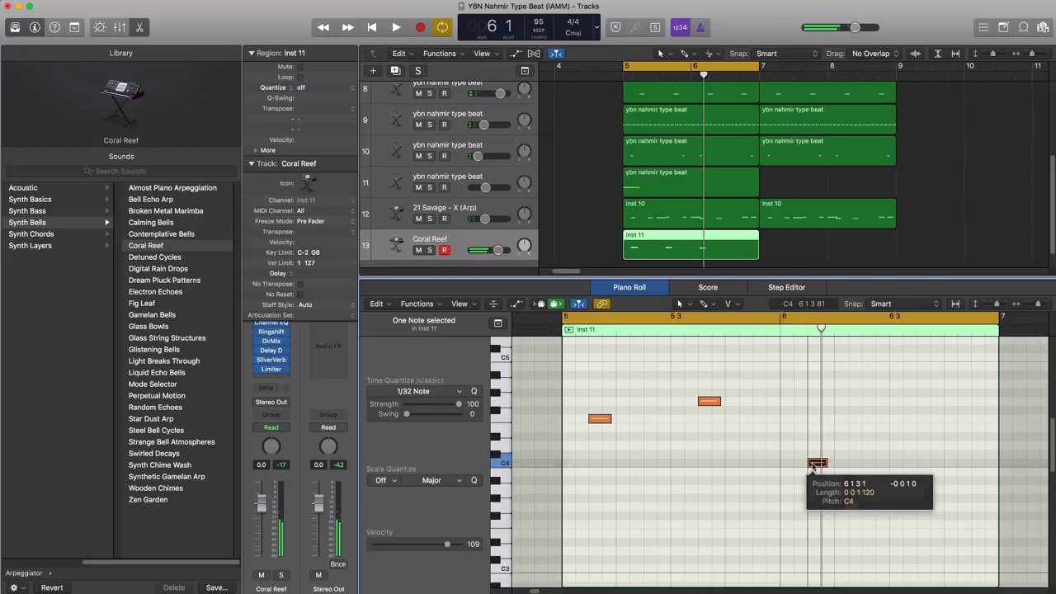
pyautogui.click(395, 27)
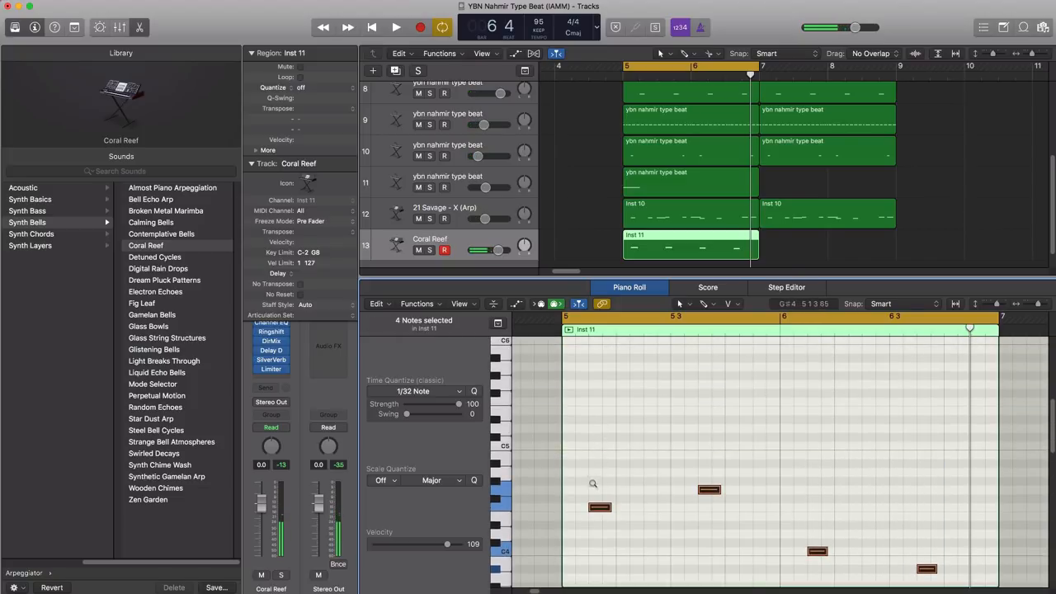
# Copy the four bell notes up an octave, adjust the Coral Reef track volume, and stop playback
pyautogui.moveTo(599, 506); pyautogui.dragTo(602, 401)
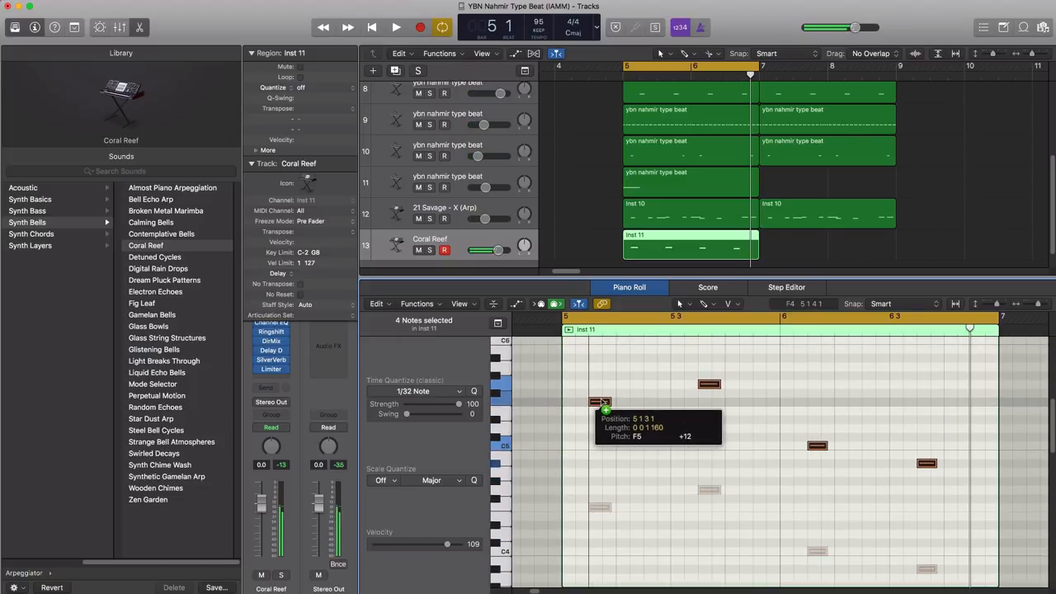
pyautogui.click(395, 27)
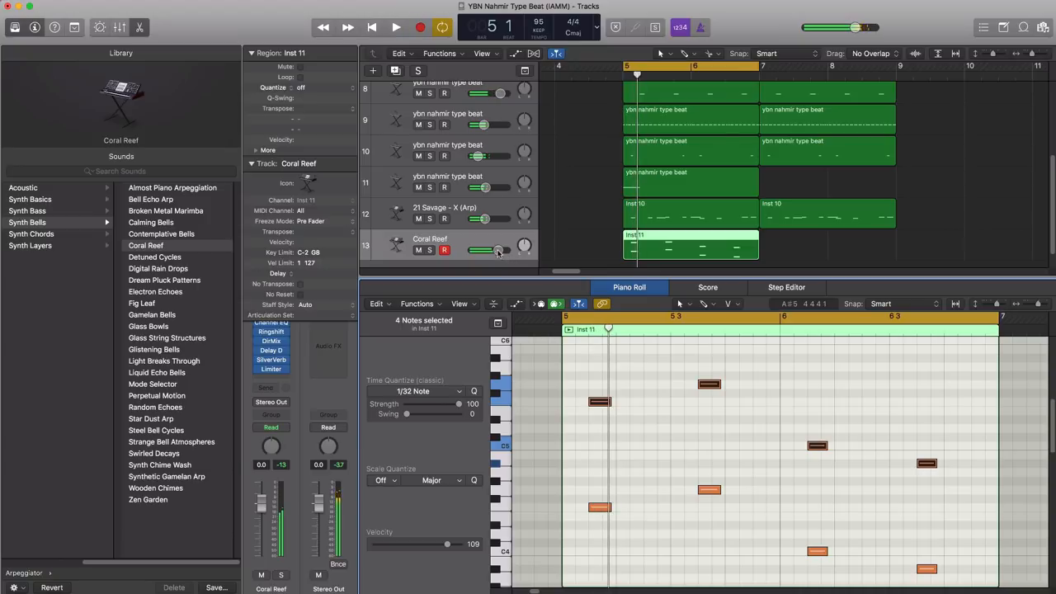
pyautogui.moveTo(499, 250); pyautogui.dragTo(487, 250)
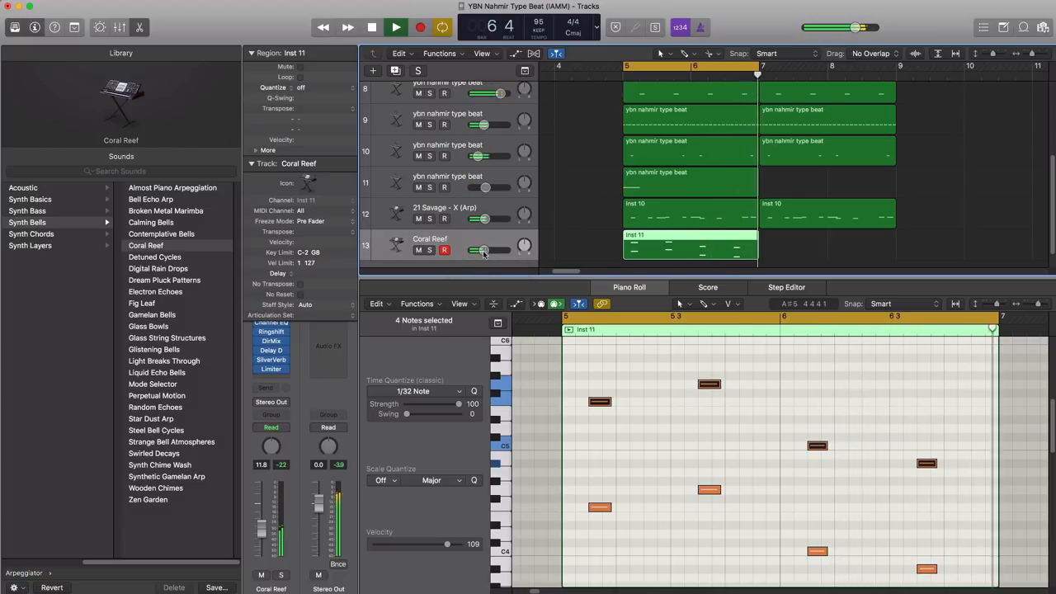
pyautogui.click(677, 66)
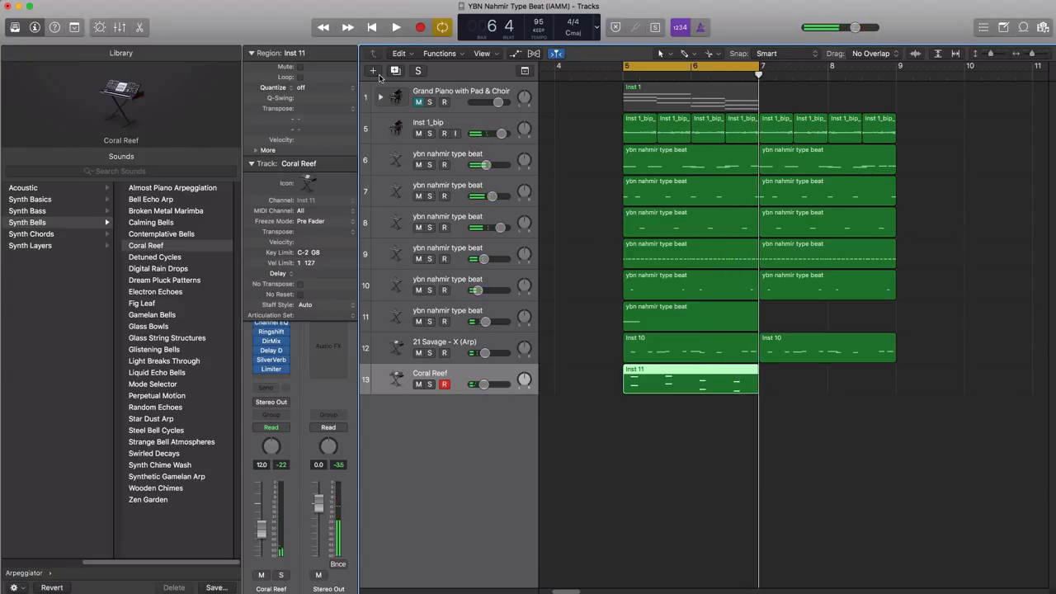
# Add another instrument track with the Strings > Violins 2 sound
pyautogui.click(372, 70)
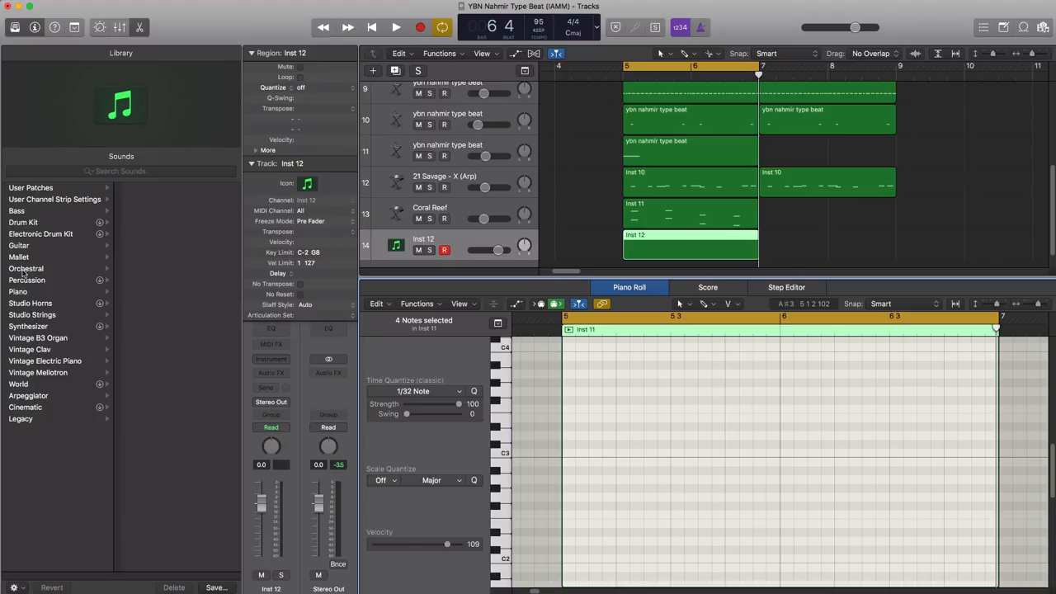
pyautogui.click(25, 269)
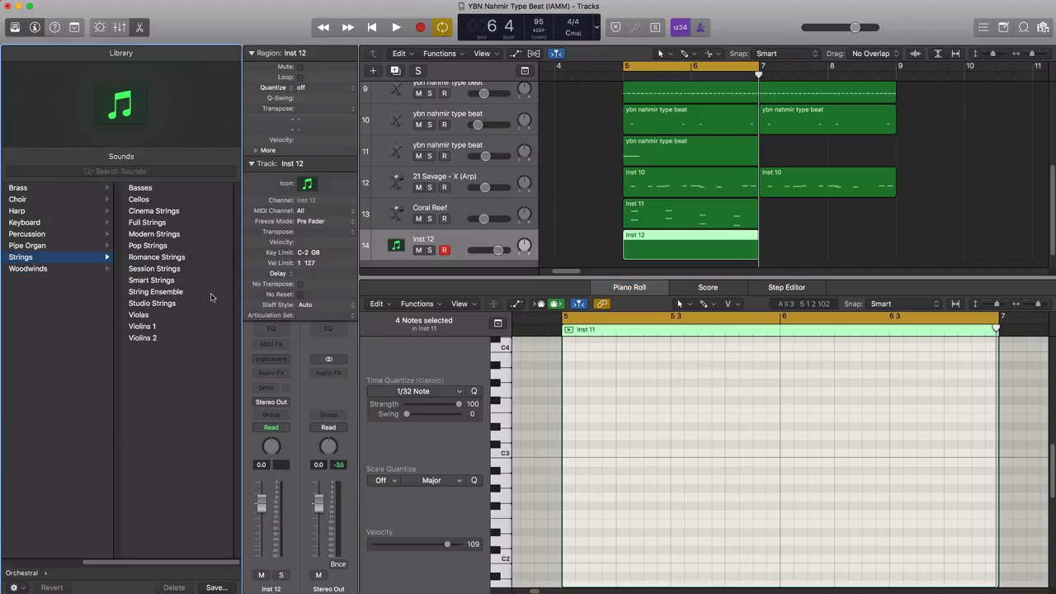
pyautogui.click(142, 337)
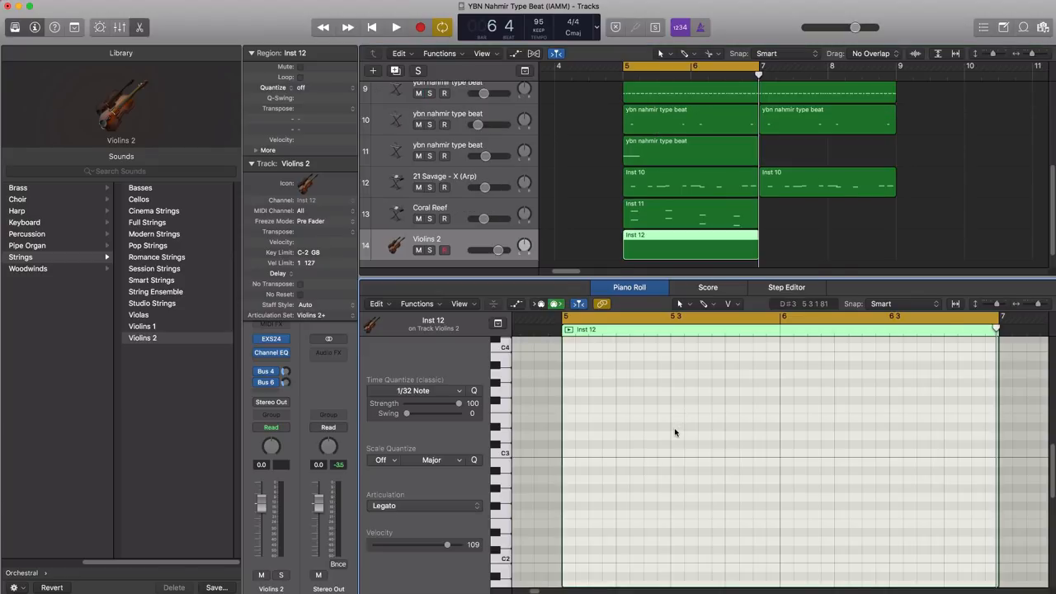
# Audition the violins, close the note editor and lower the Violins 2 track volume
pyautogui.click(395, 27)
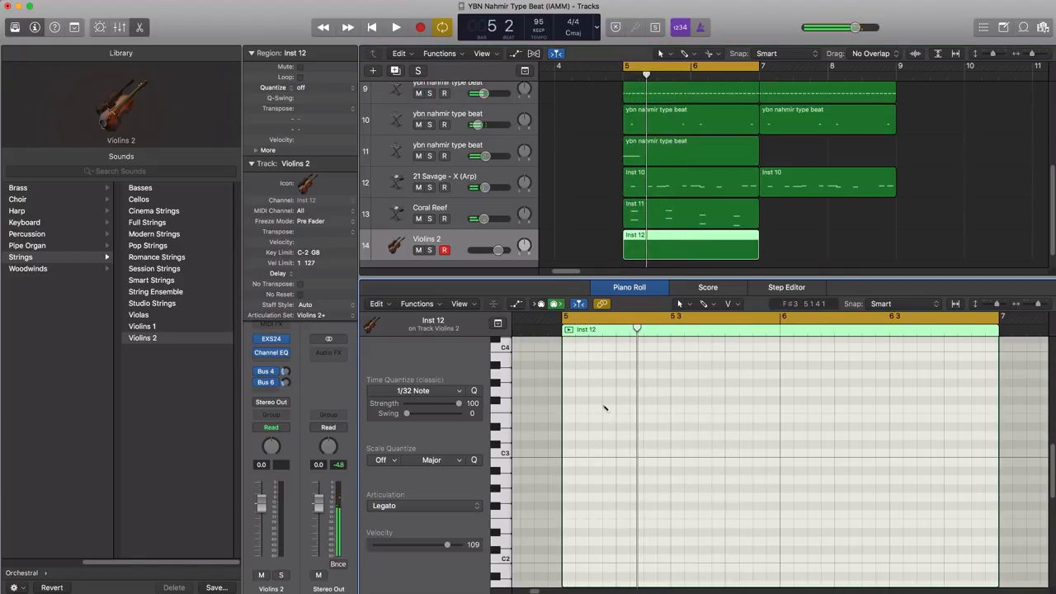
pyautogui.click(599, 409)
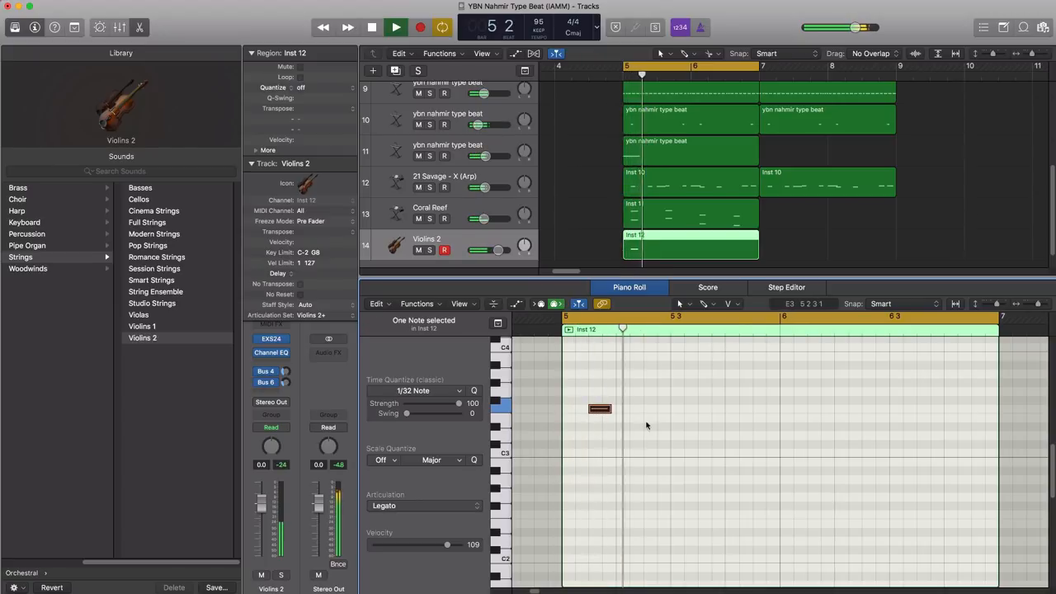
pyautogui.click(710, 391)
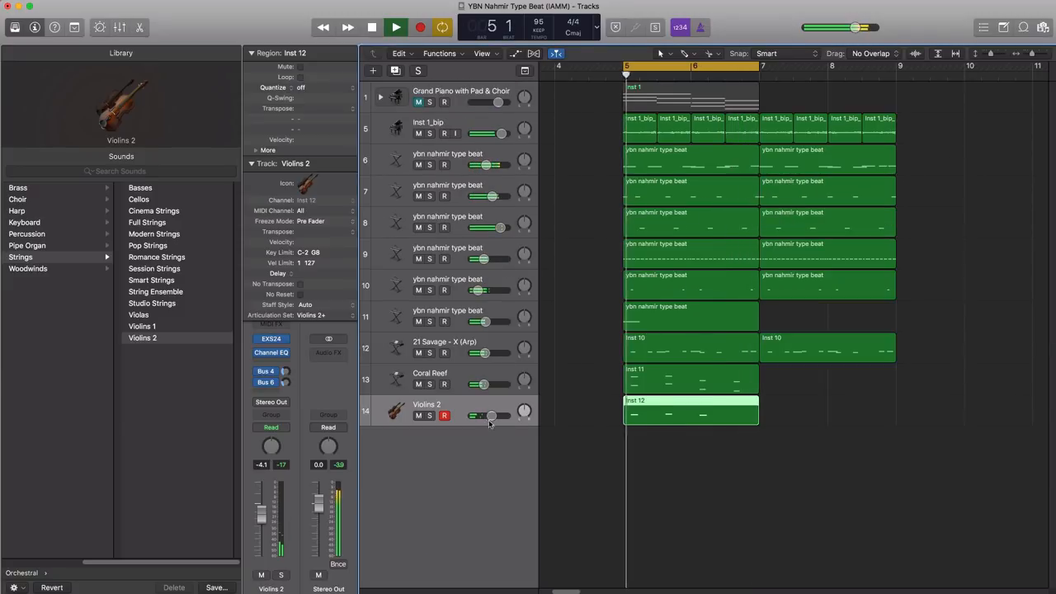
pyautogui.moveTo(491, 417); pyautogui.dragTo(478, 416)
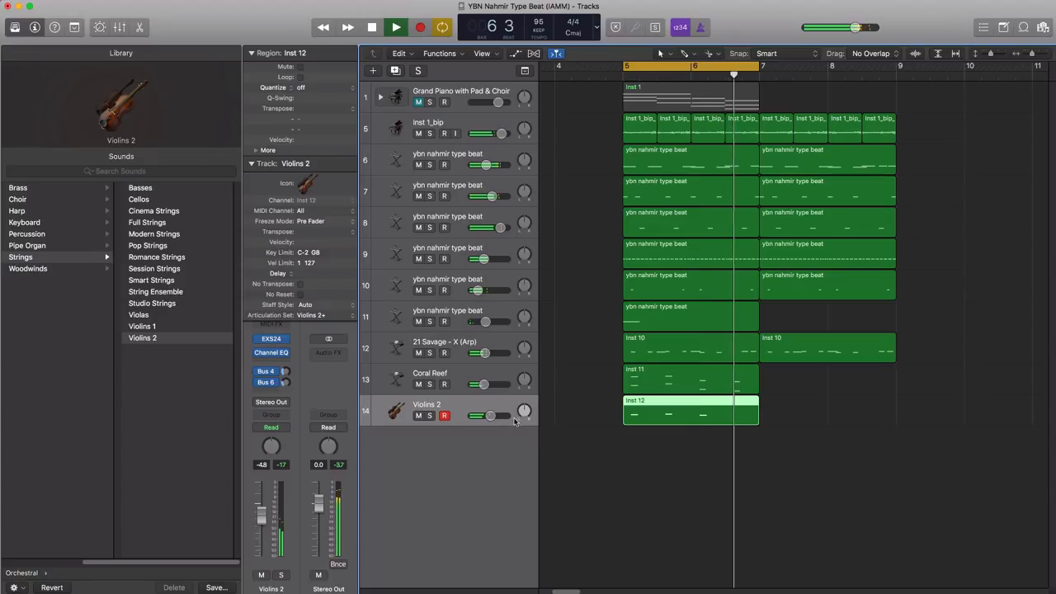
pyautogui.click(372, 28)
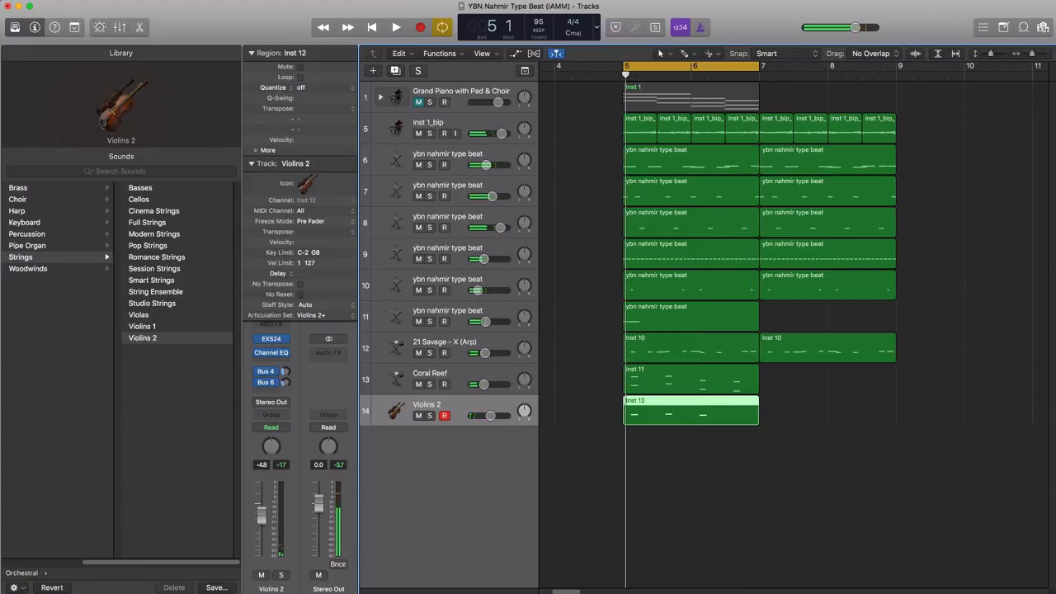
# Create a new instrument track with the famous dex - japan (main sounds) patch and its region
pyautogui.click(372, 70)
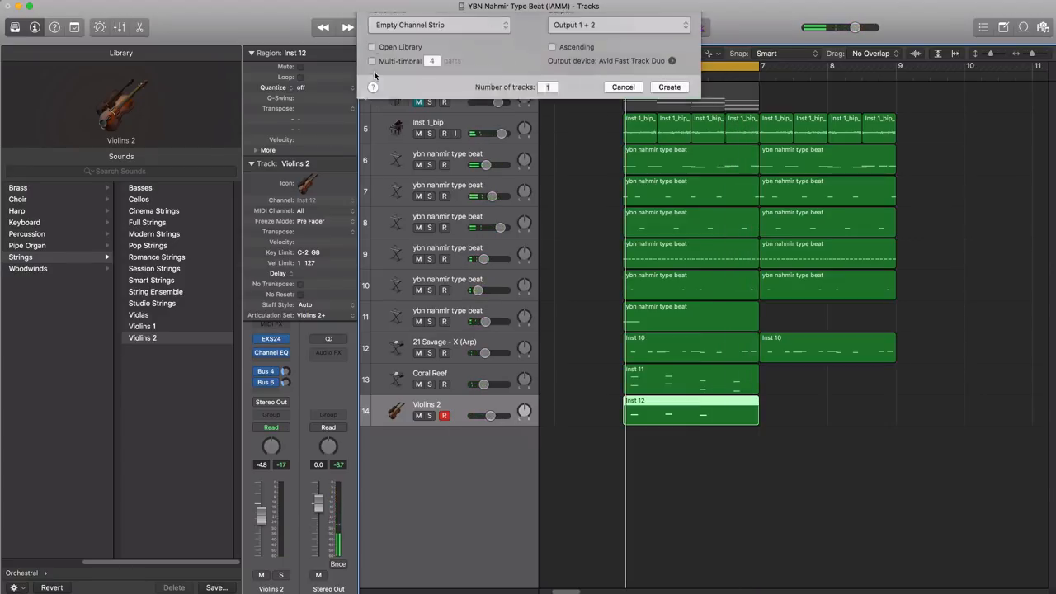
pyautogui.click(668, 86)
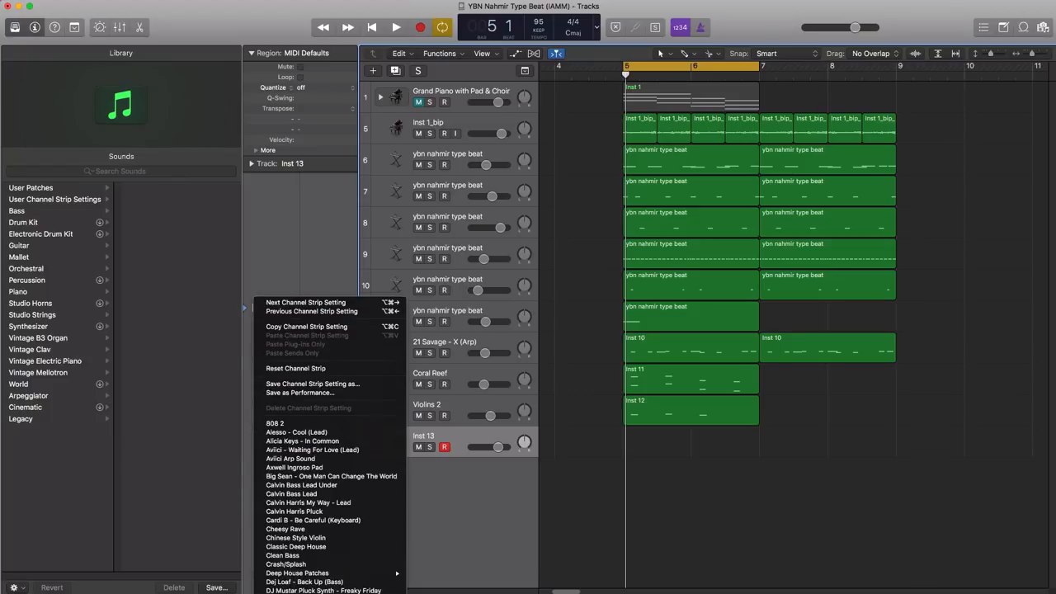
pyautogui.scroll(-3)
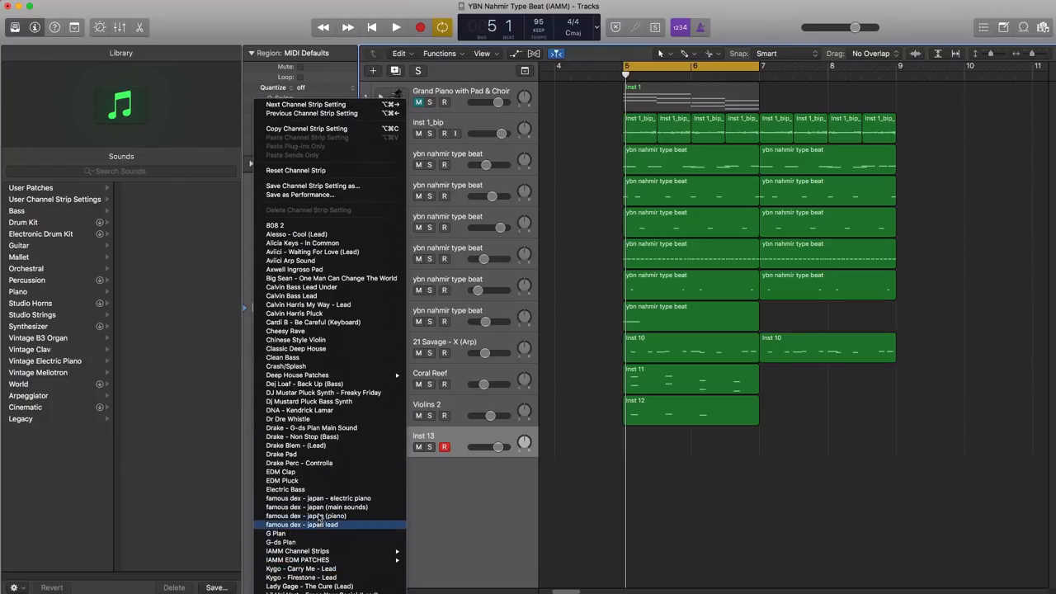
pyautogui.moveTo(318, 507)
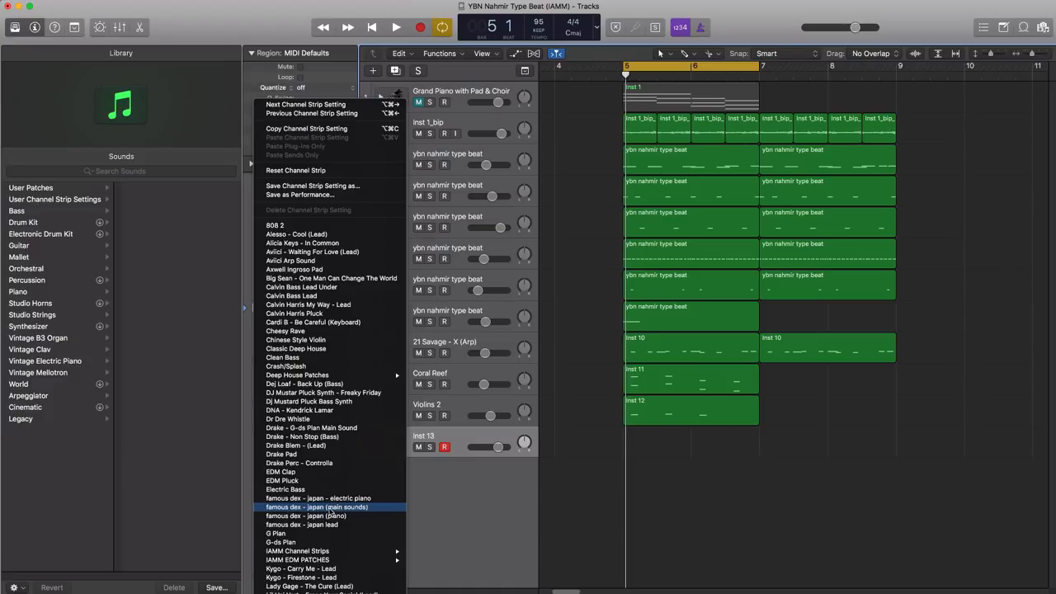
pyautogui.click(317, 506)
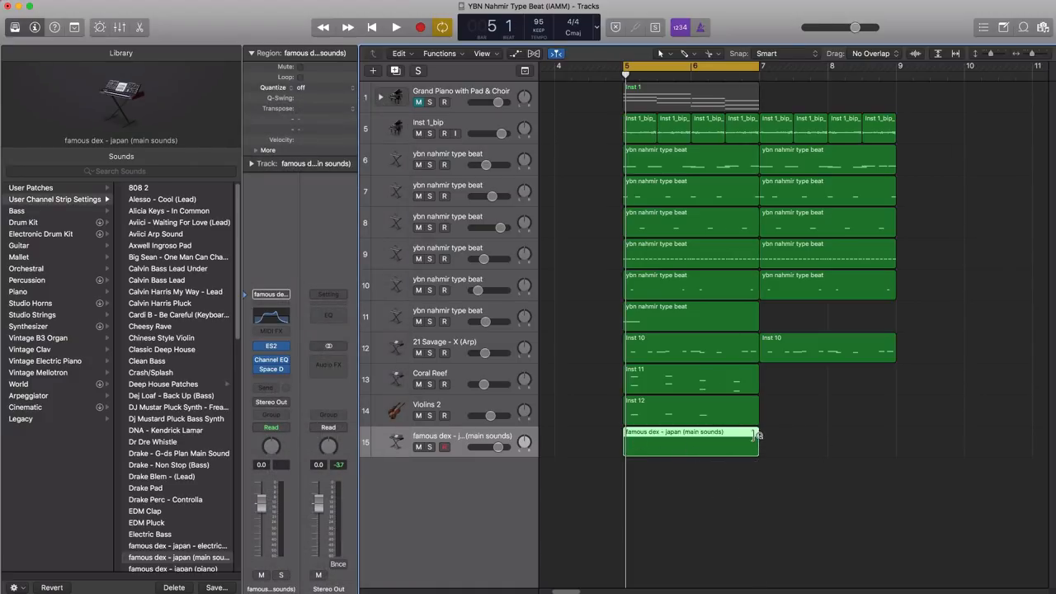
pyautogui.click(396, 27)
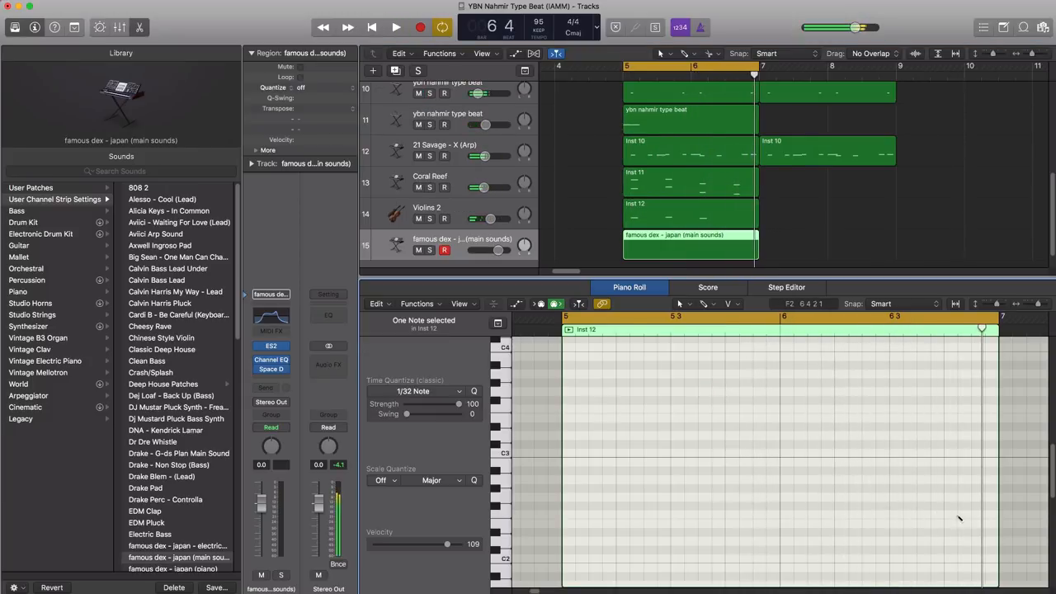
# Pencil two high ear-candy notes late in bar 6 and lower the lead track to -28.5 dB
pyautogui.click(957, 514)
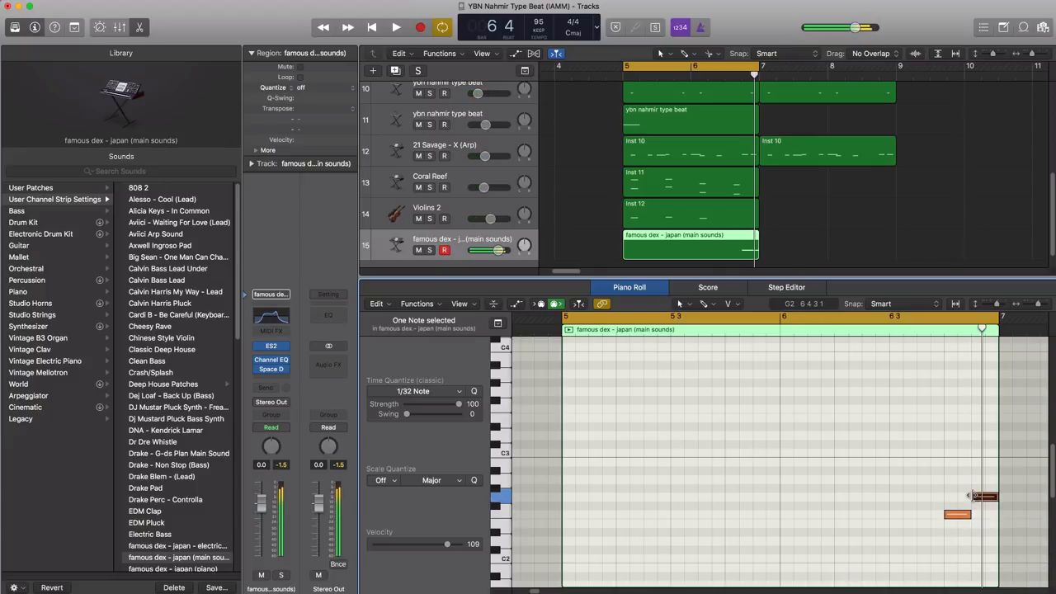
pyautogui.click(396, 27)
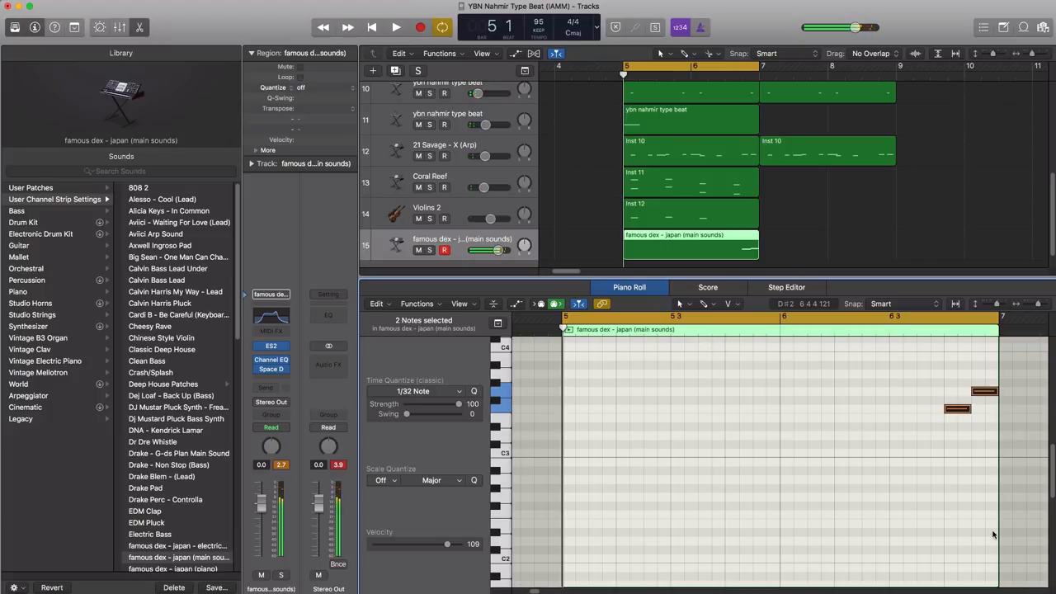
pyautogui.click(396, 27)
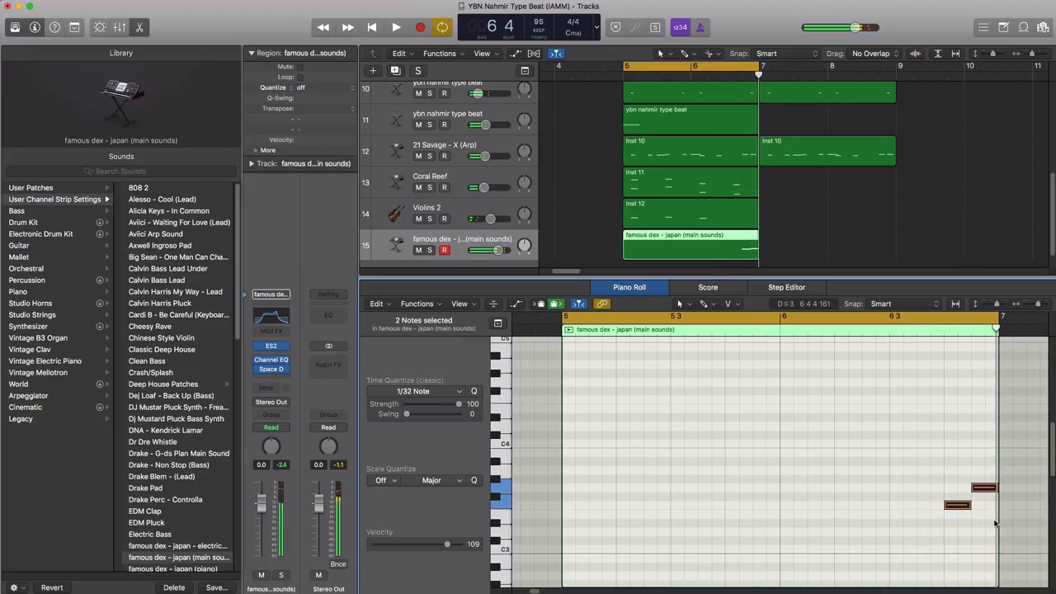
pyautogui.click(396, 27)
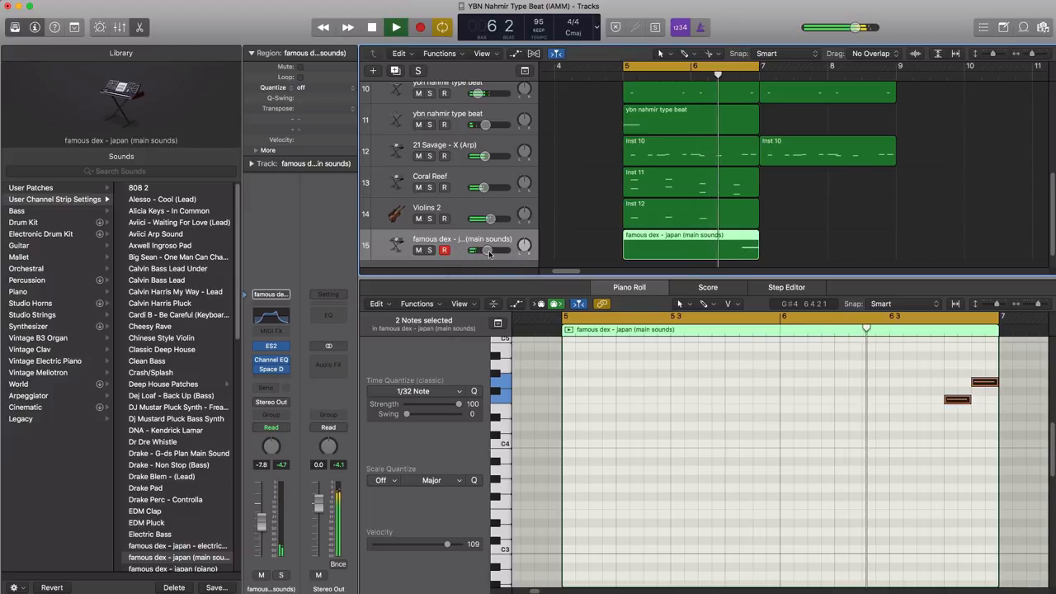
pyautogui.moveTo(484, 250); pyautogui.dragTo(484, 251)
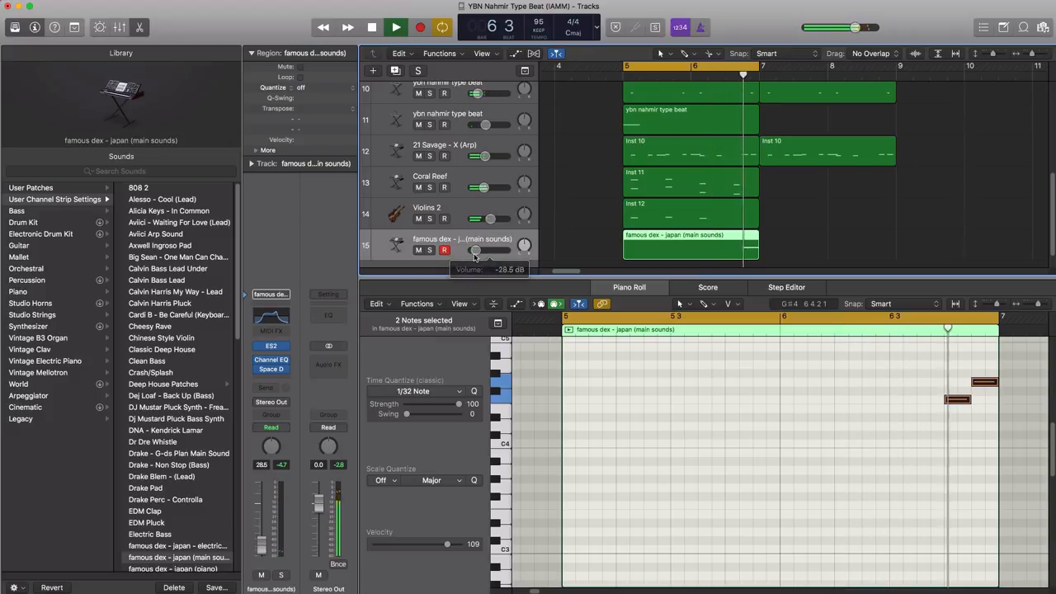
pyautogui.moveTo(470, 250); pyautogui.dragTo(485, 250)
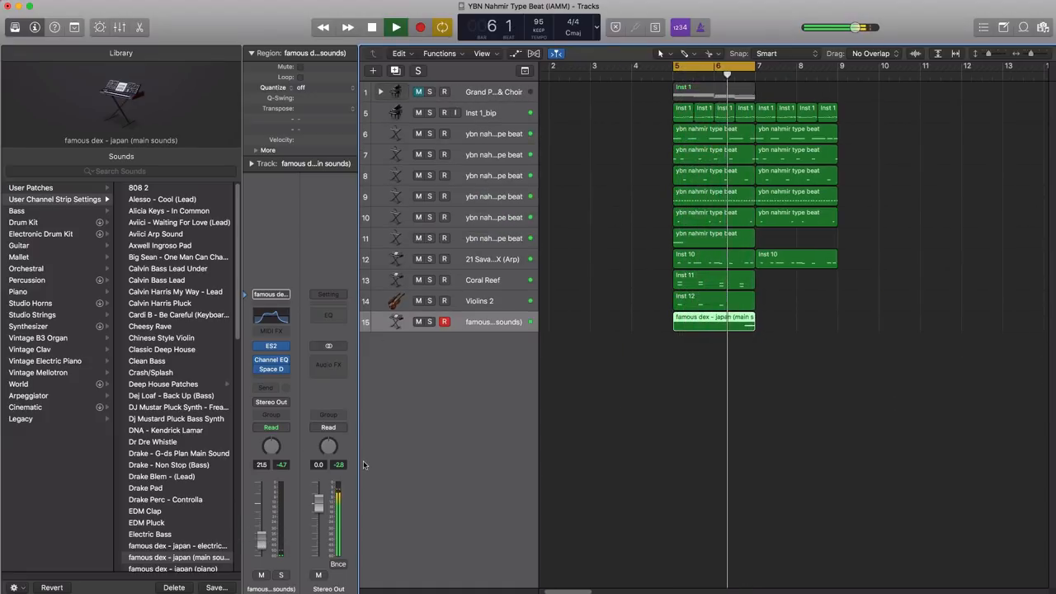
# Play through the arrangement, moving the arp, bells and violin regions to bars 19–21
pyautogui.click(371, 27)
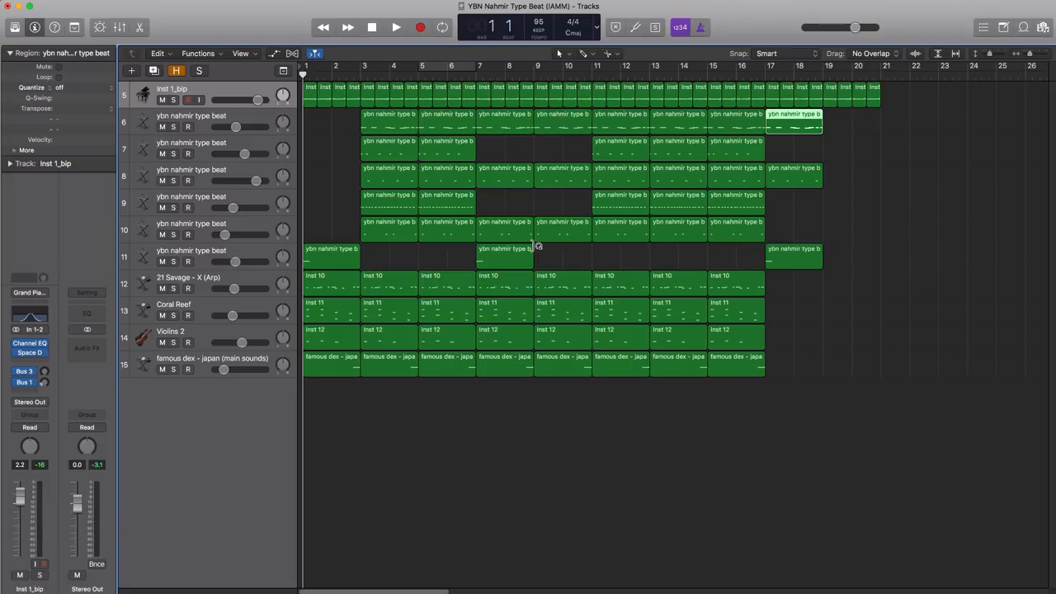
pyautogui.click(395, 28)
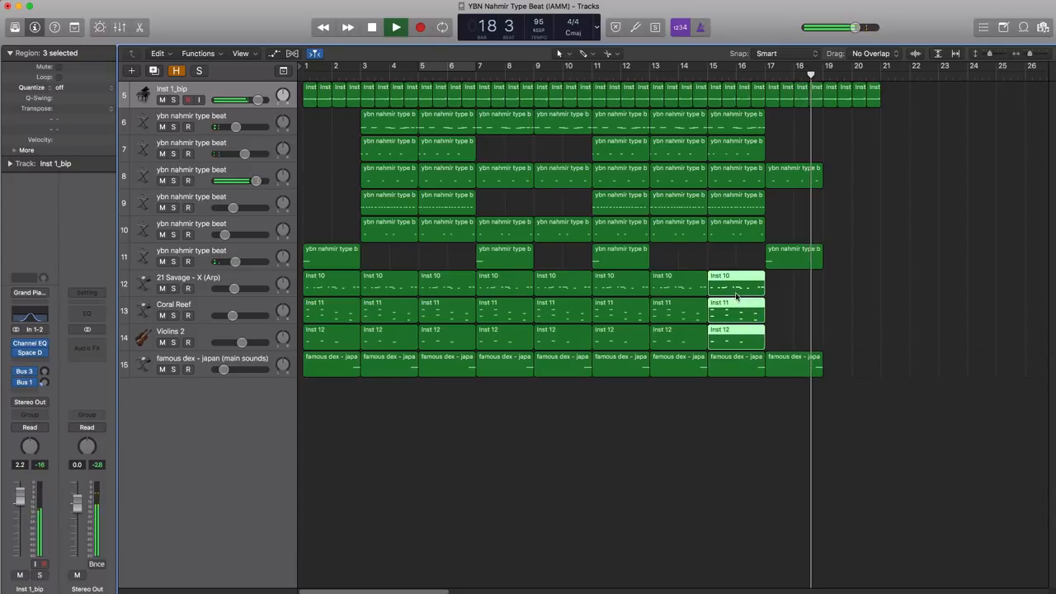
pyautogui.moveTo(734, 310); pyautogui.dragTo(851, 309)
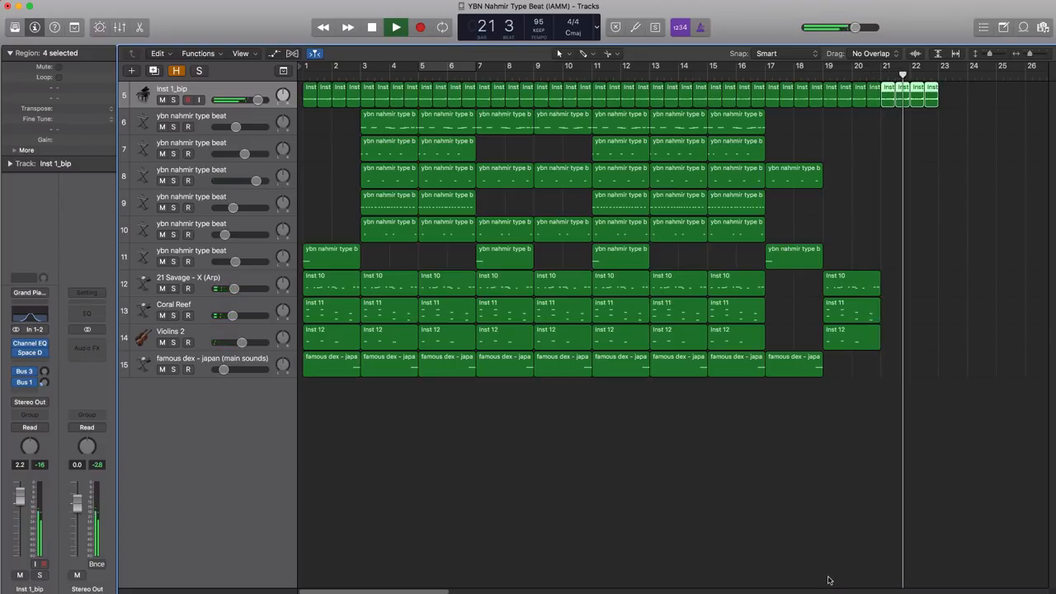
pyautogui.click(396, 27)
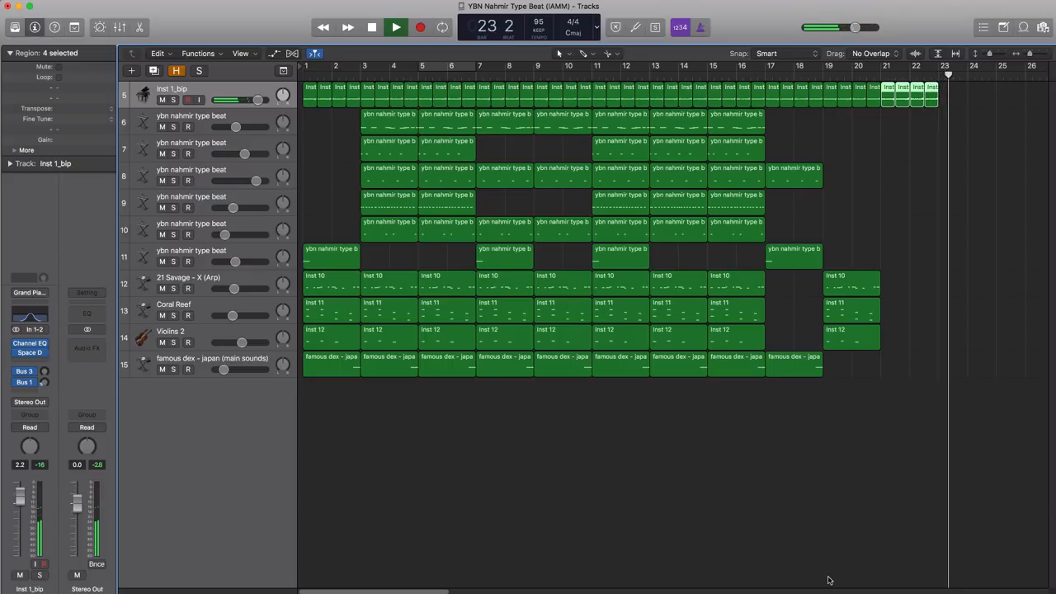
pyautogui.click(396, 28)
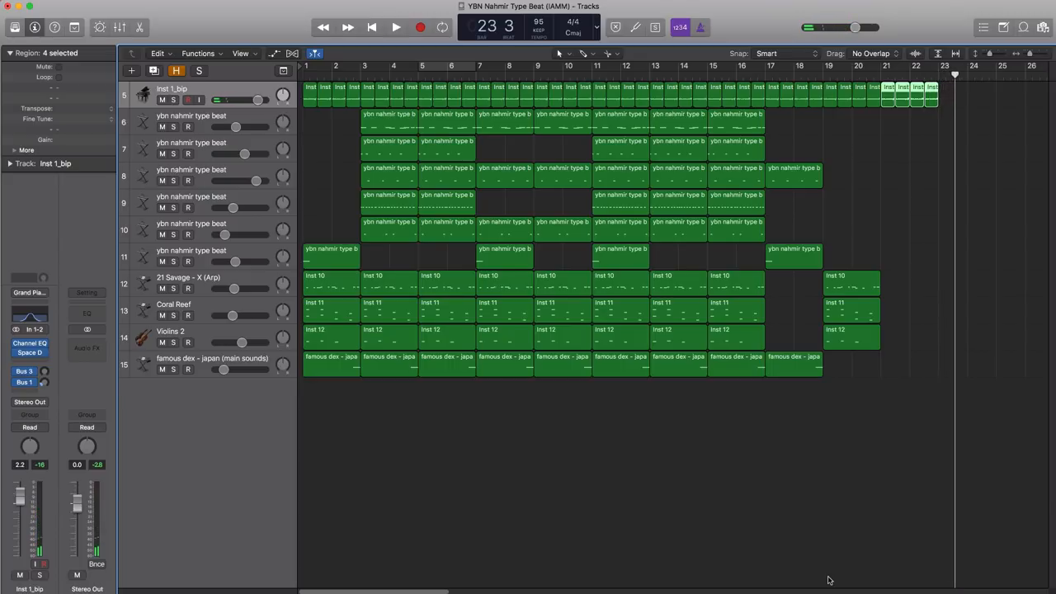